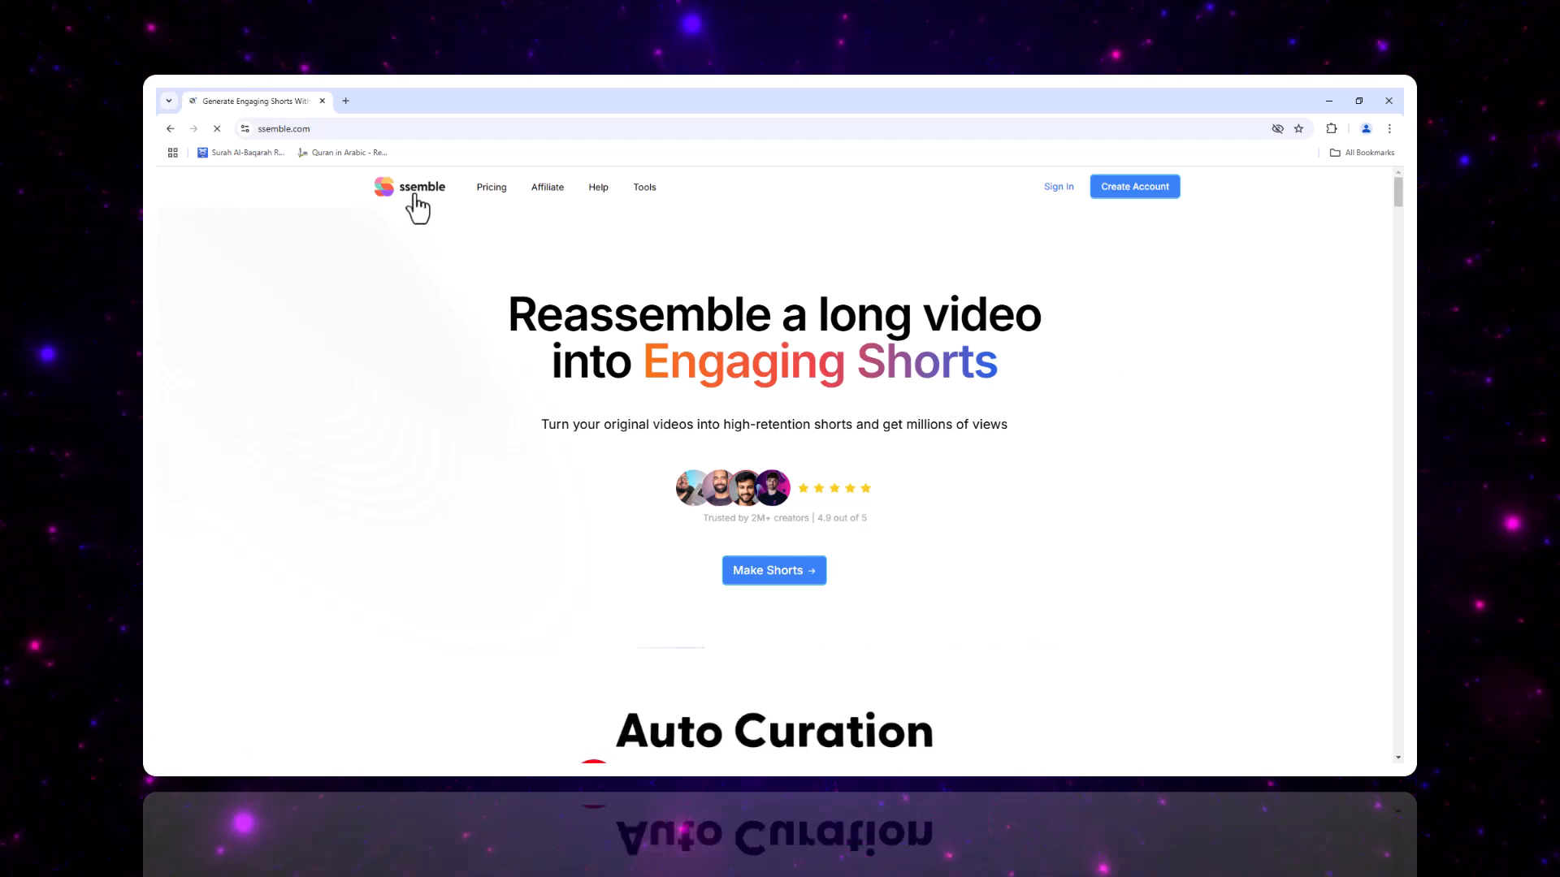
pyautogui.moveTo(840, 498)
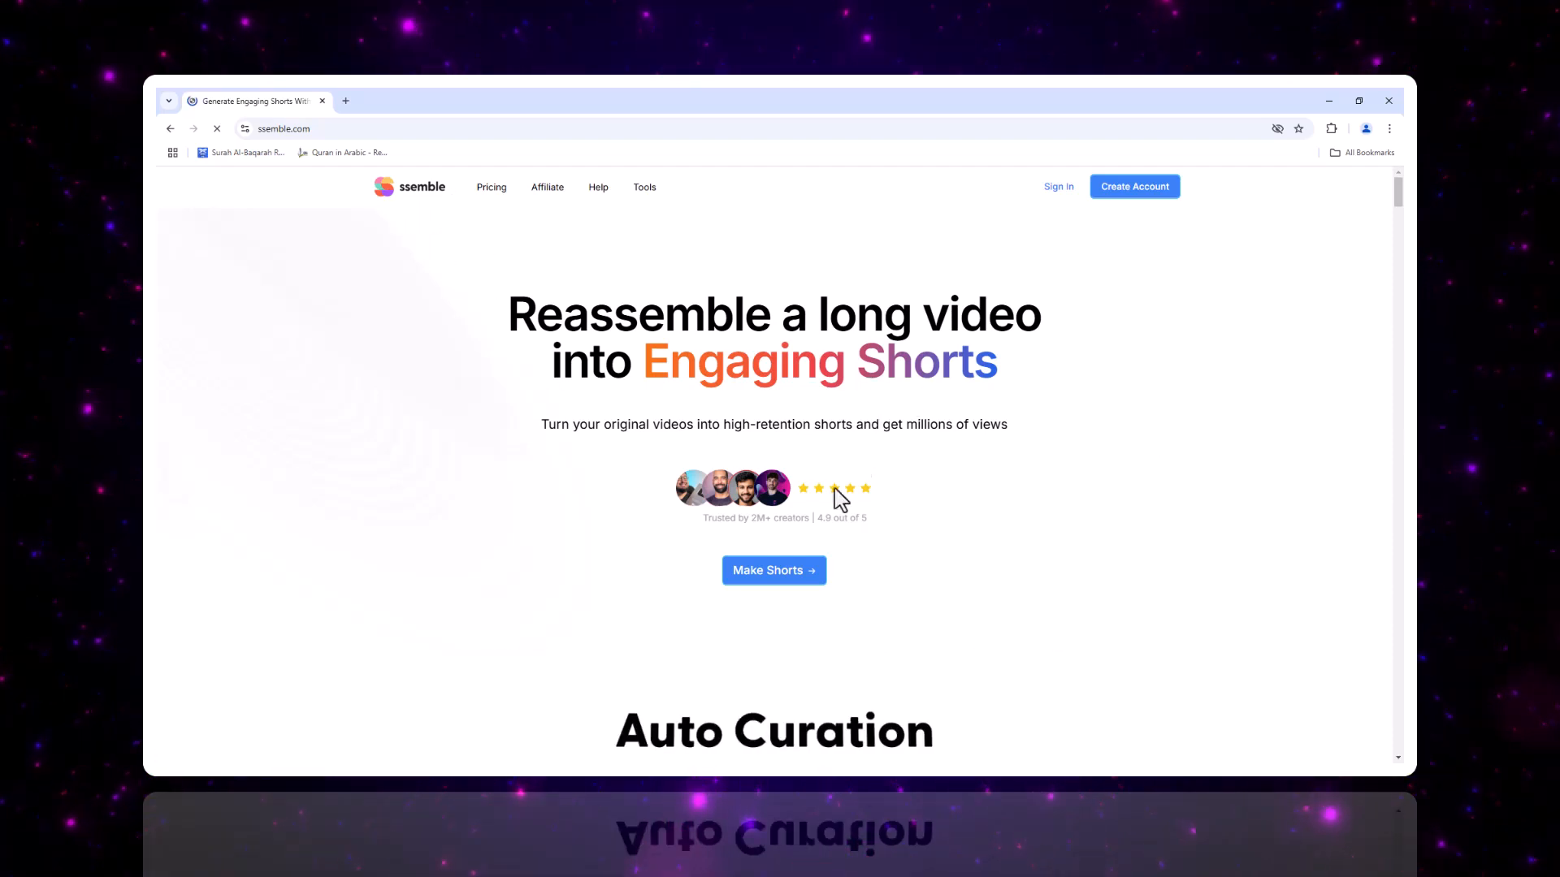
# Scroll through the Ssemble landing page before signing in.
pyautogui.scroll(-3)
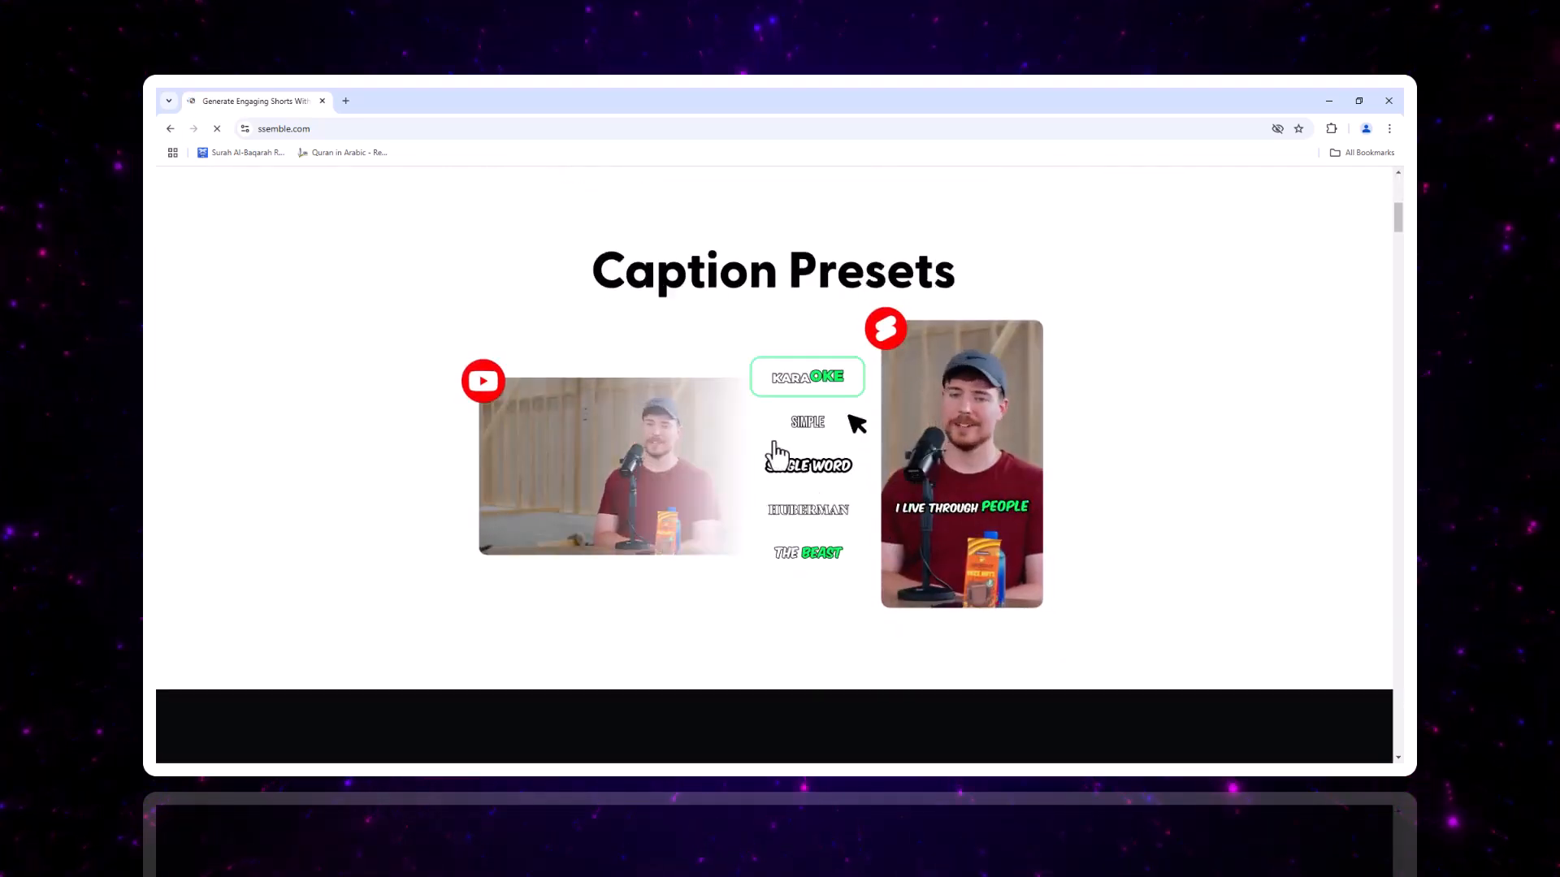
pyautogui.scroll(-3)
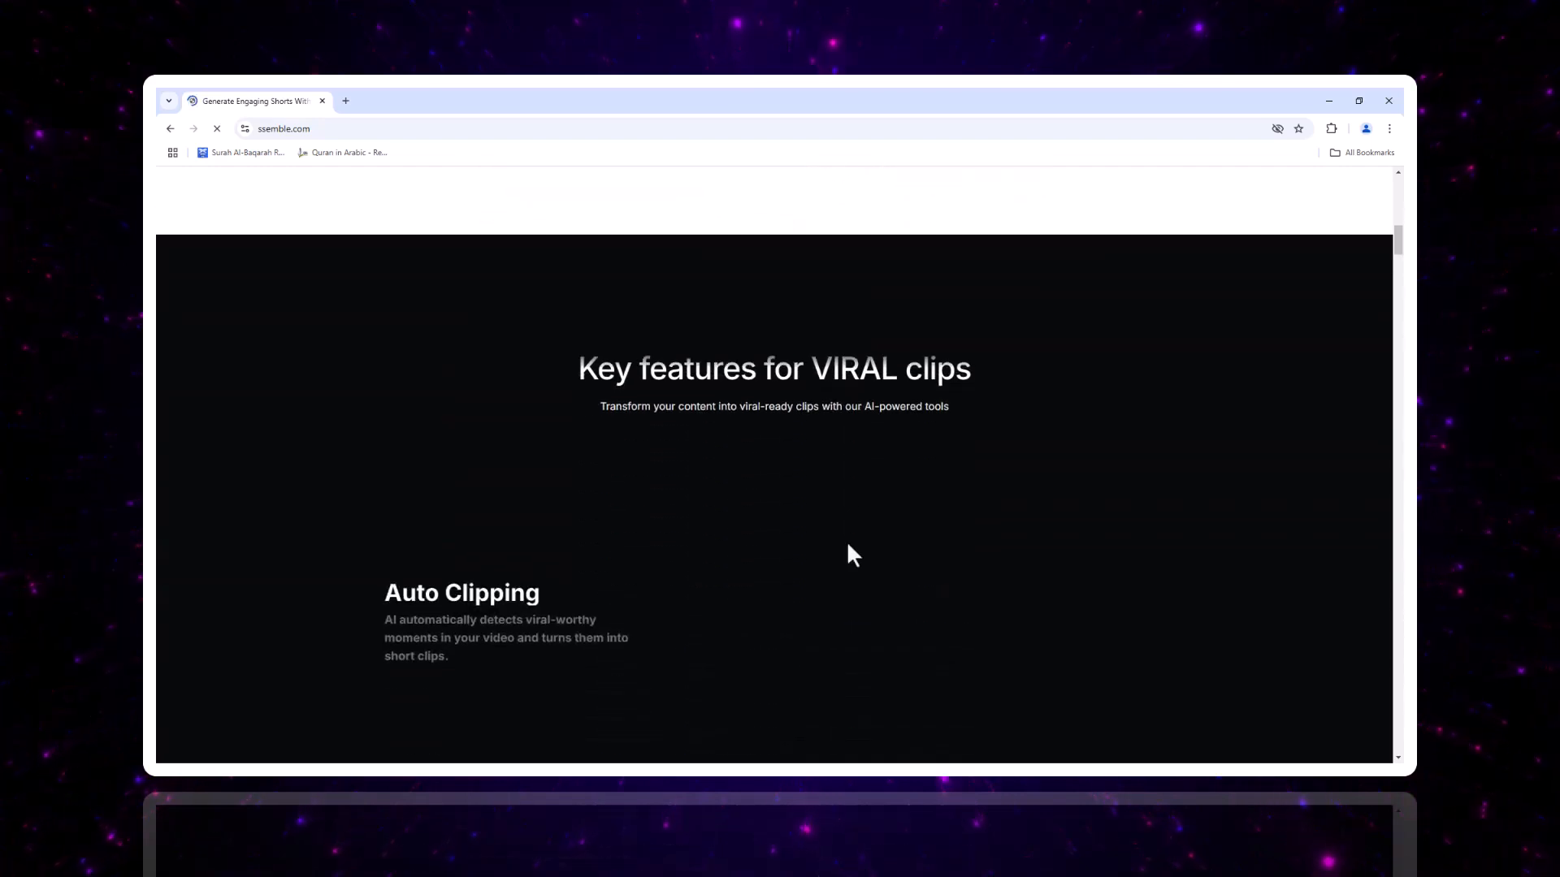
pyautogui.scroll(-3)
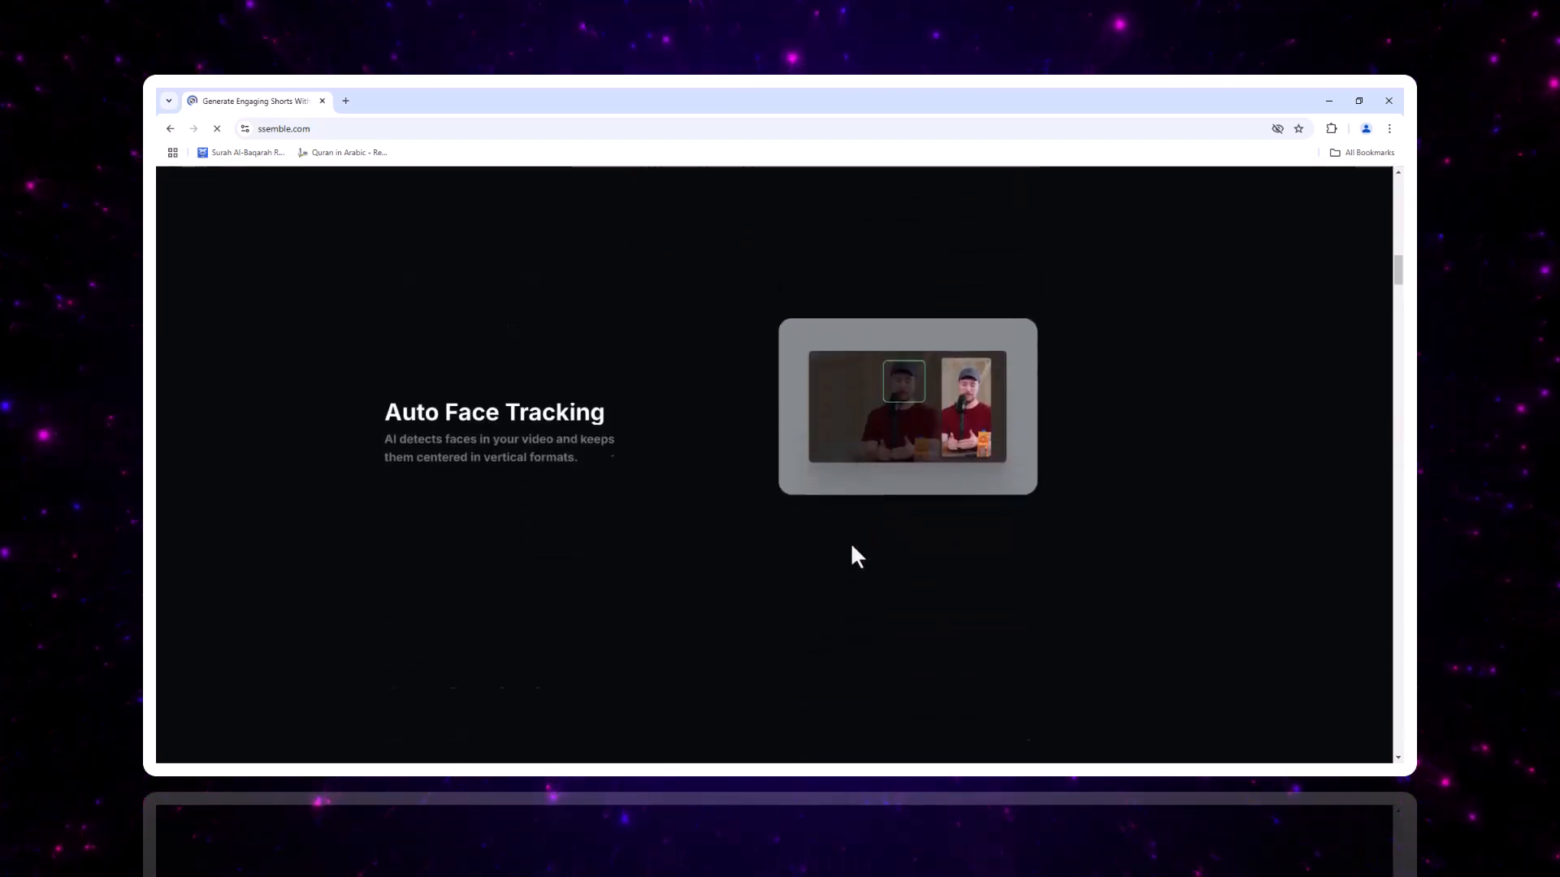
pyautogui.scroll(-3)
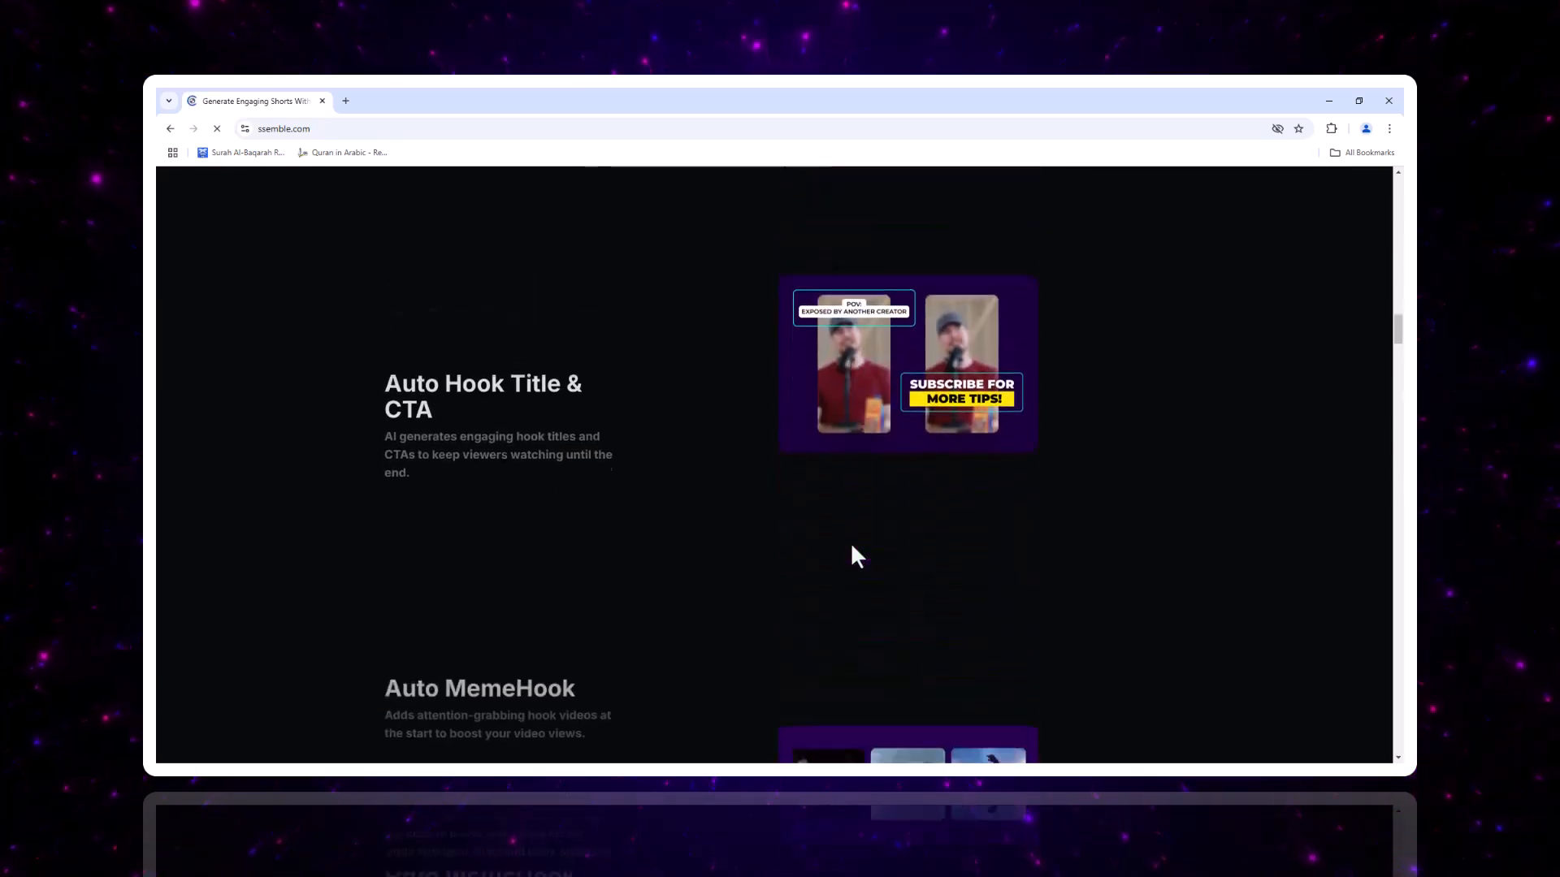
pyautogui.scroll(-3)
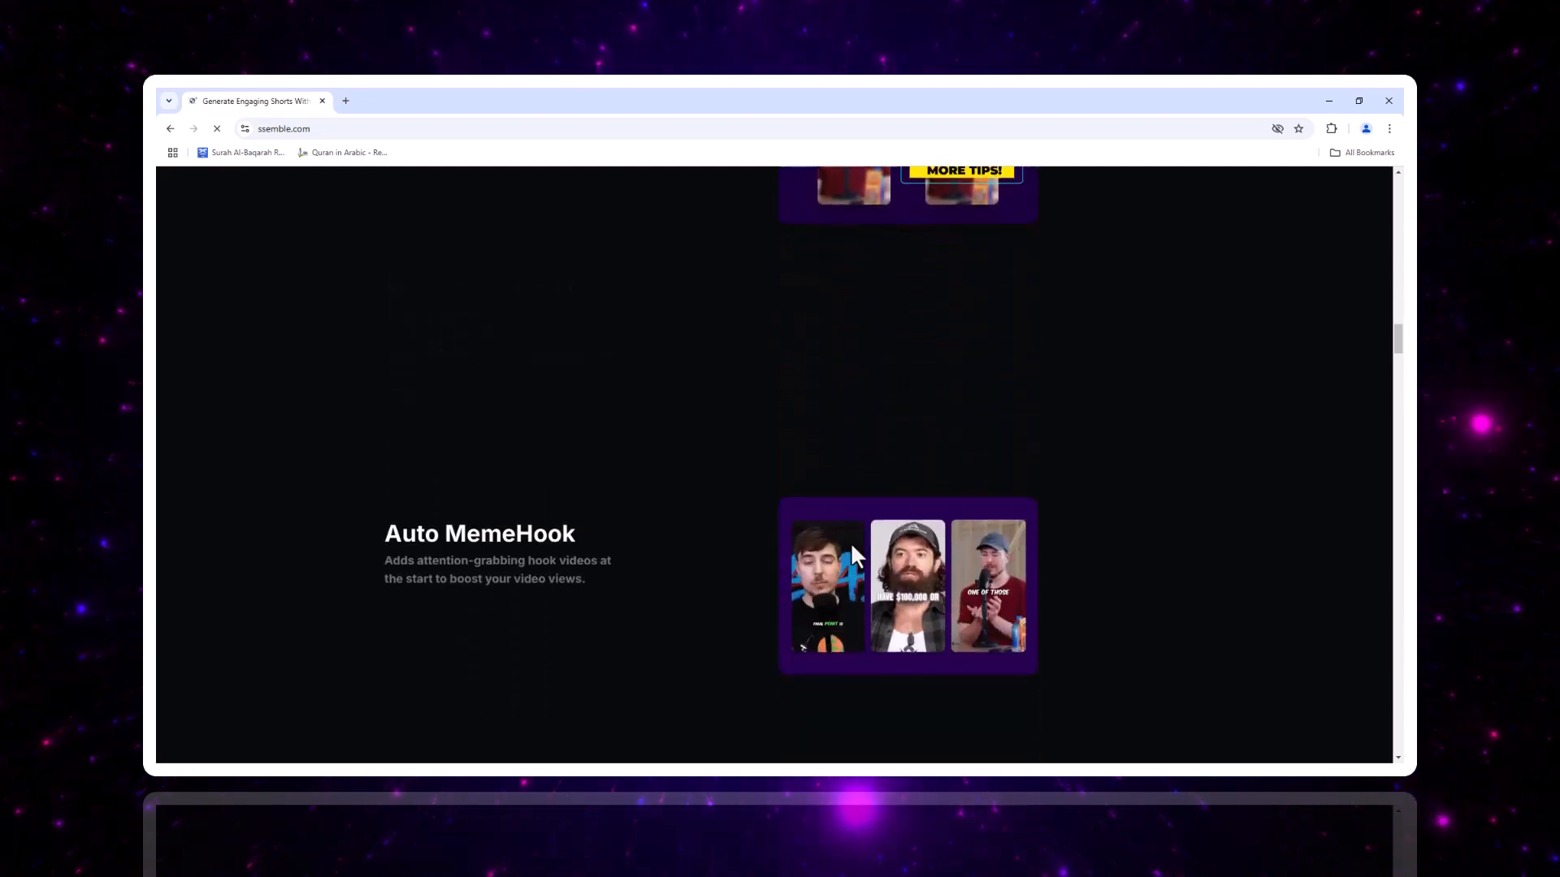
pyautogui.scroll(-3)
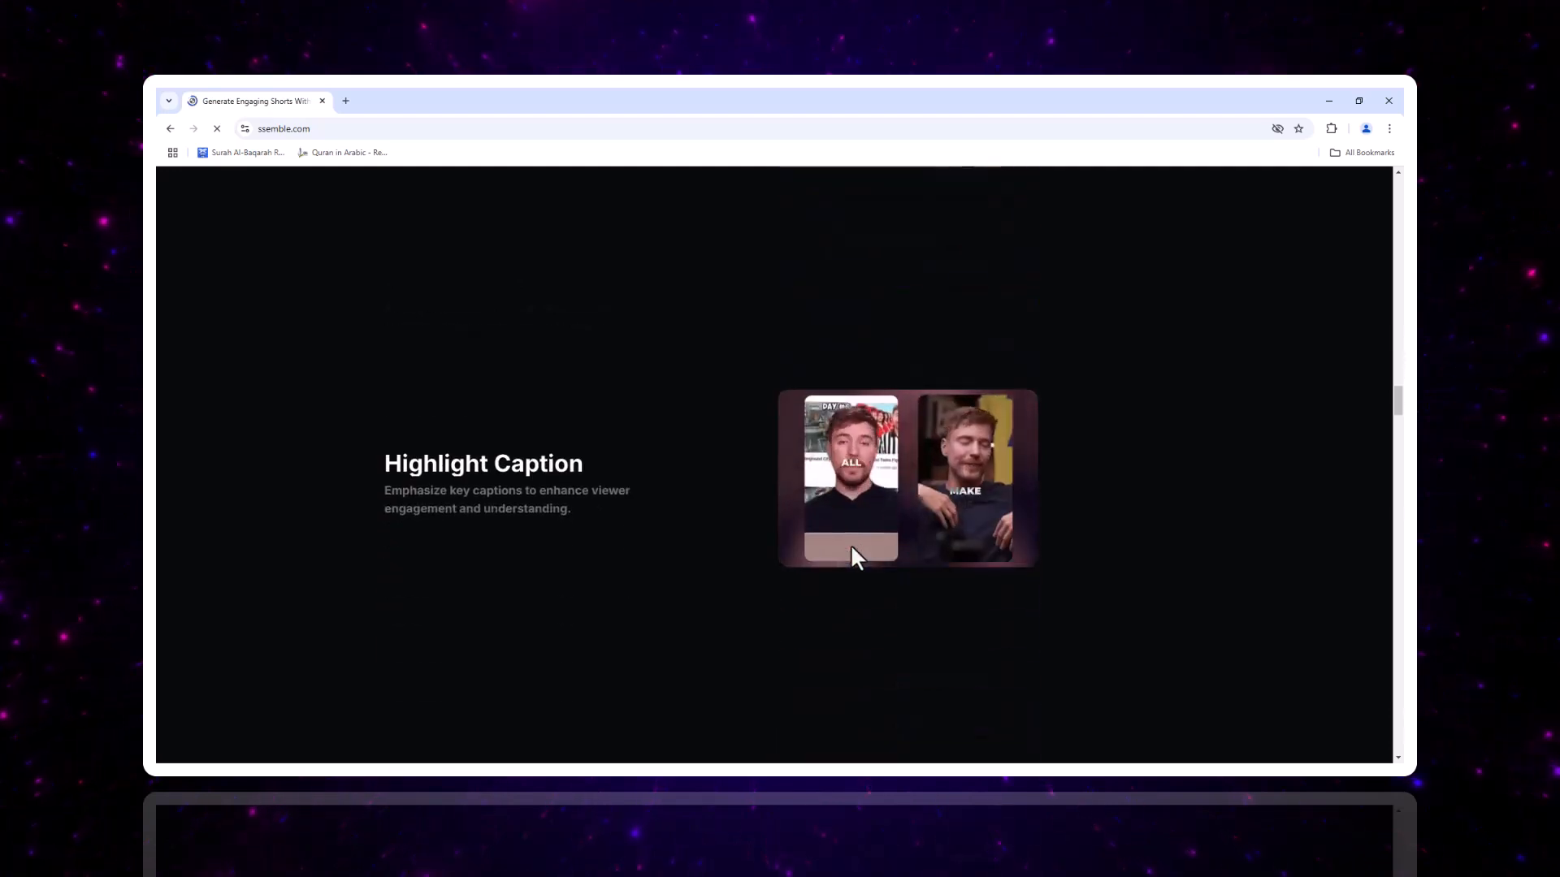
pyautogui.scroll(-3)
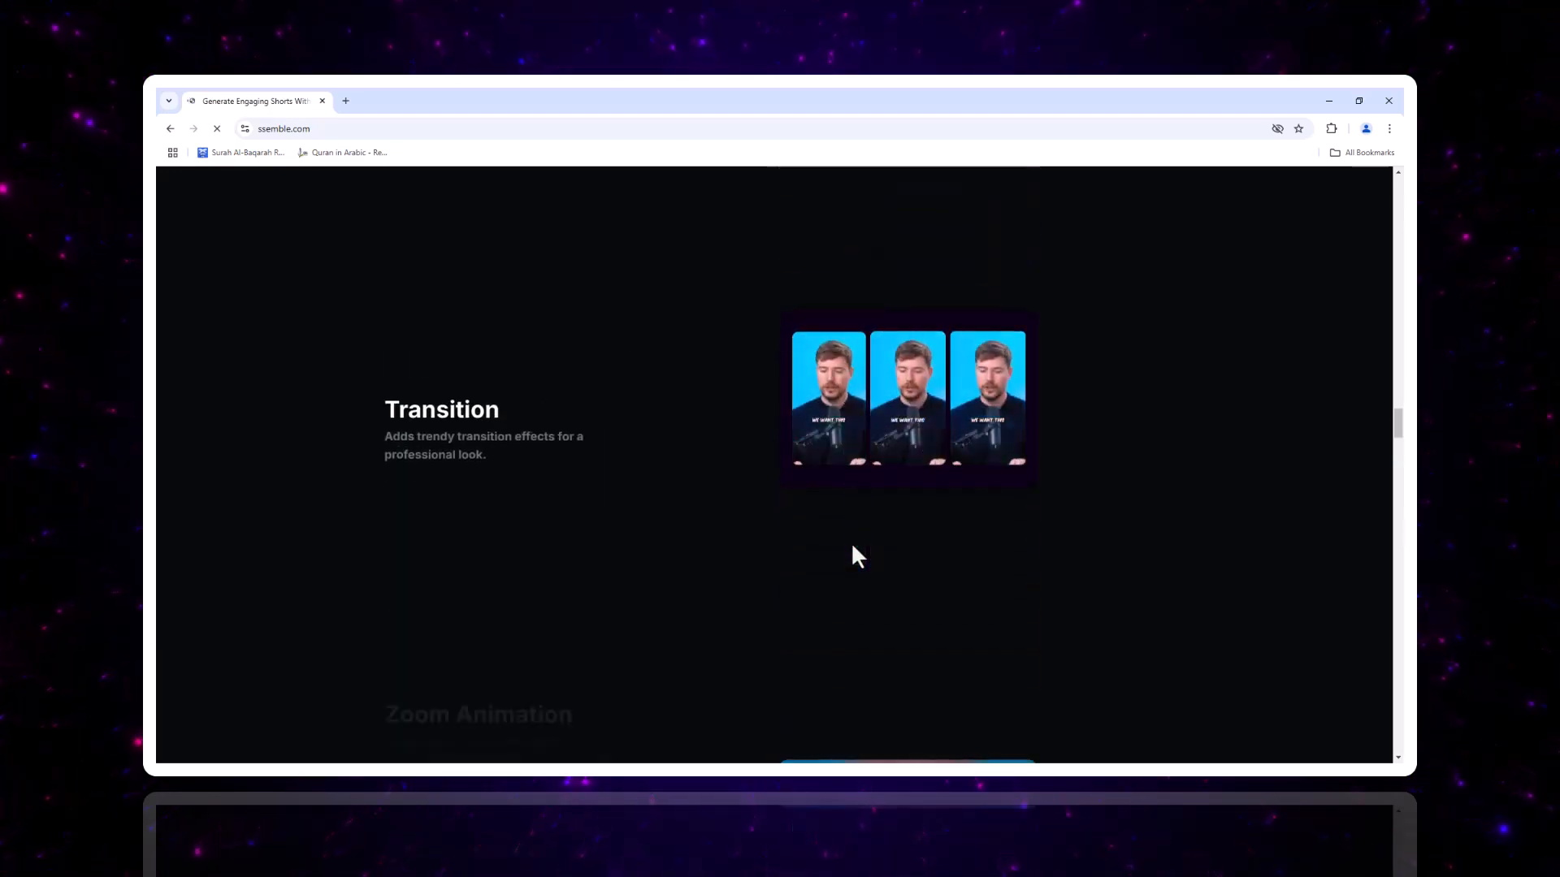
pyautogui.scroll(-3)
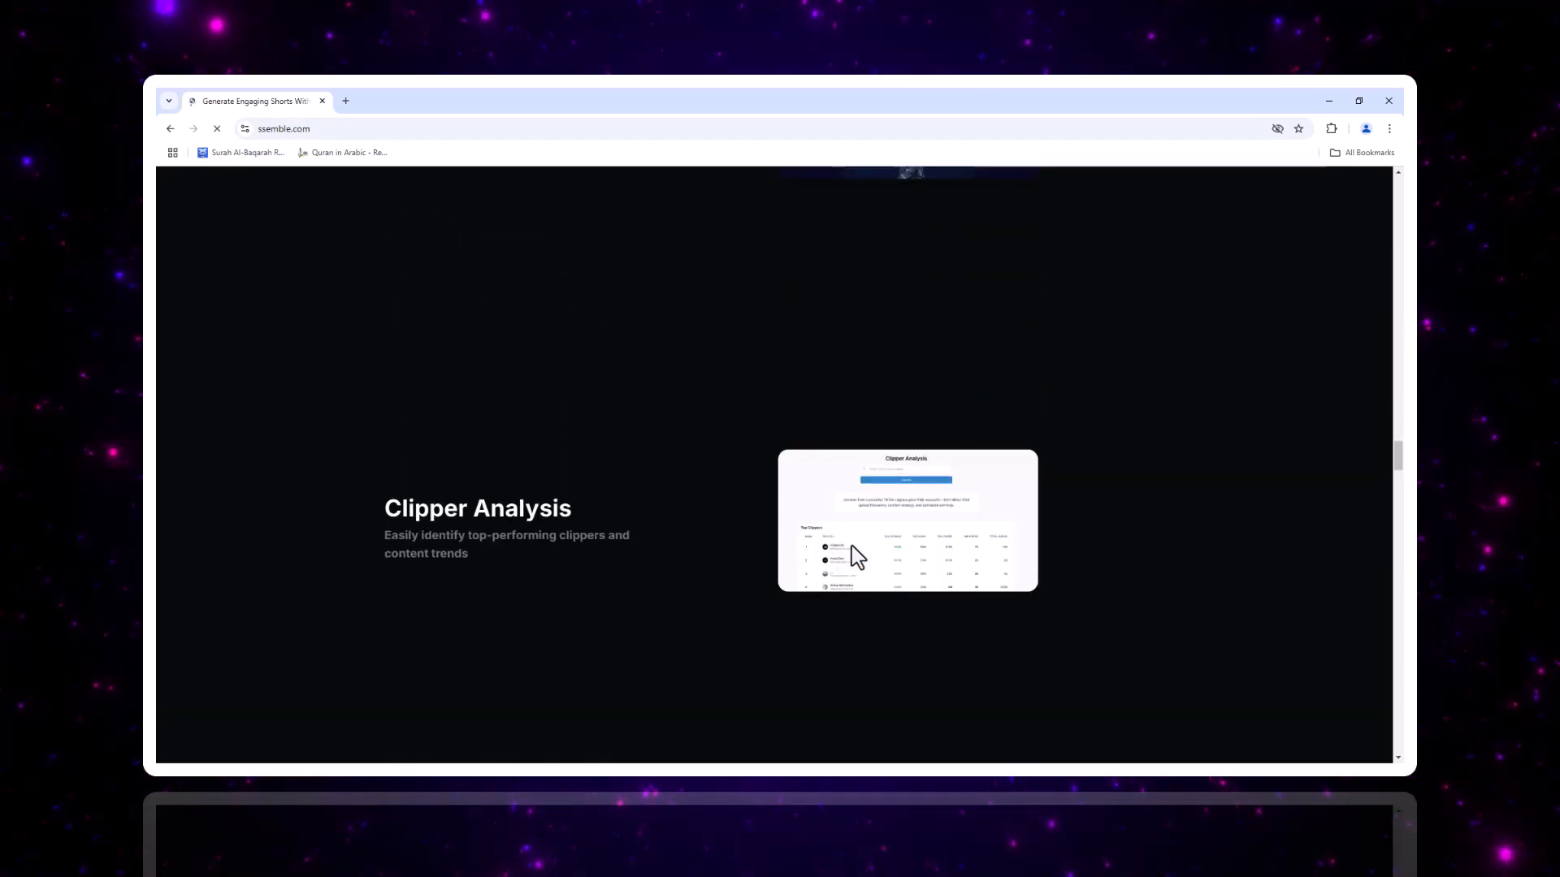
pyautogui.scroll(-3)
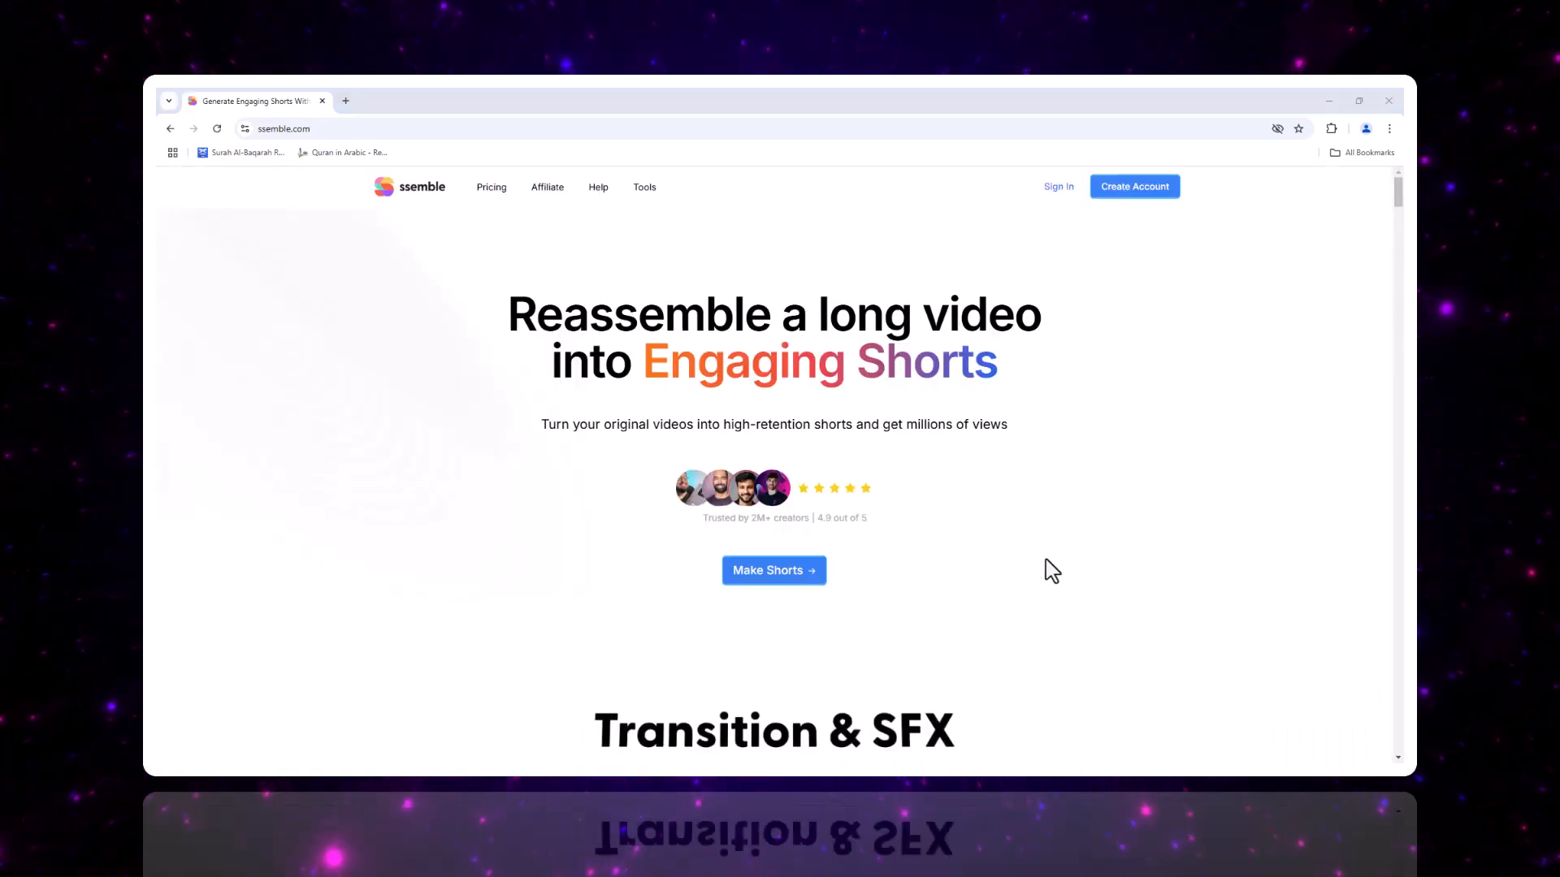
# Sign in with Google and reach the shorts-maker dashboard with the YouTube URL field.
pyautogui.click(1058, 185)
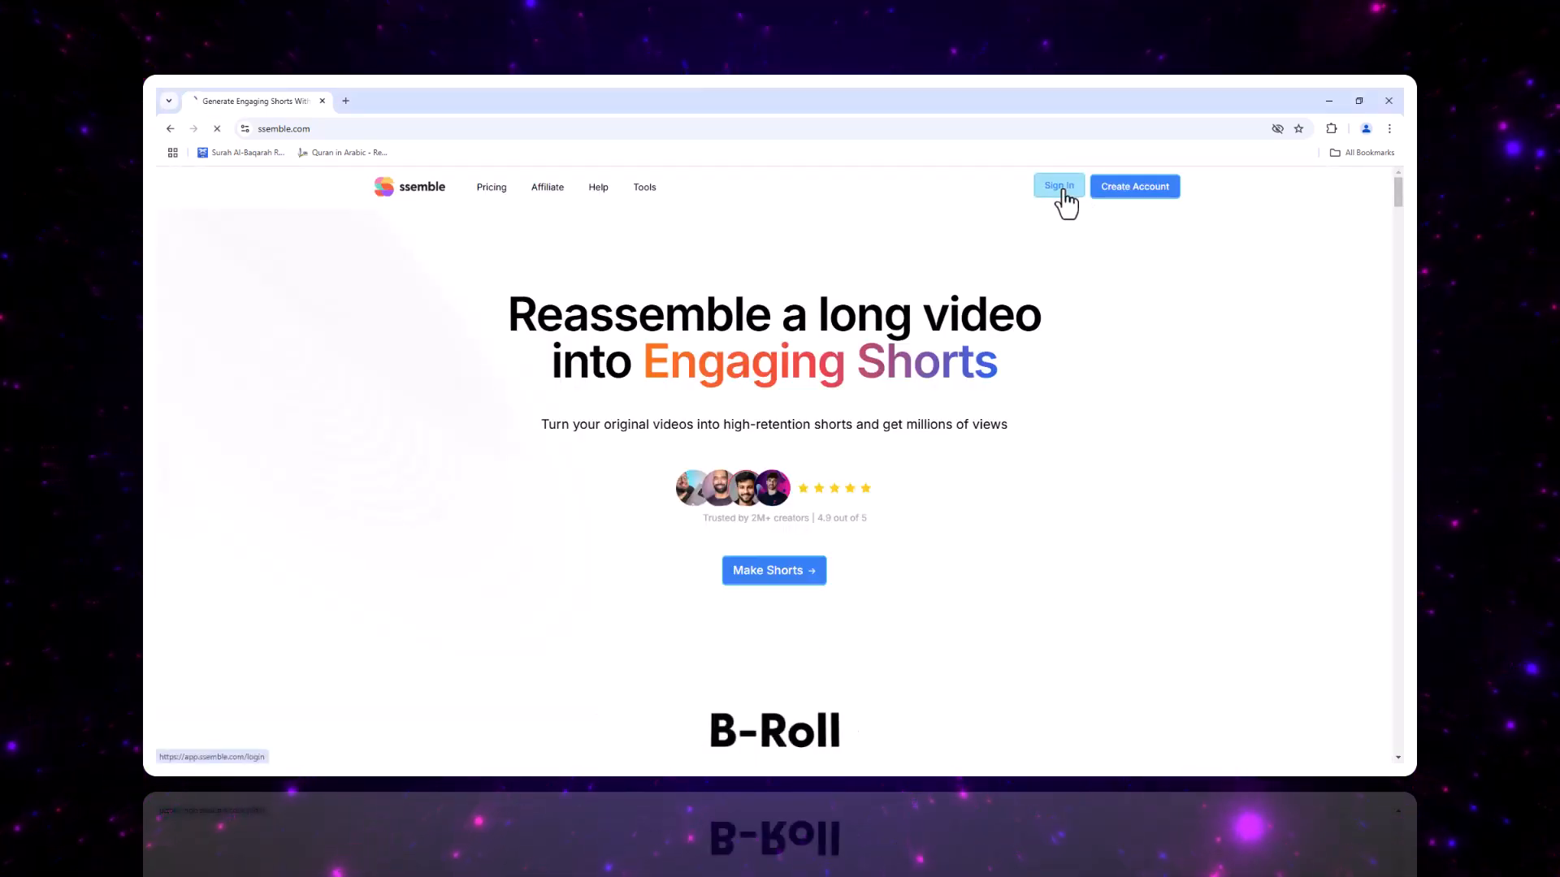
pyautogui.click(1058, 185)
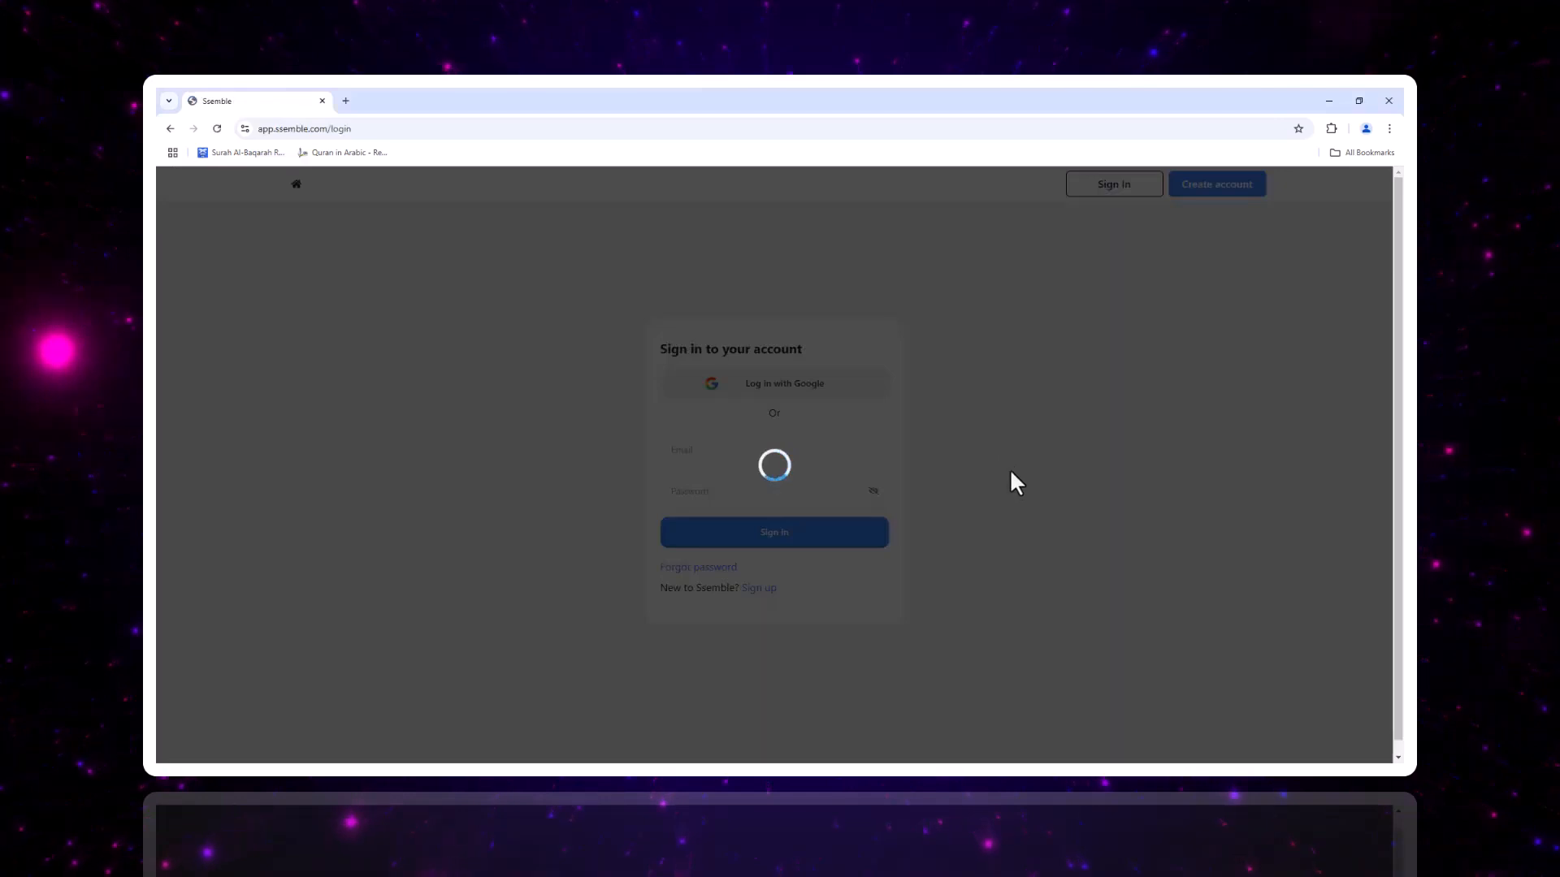
pyautogui.click(774, 533)
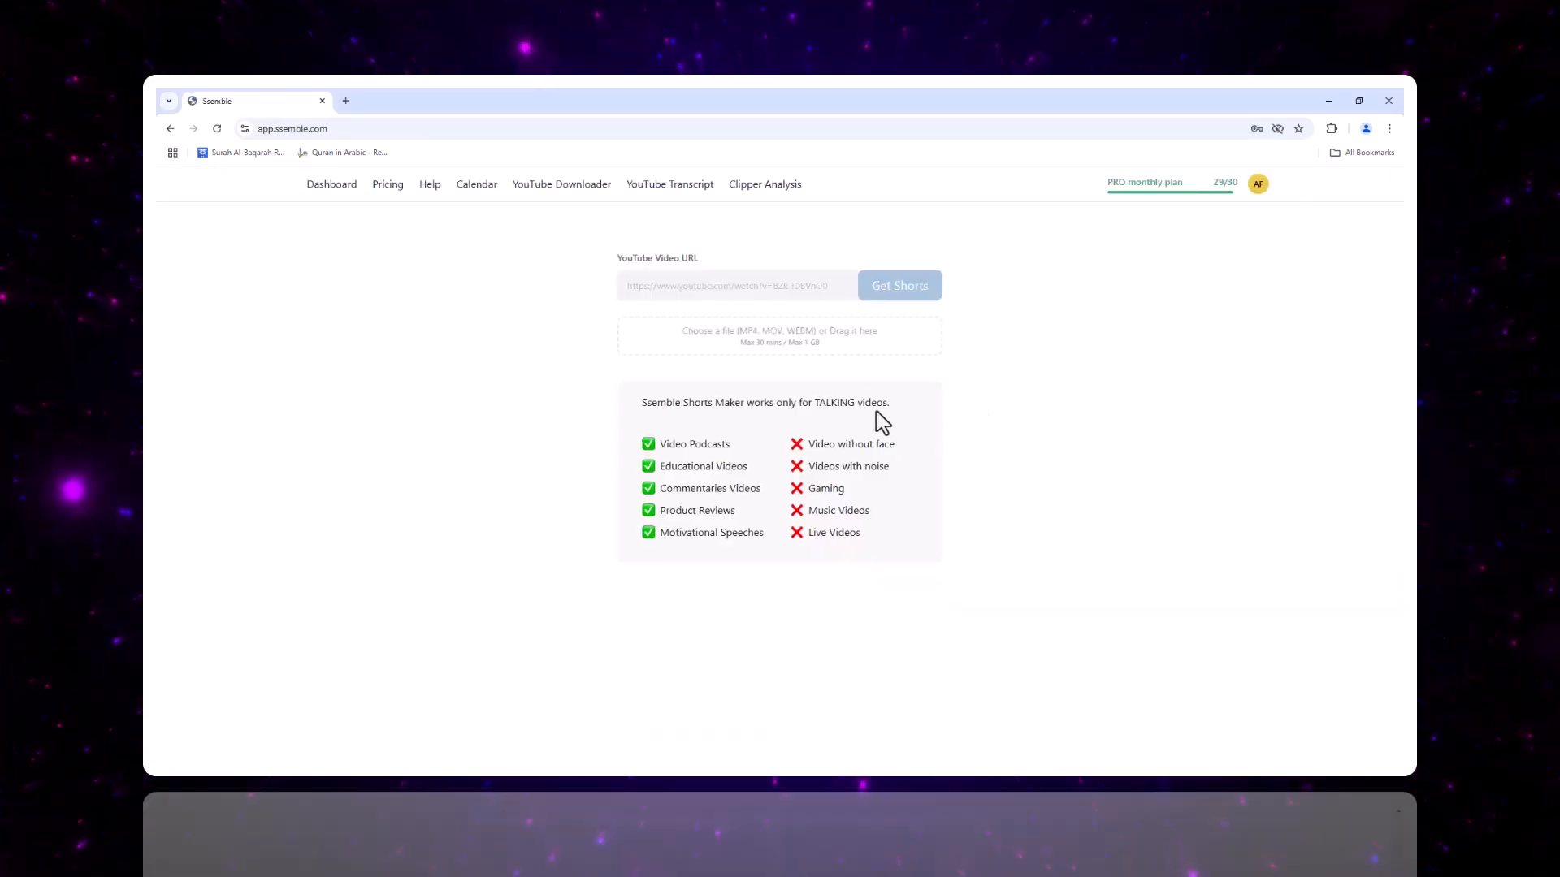
pyautogui.moveTo(843, 369)
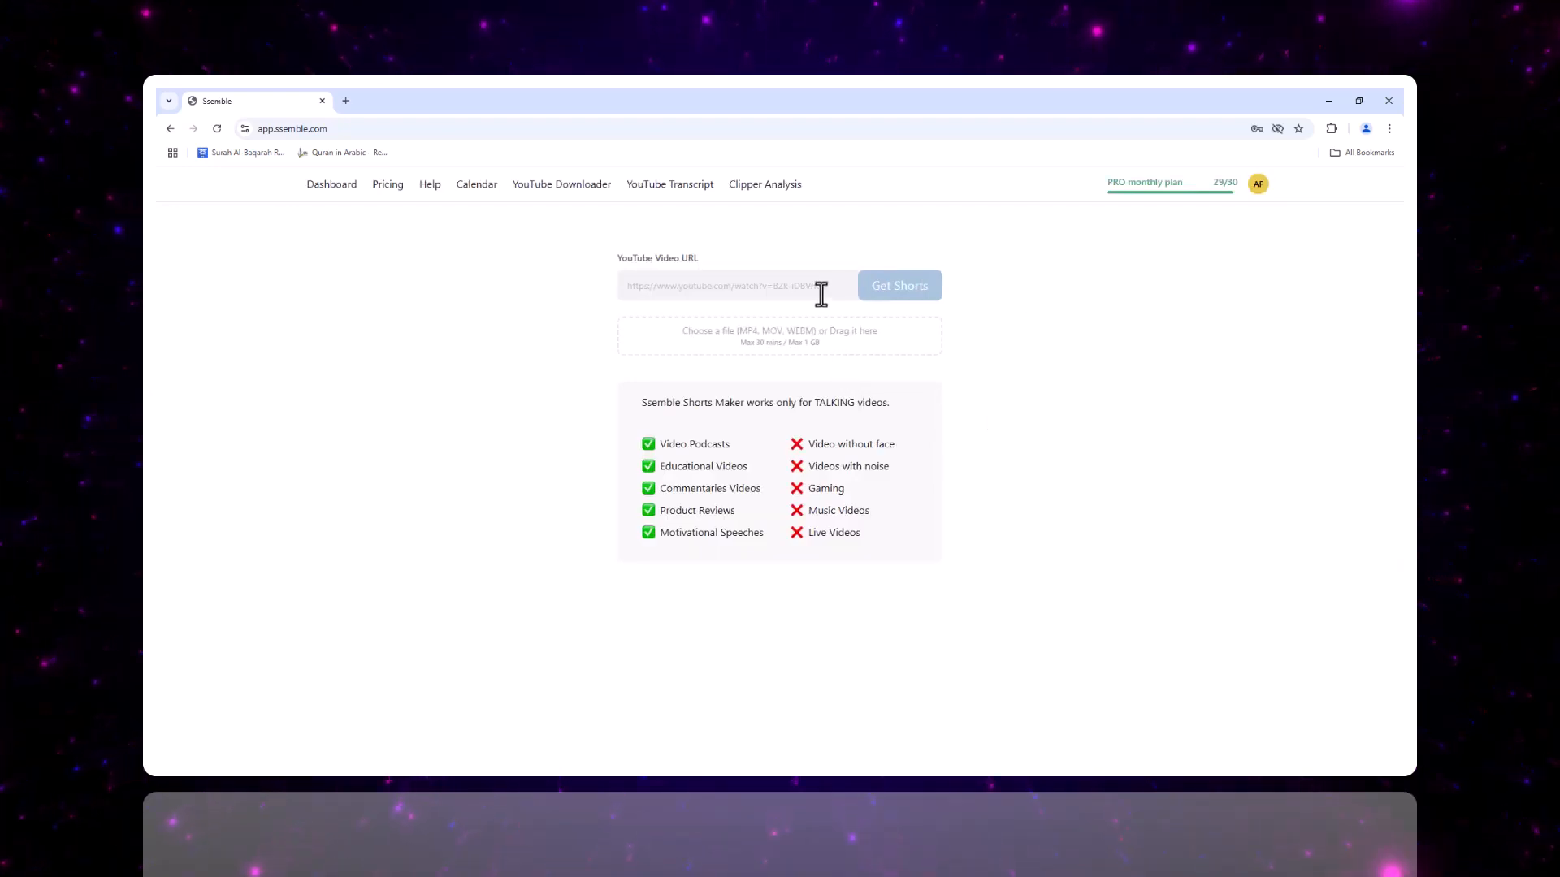
pyautogui.moveTo(657, 286)
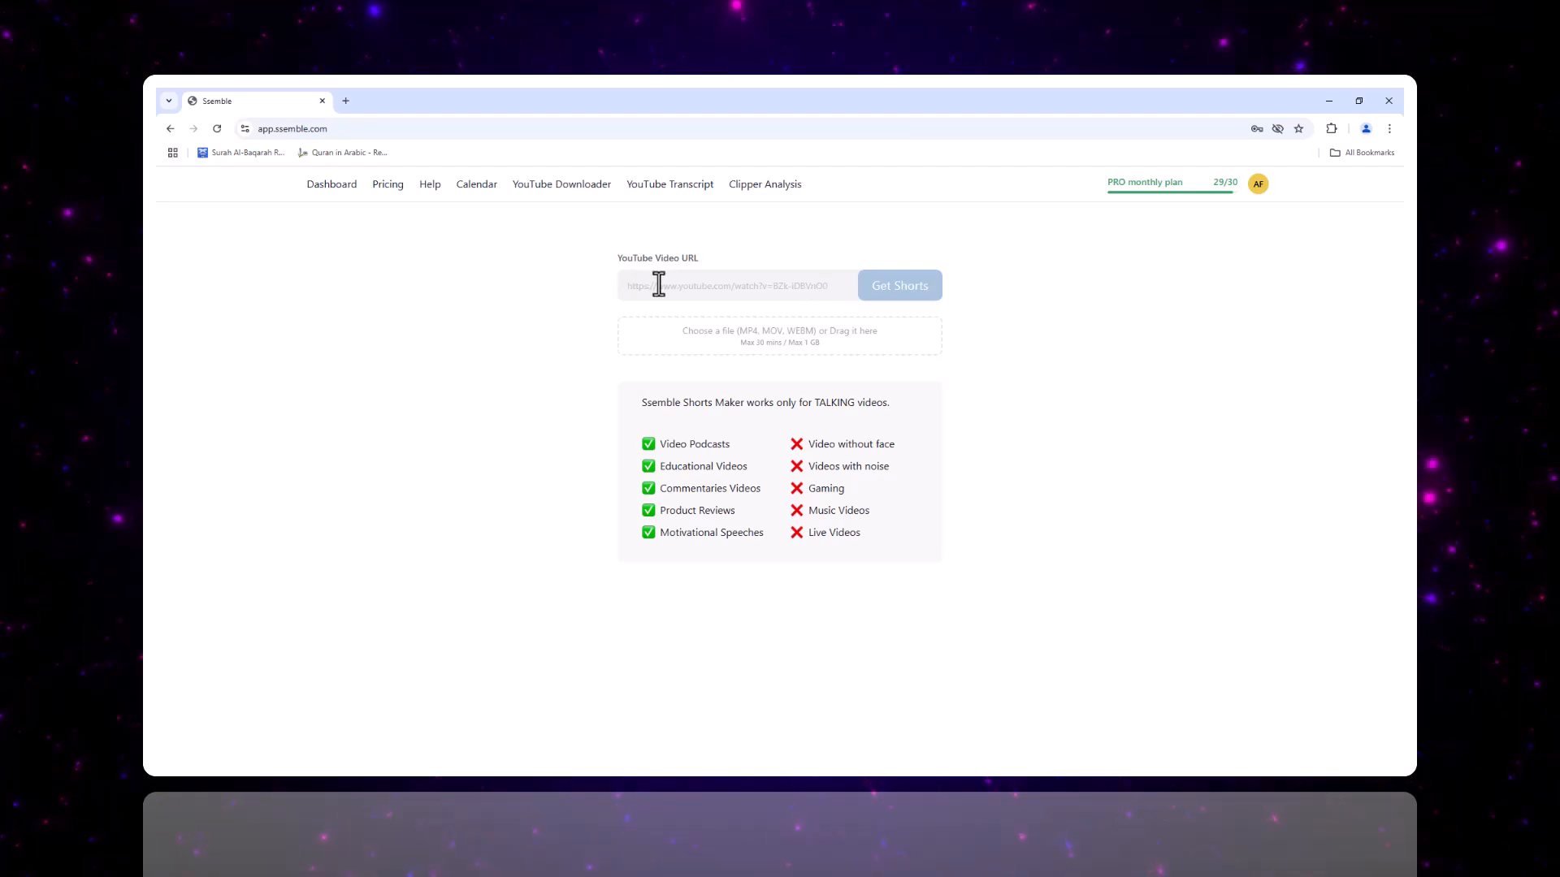
pyautogui.moveTo(687, 343)
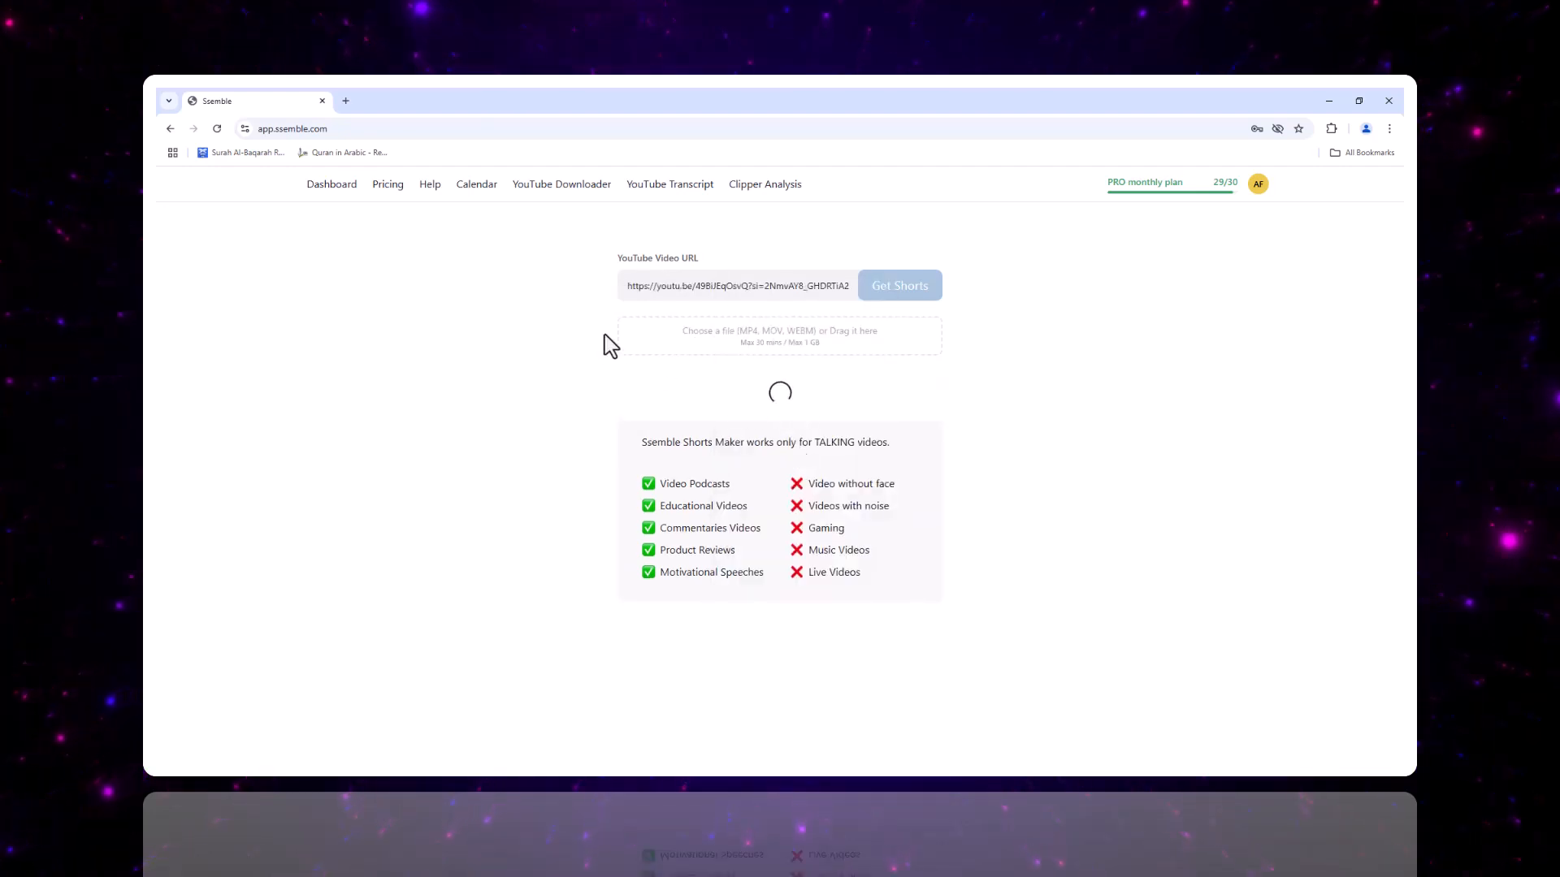
pyautogui.moveTo(858, 310)
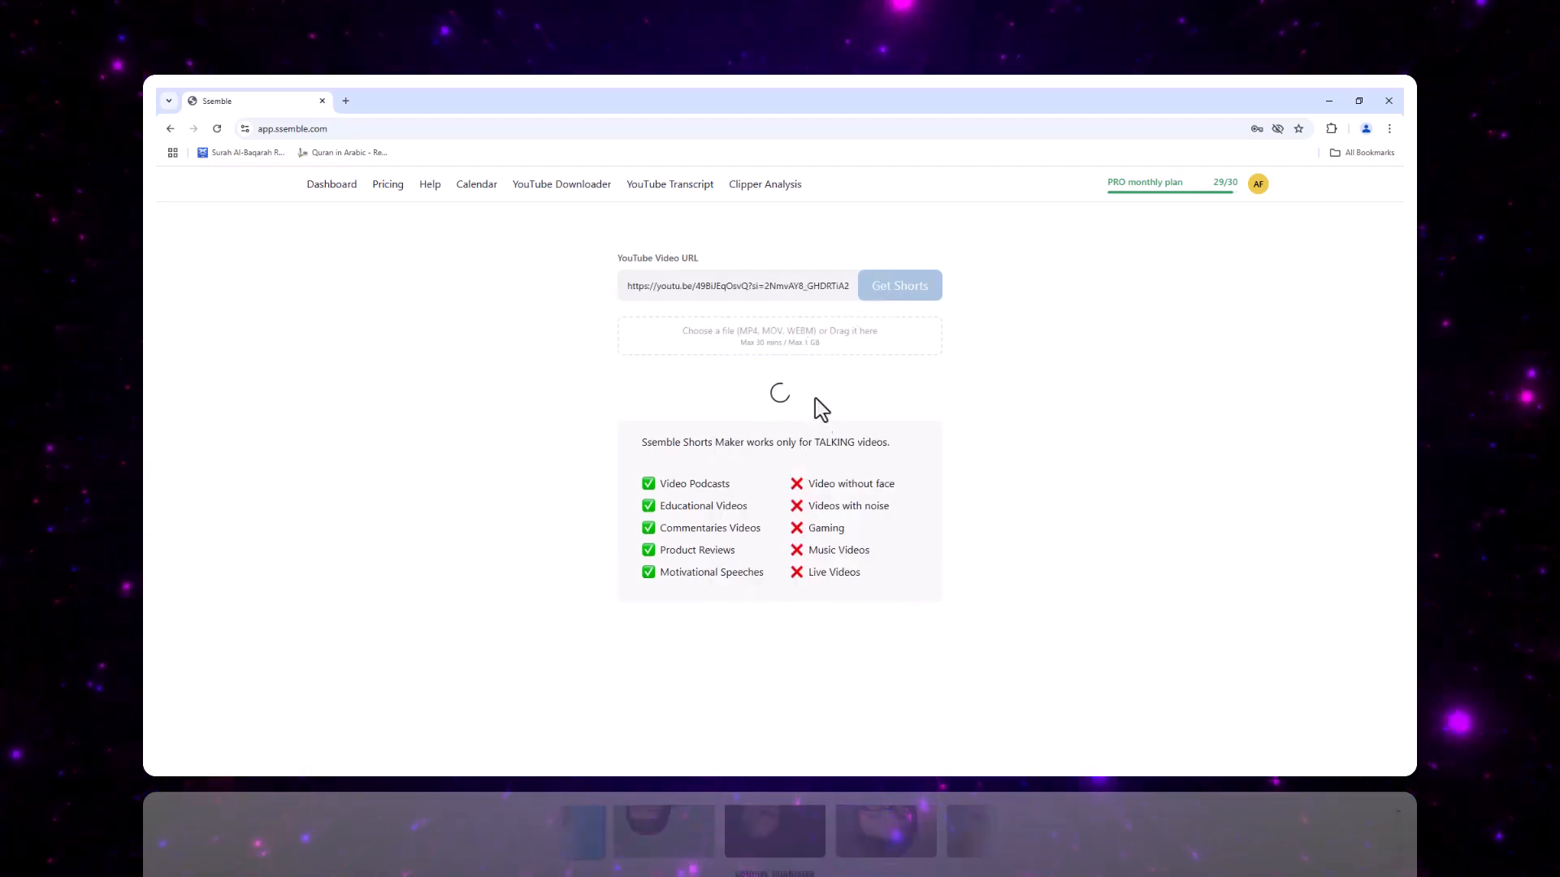
# Keep English as the video language and turn on caption translation for the podcast link.
pyautogui.click(833, 428)
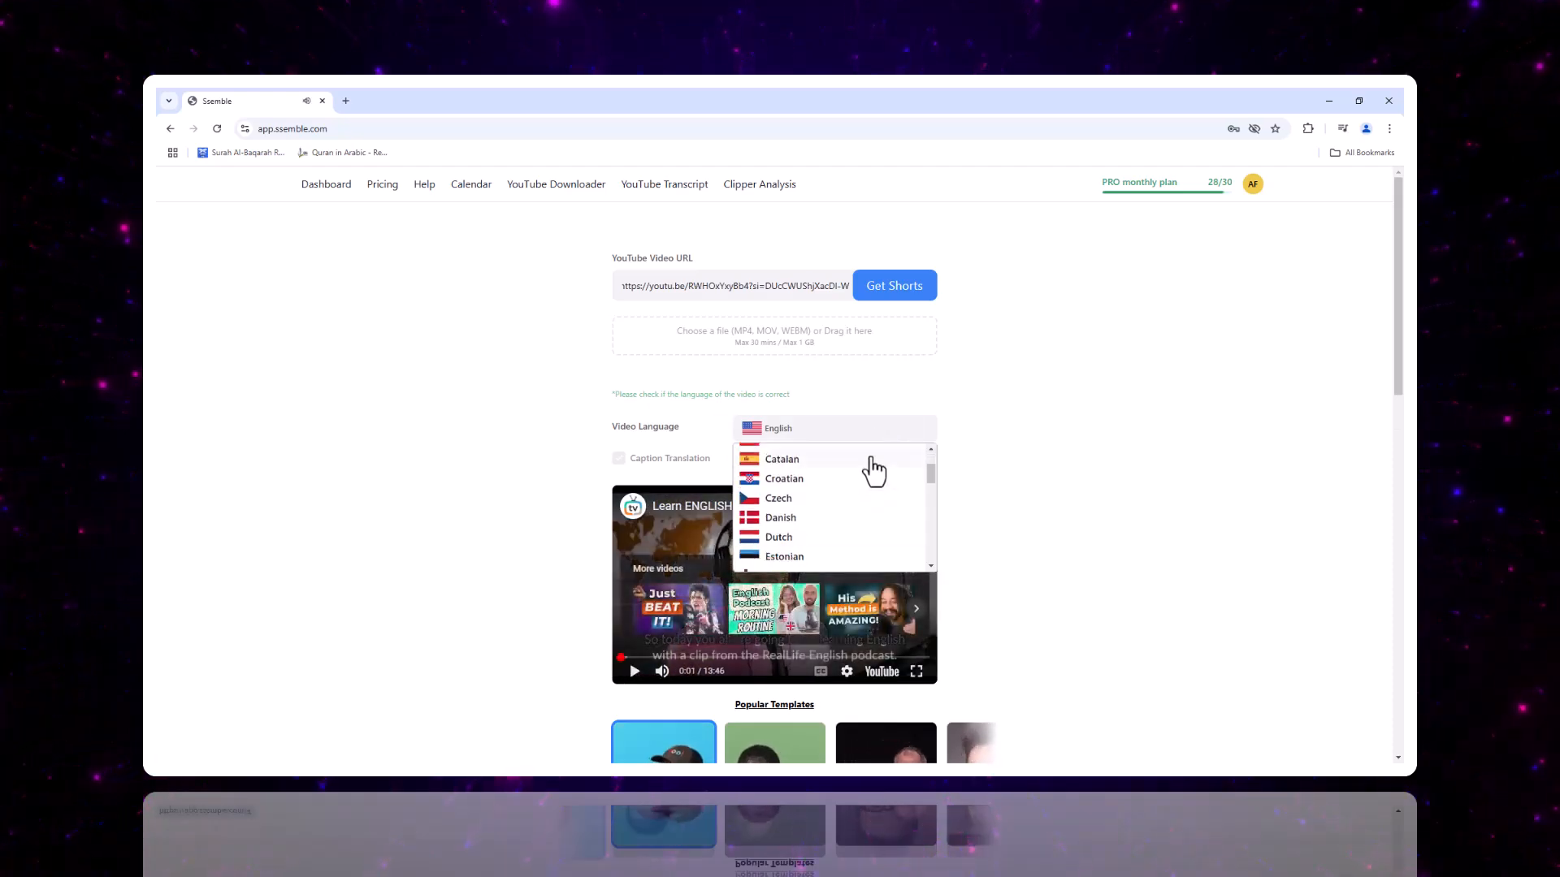
pyautogui.scroll(-3)
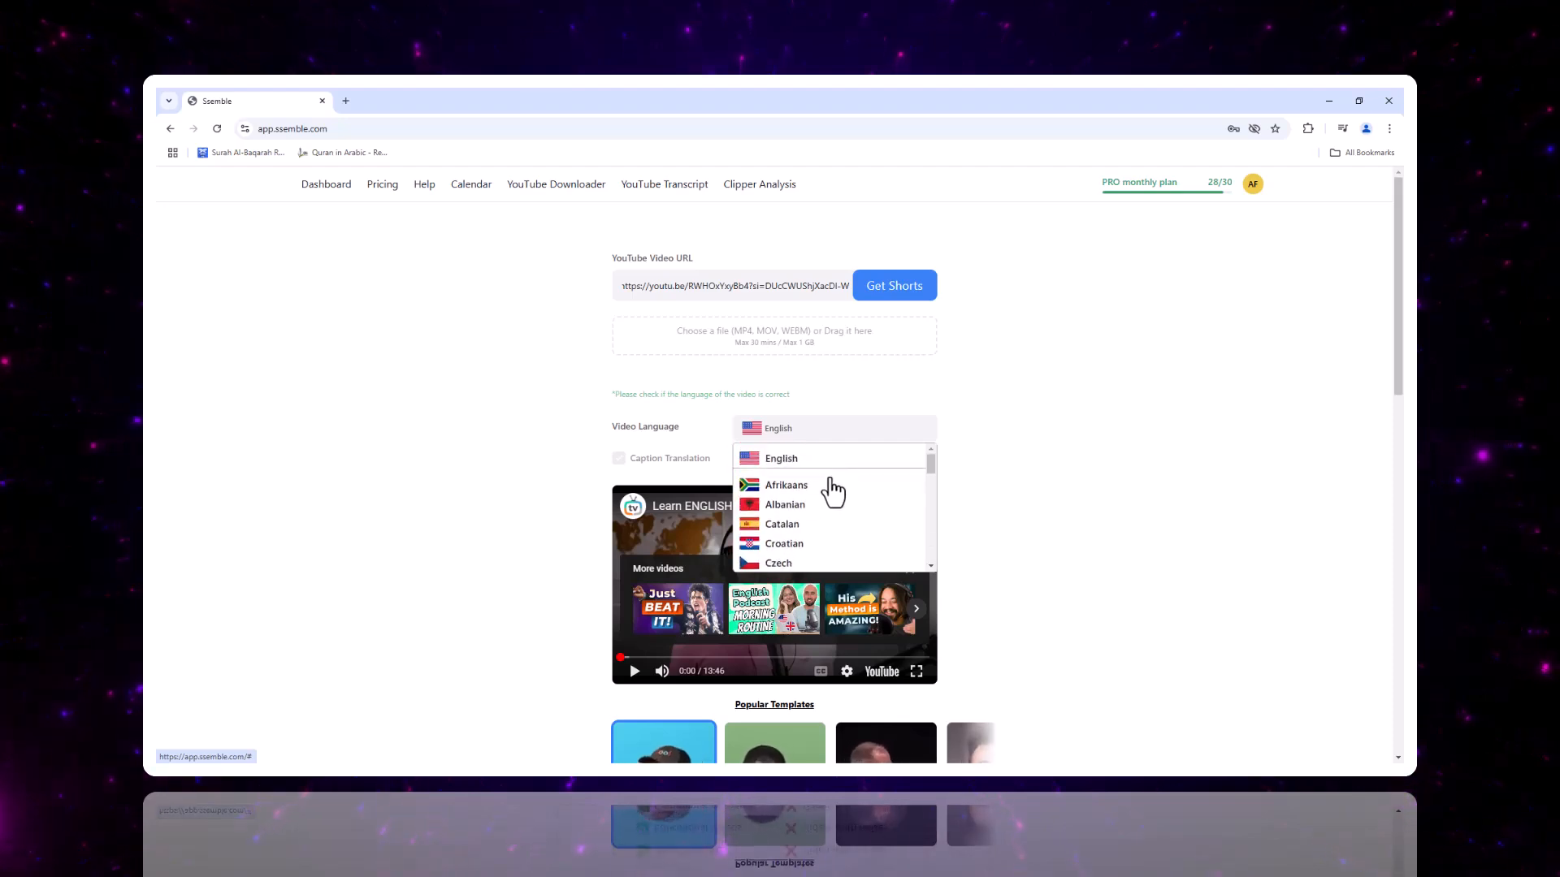
pyautogui.scroll(-3)
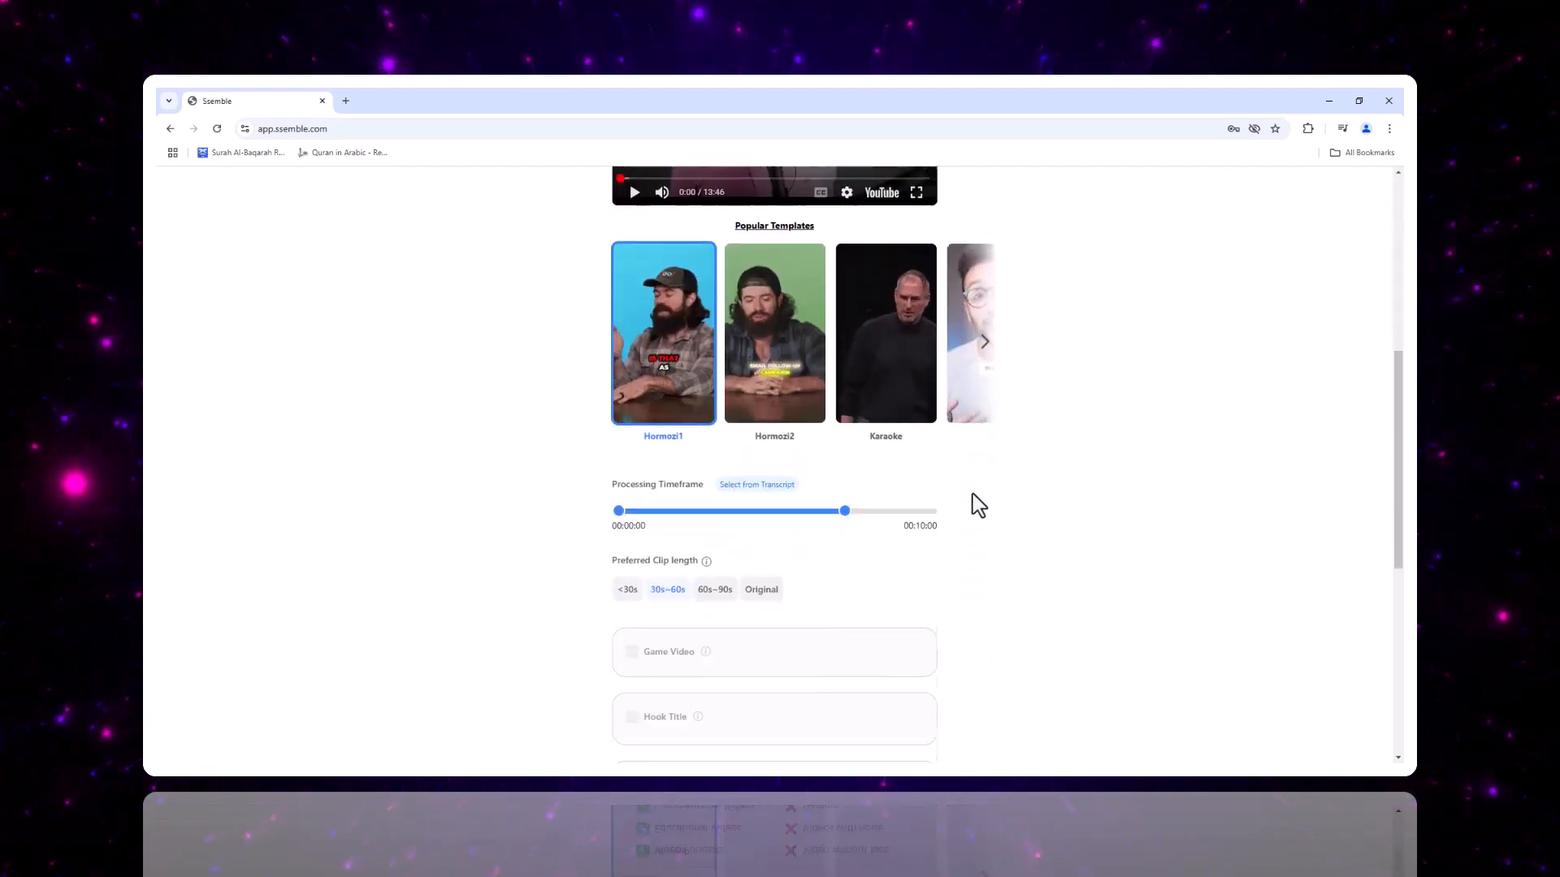
pyautogui.scroll(-3)
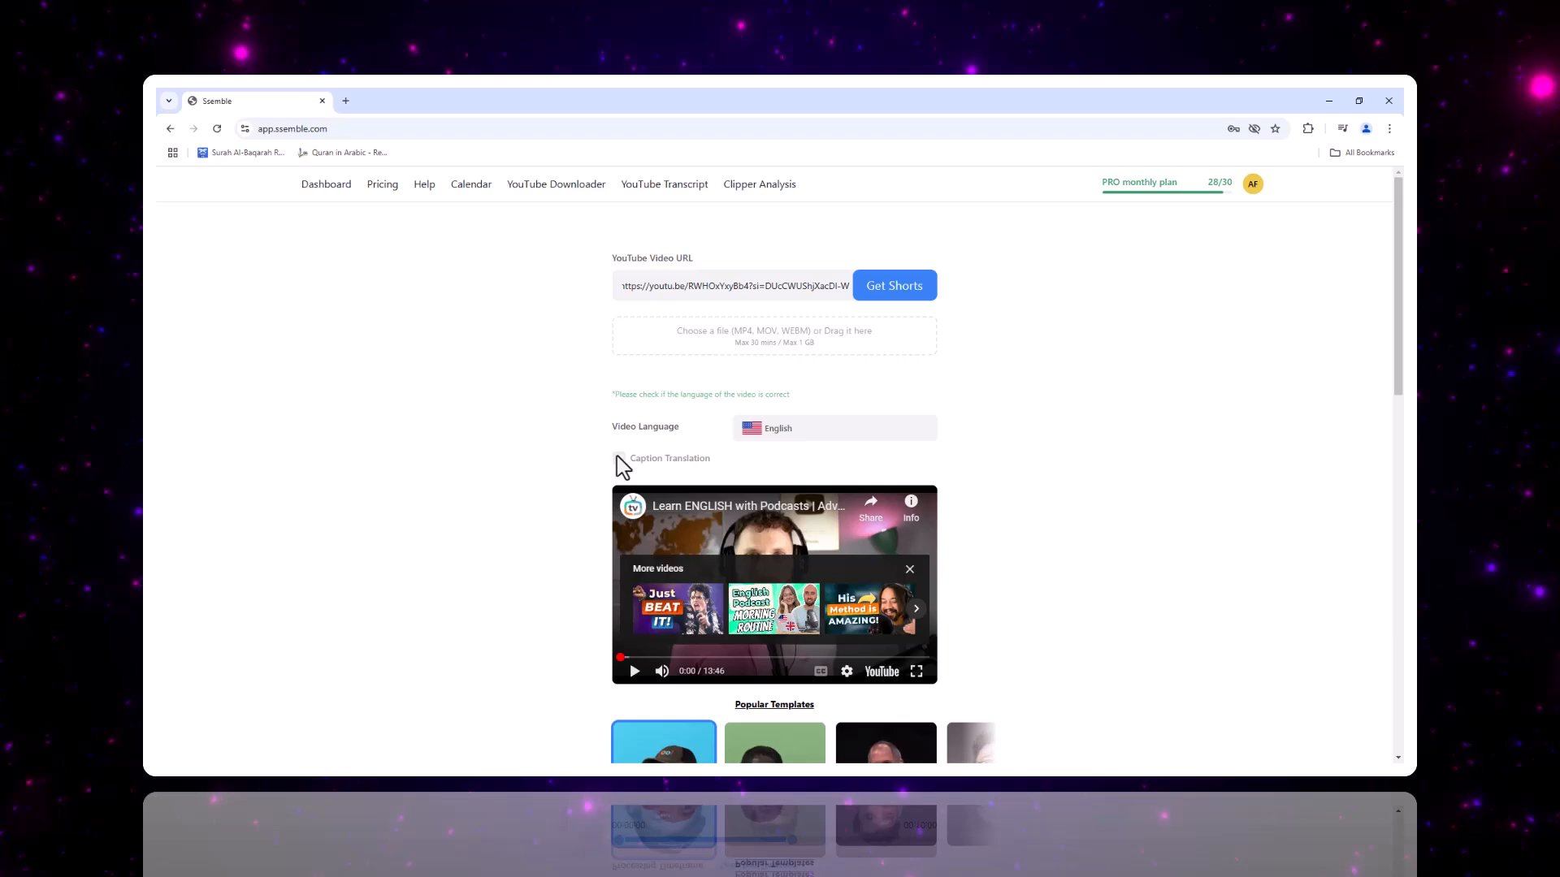
pyautogui.click(619, 462)
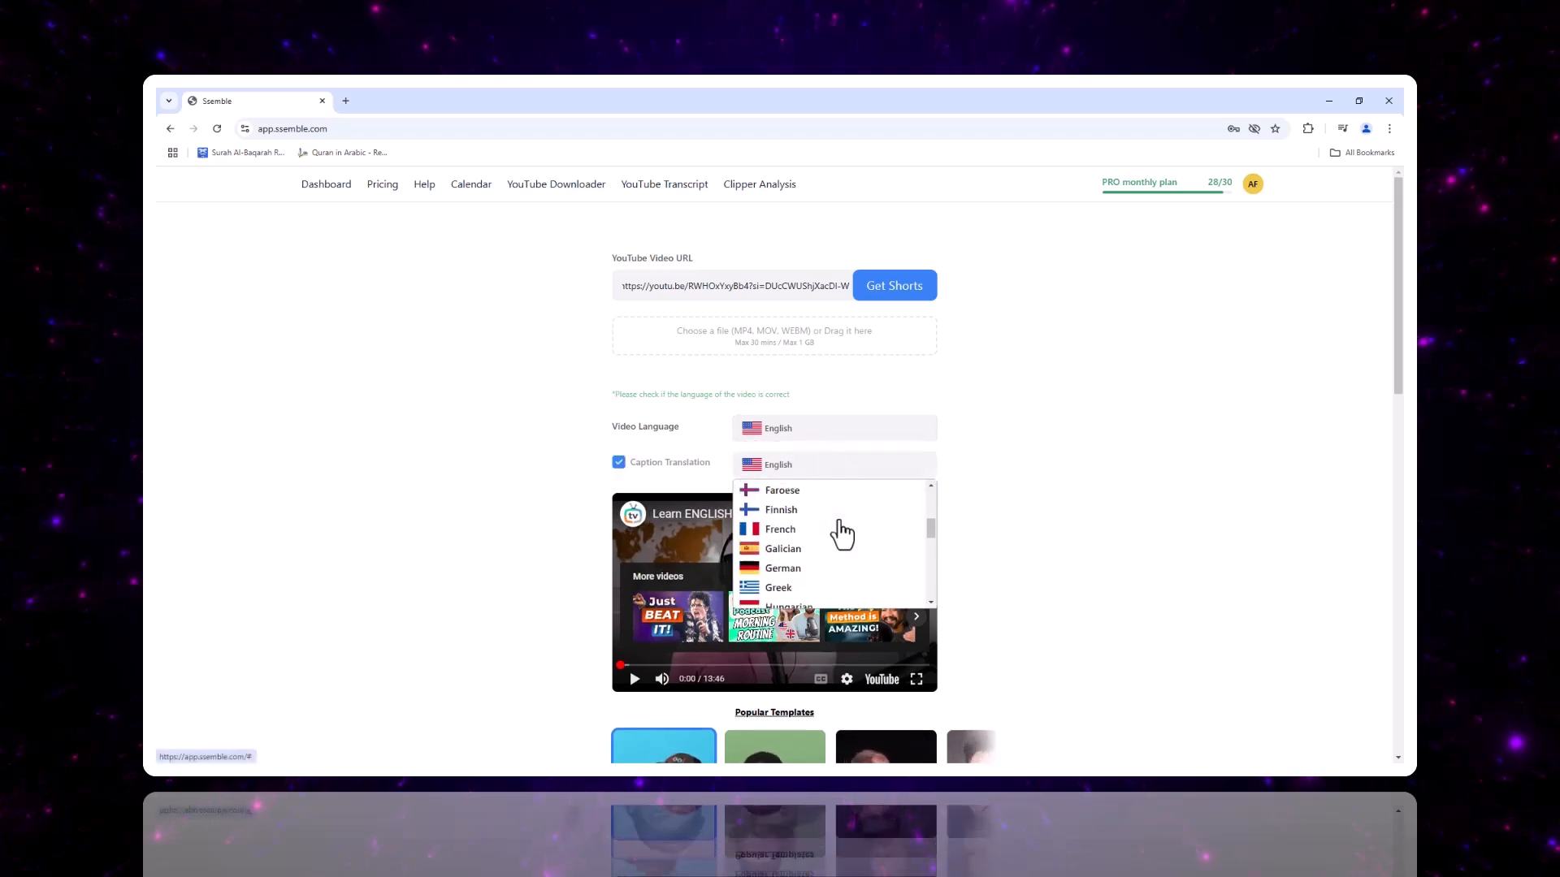
pyautogui.scroll(-3)
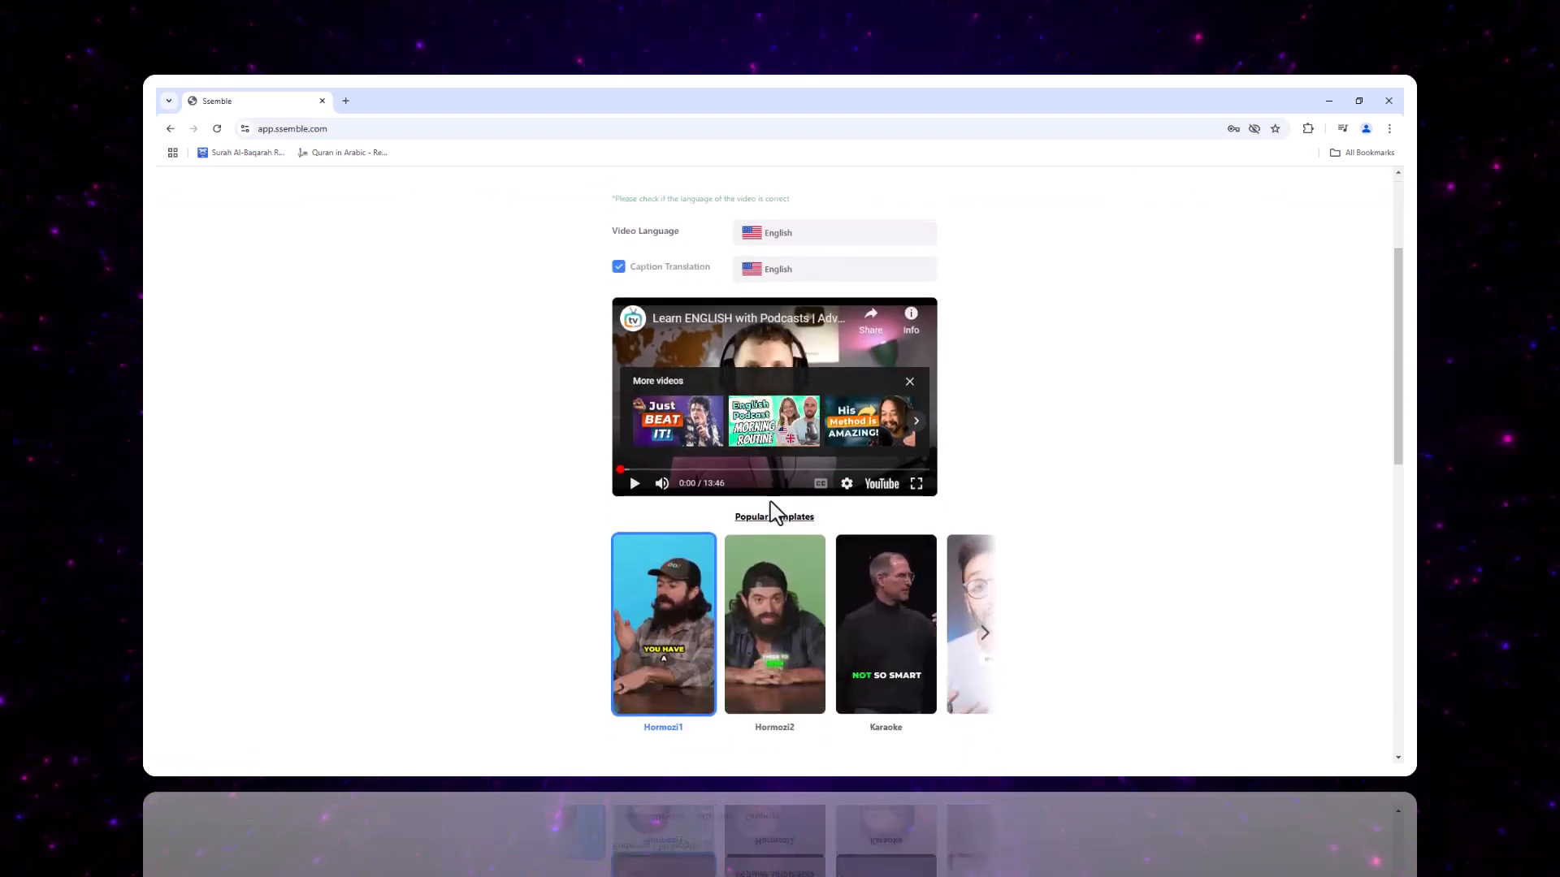
# Browse the popular caption templates and review processing timeframe and clip length.
pyautogui.scroll(-3)
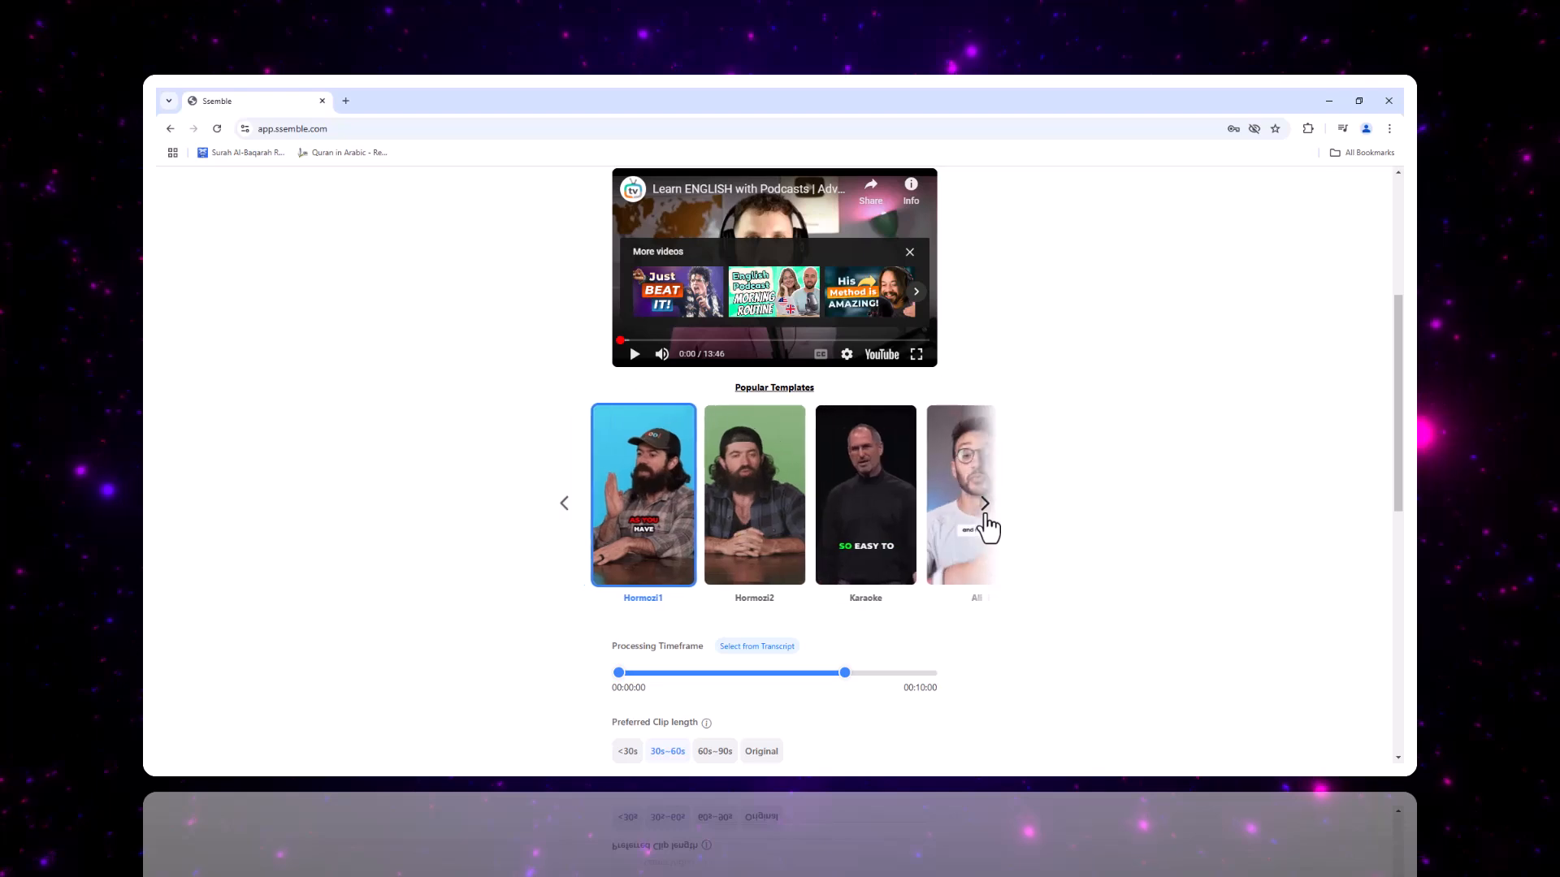
pyautogui.click(984, 504)
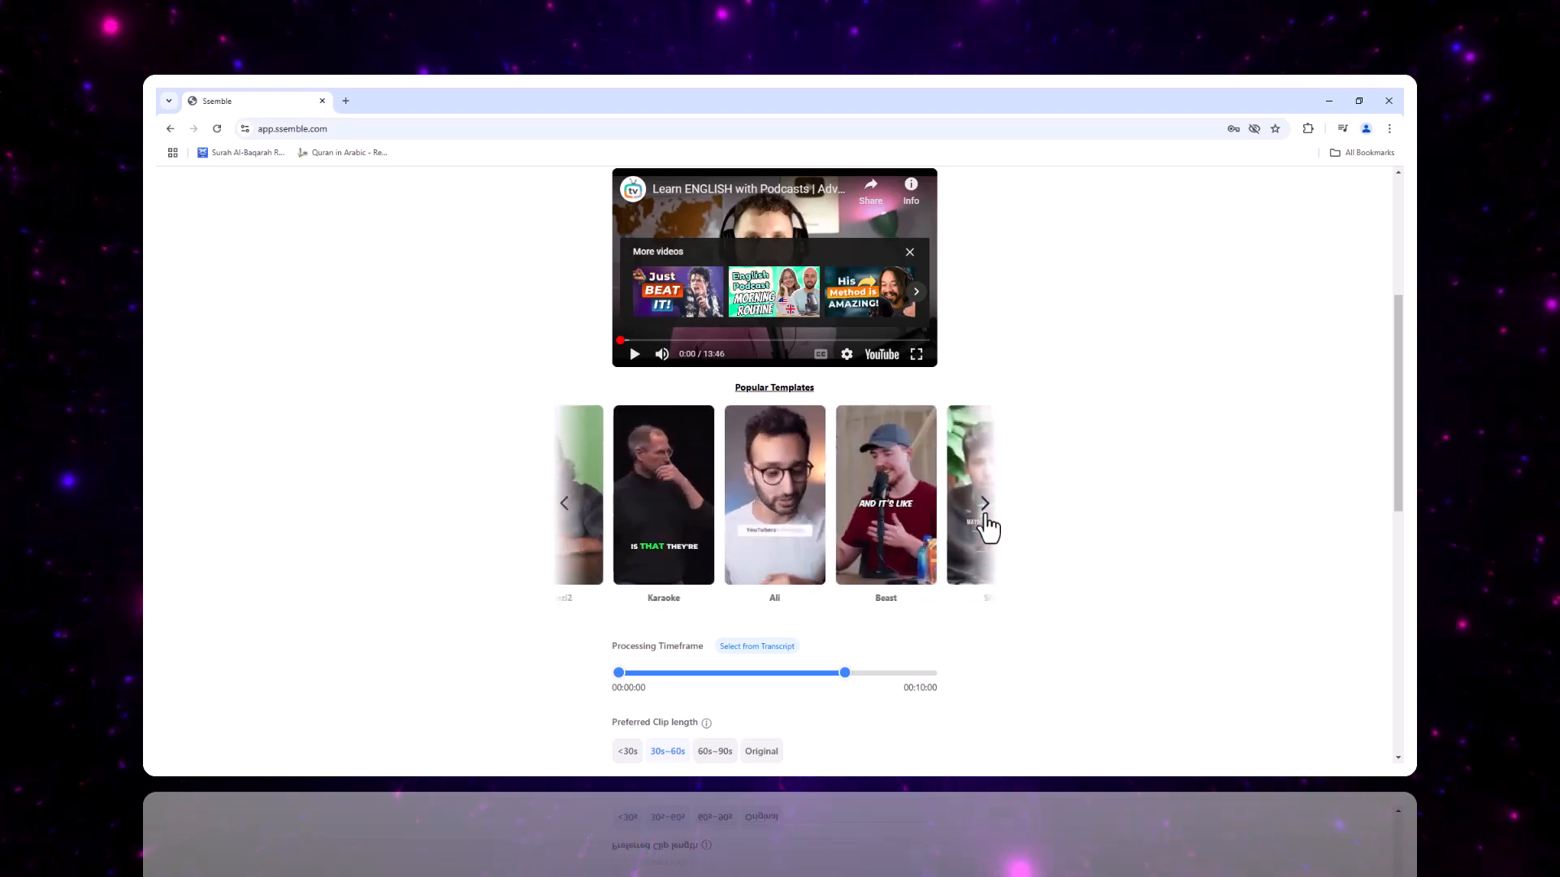
pyautogui.click(985, 504)
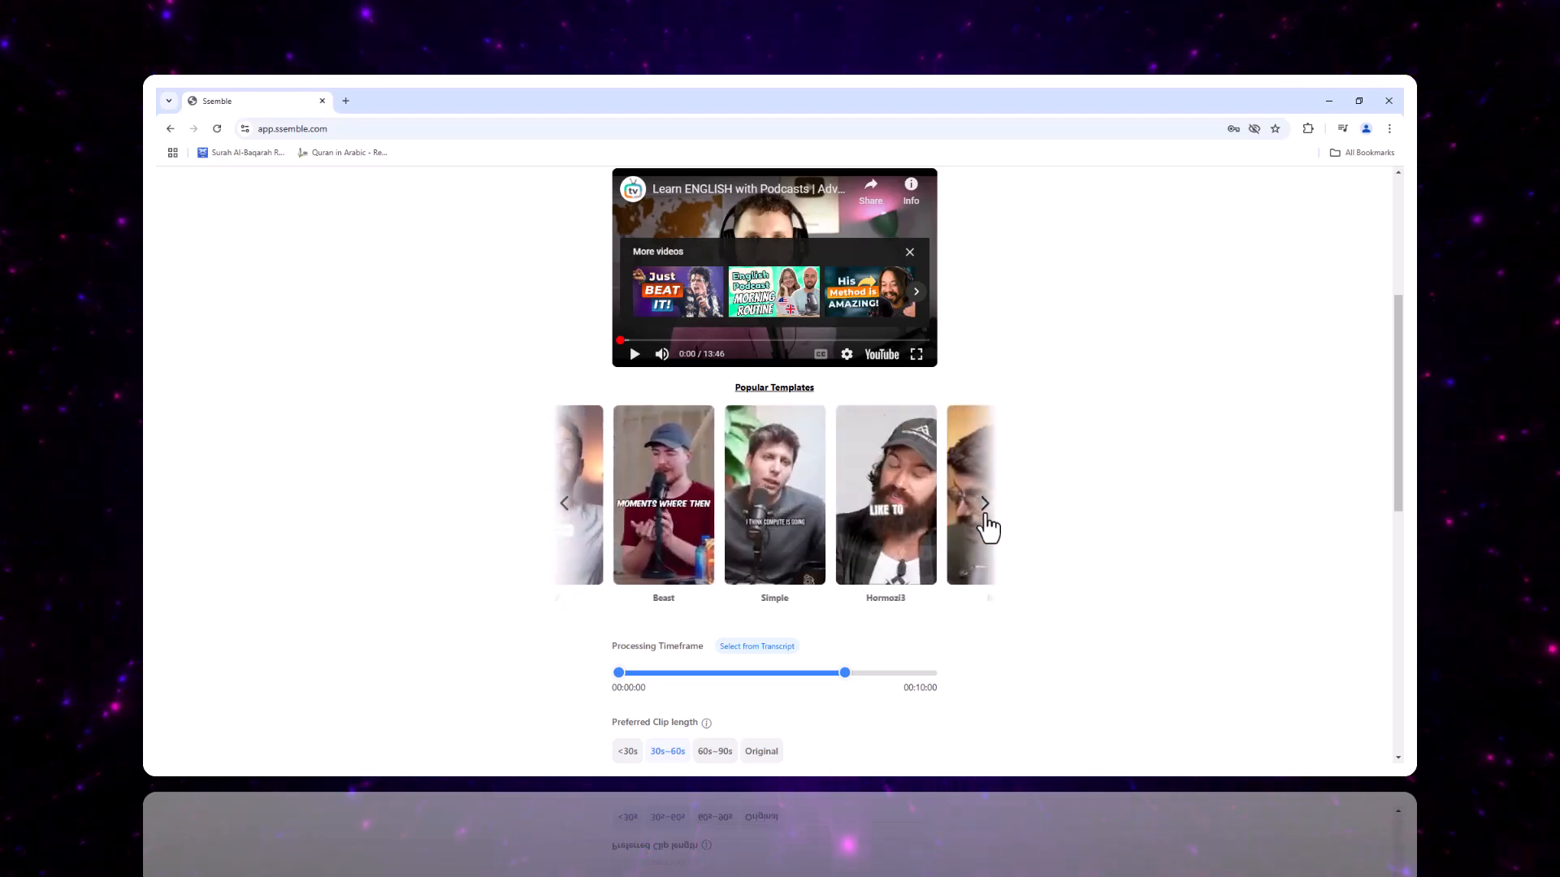
pyautogui.click(985, 503)
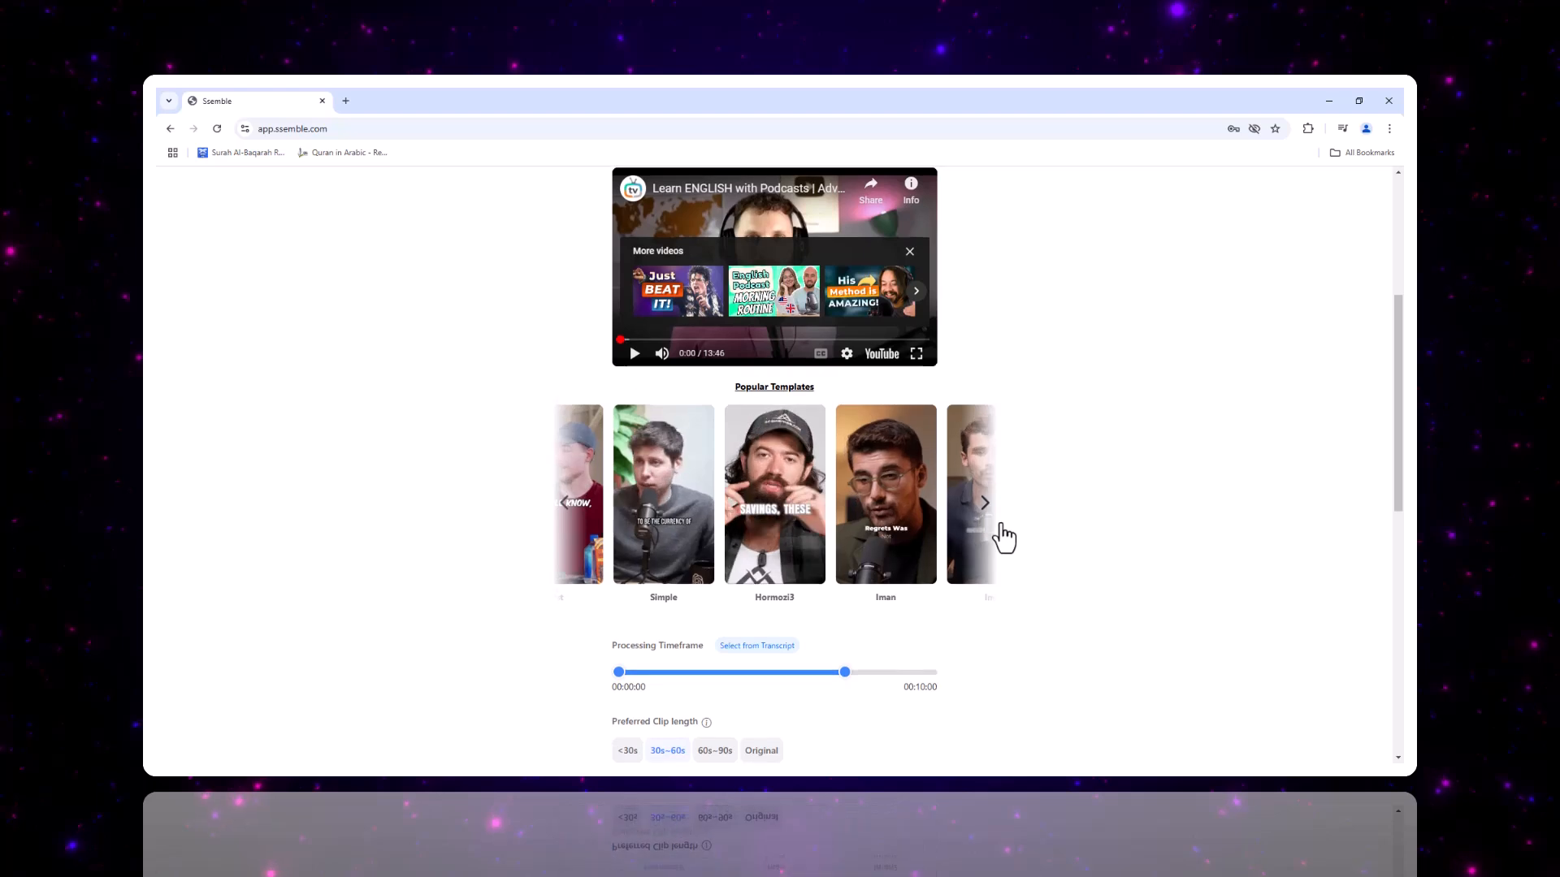
pyautogui.scroll(-3)
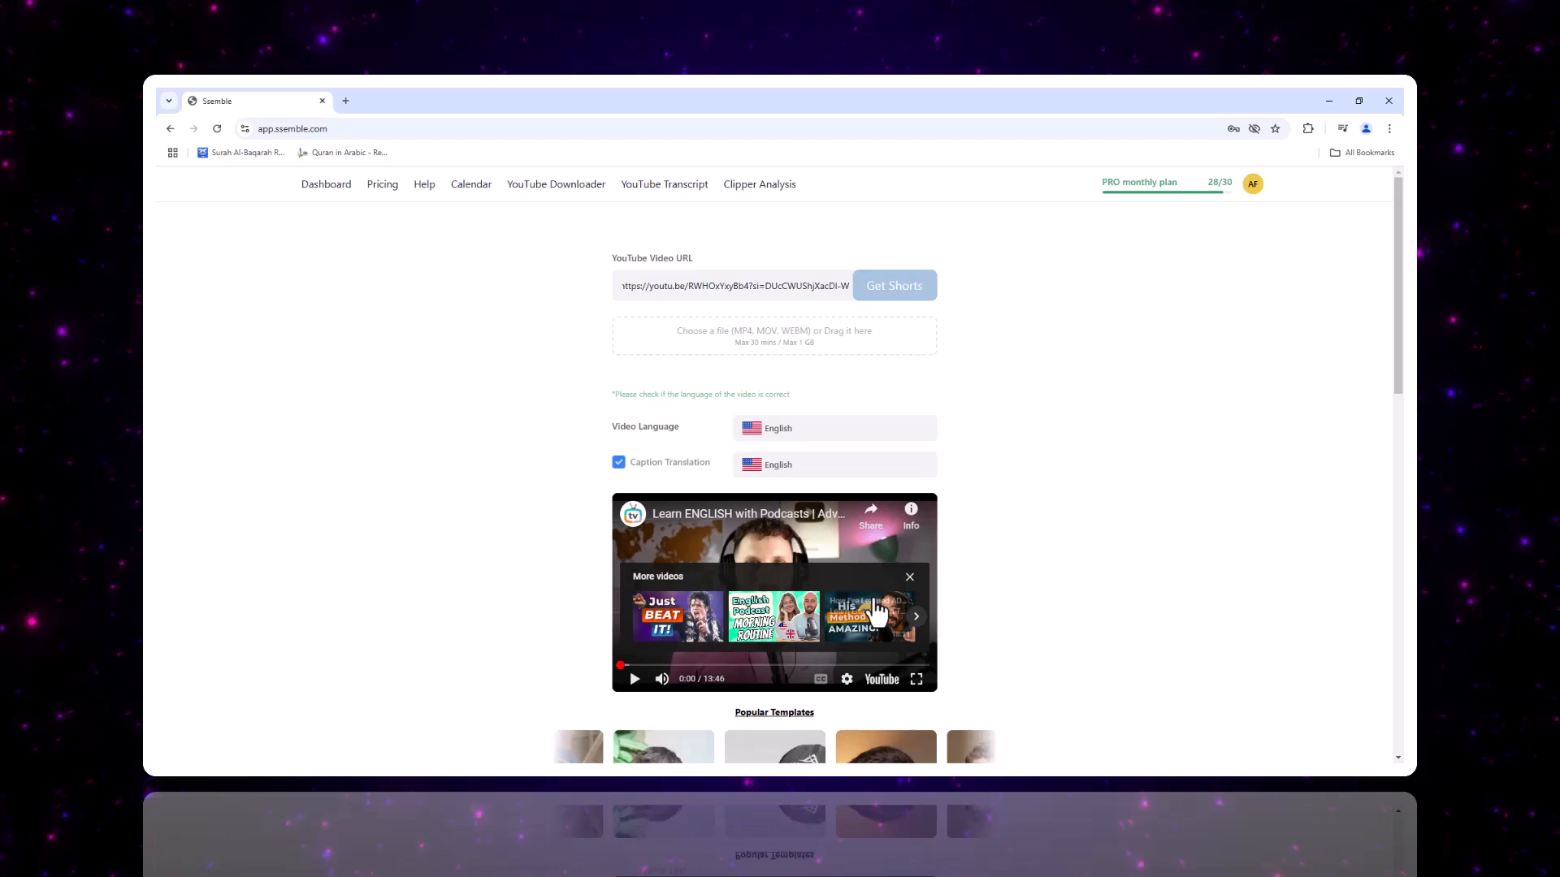
# Generate the AI short clips, then open the Grammar Exposed clip for editing.
pyautogui.click(892, 286)
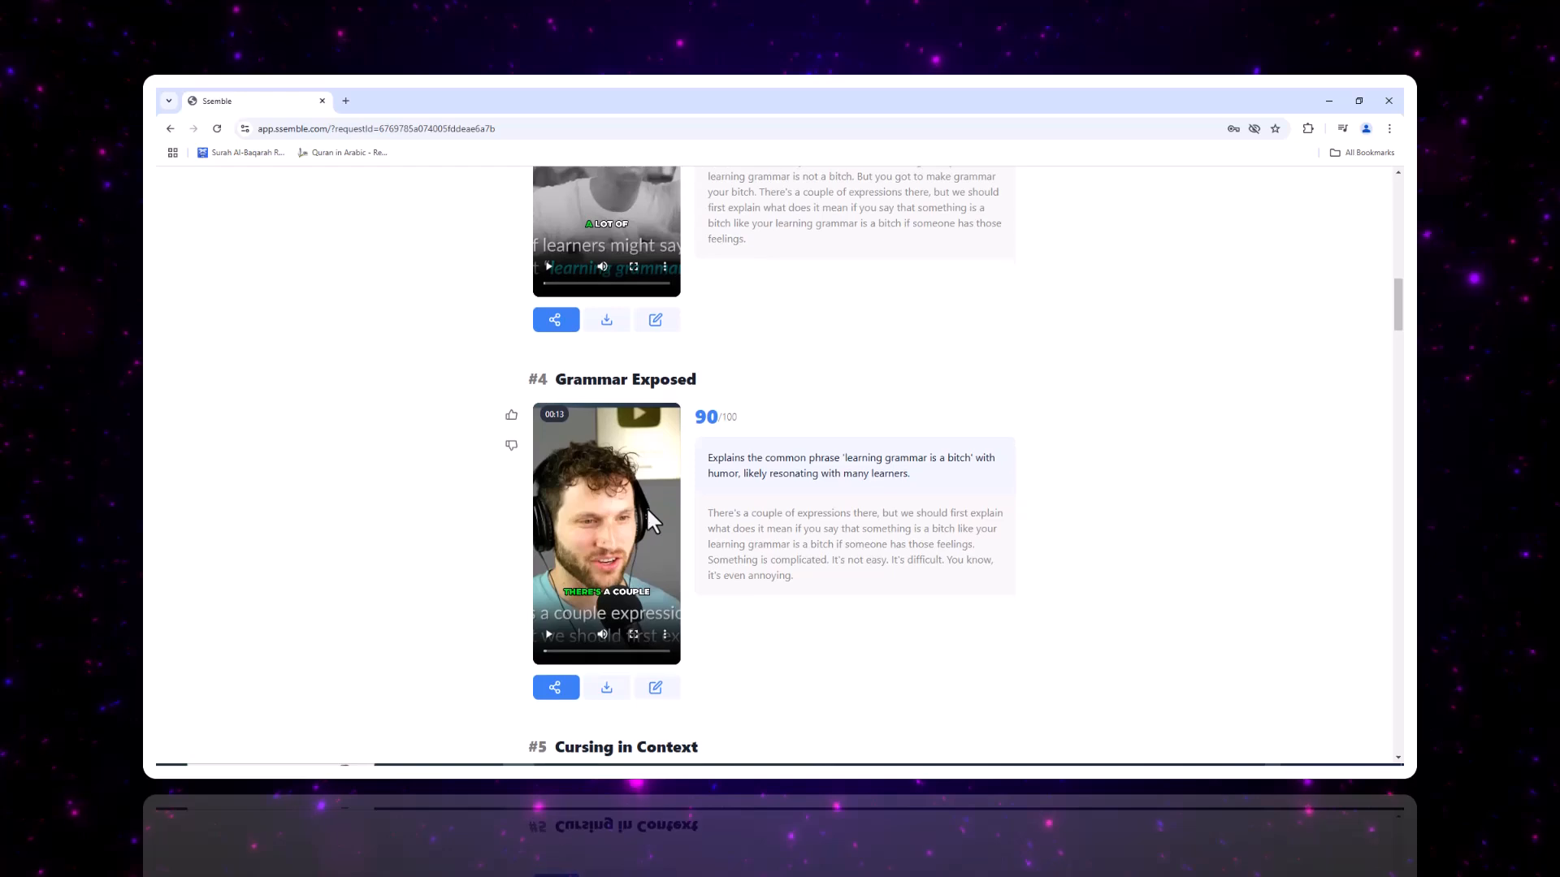
pyautogui.scroll(-3)
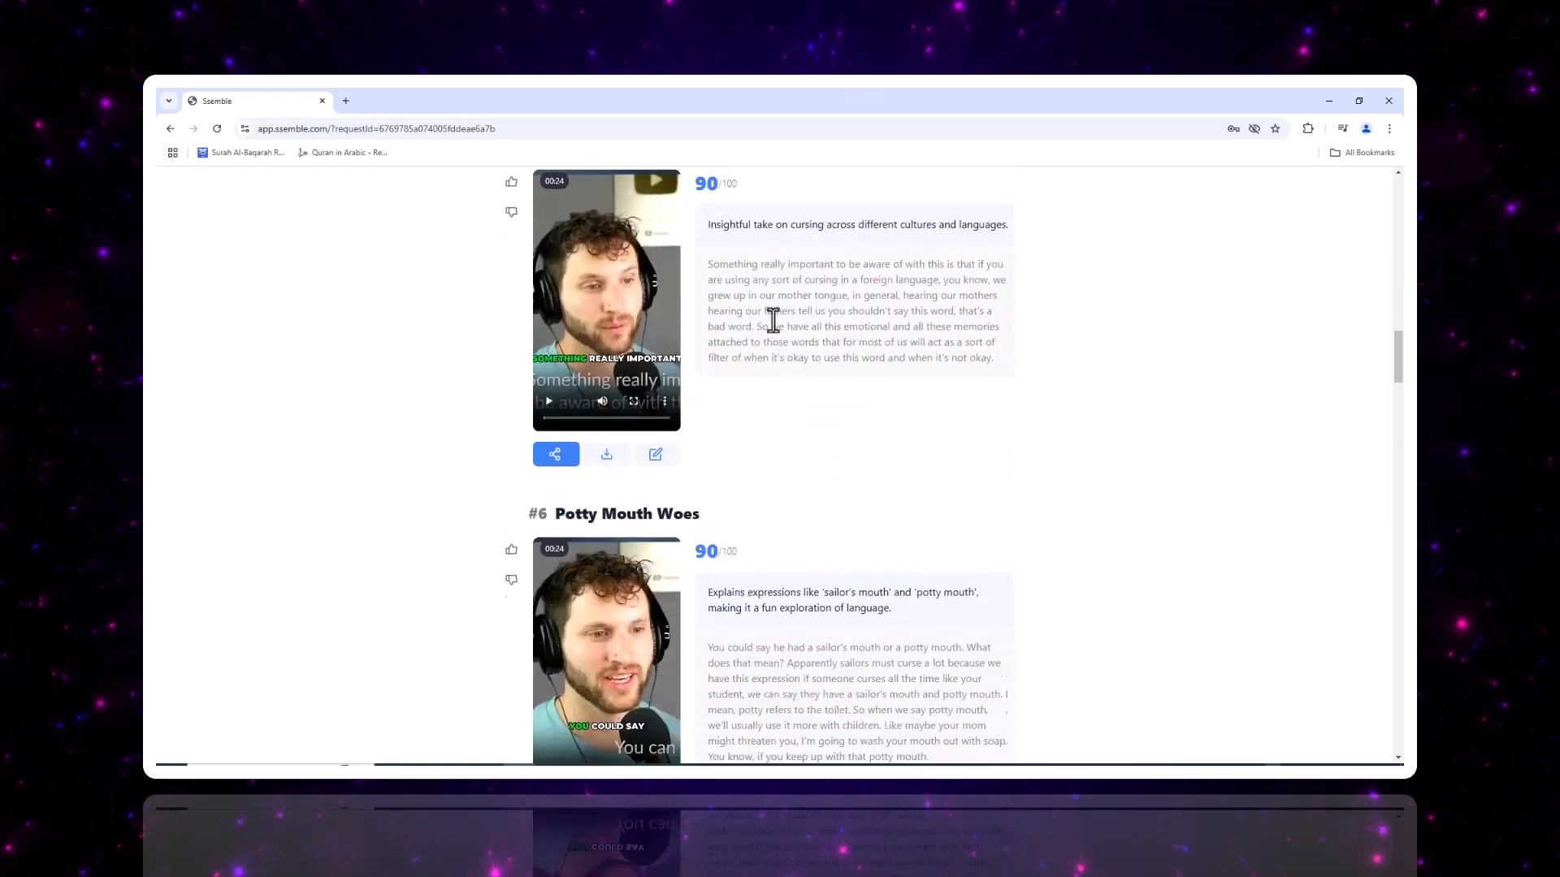
pyautogui.click(655, 455)
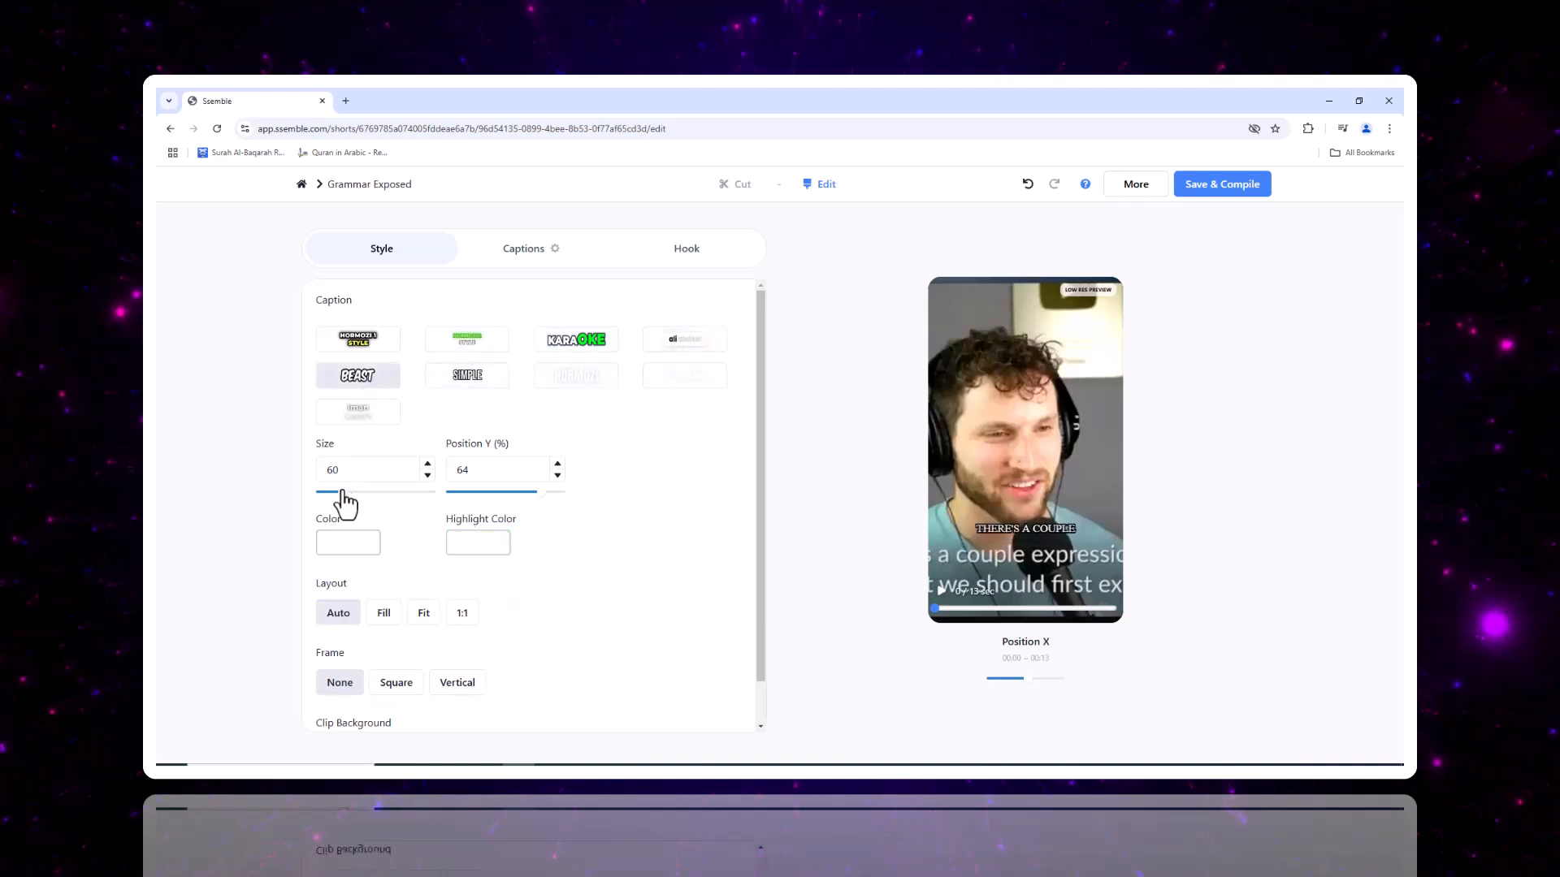
# Change the Grammar Exposed clip's caption colour to brown.
pyautogui.click(347, 542)
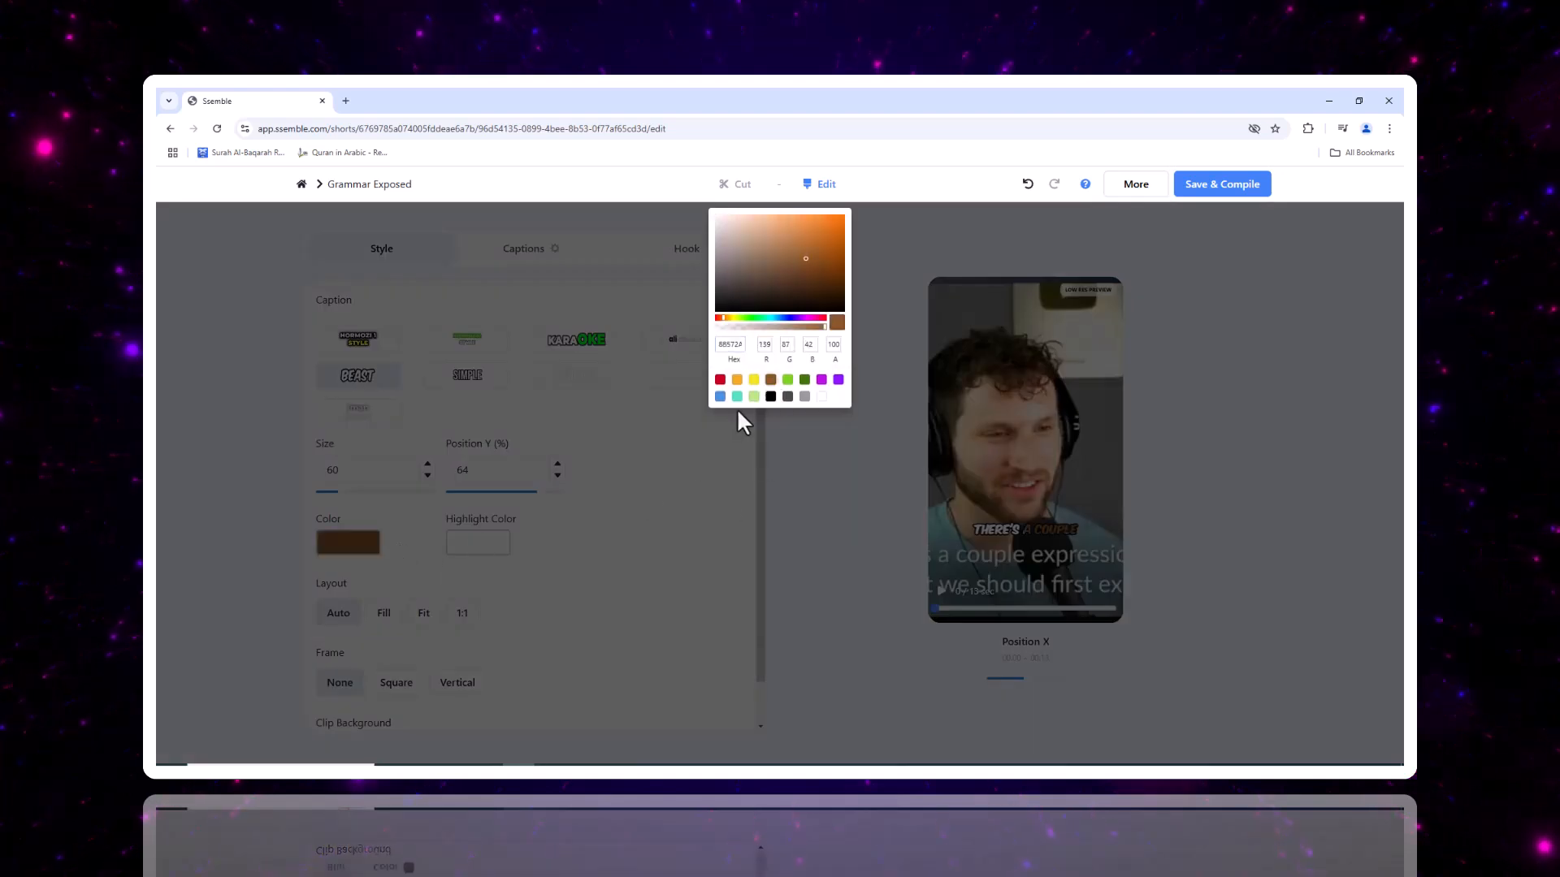
pyautogui.click(507, 587)
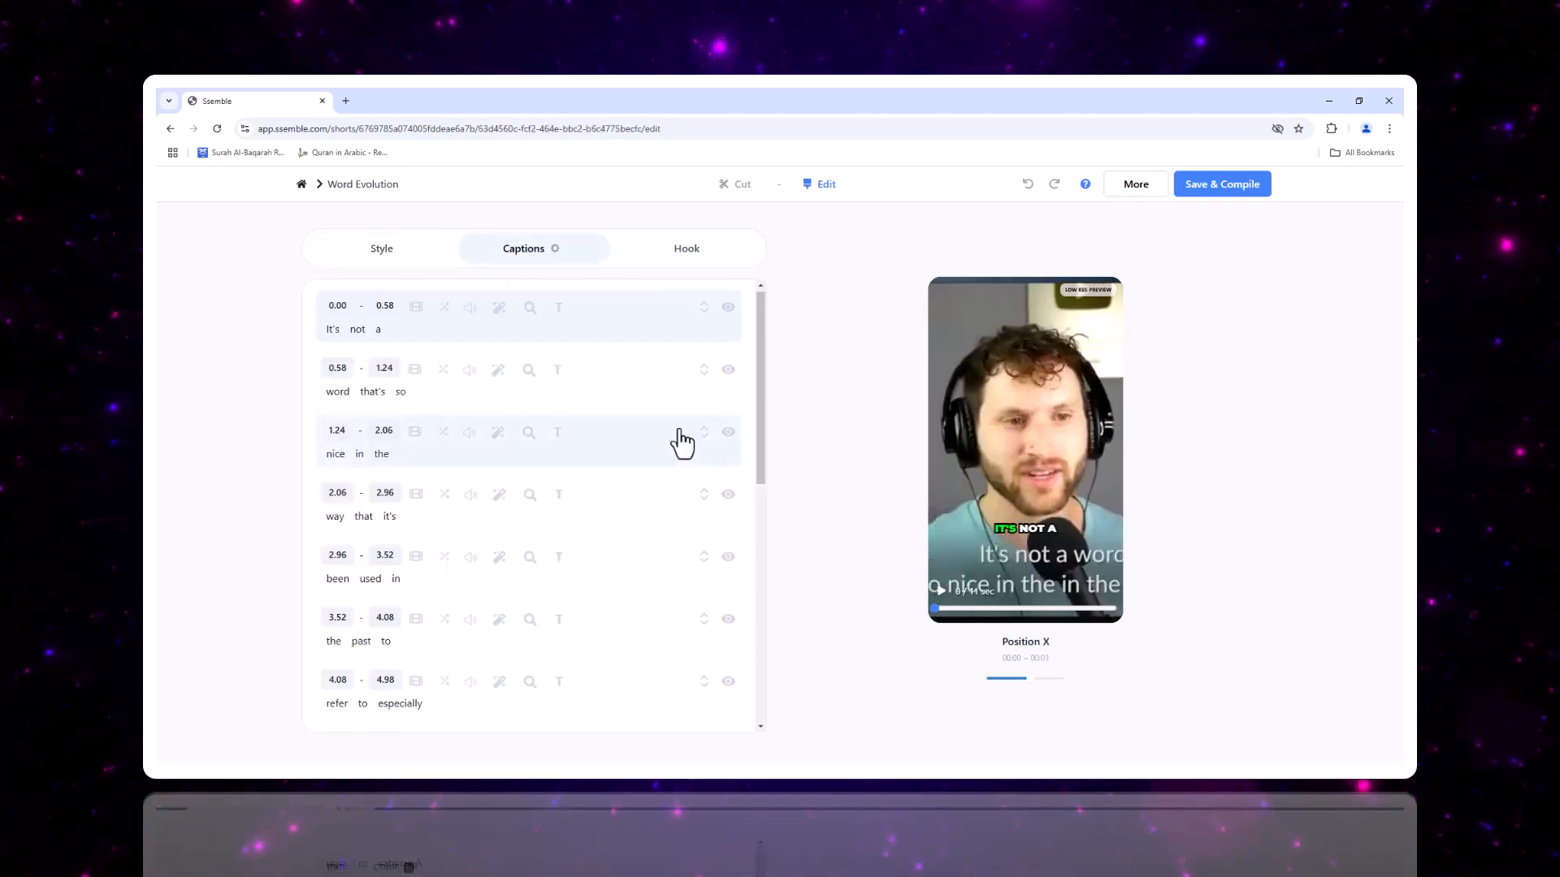
pyautogui.moveTo(418, 335)
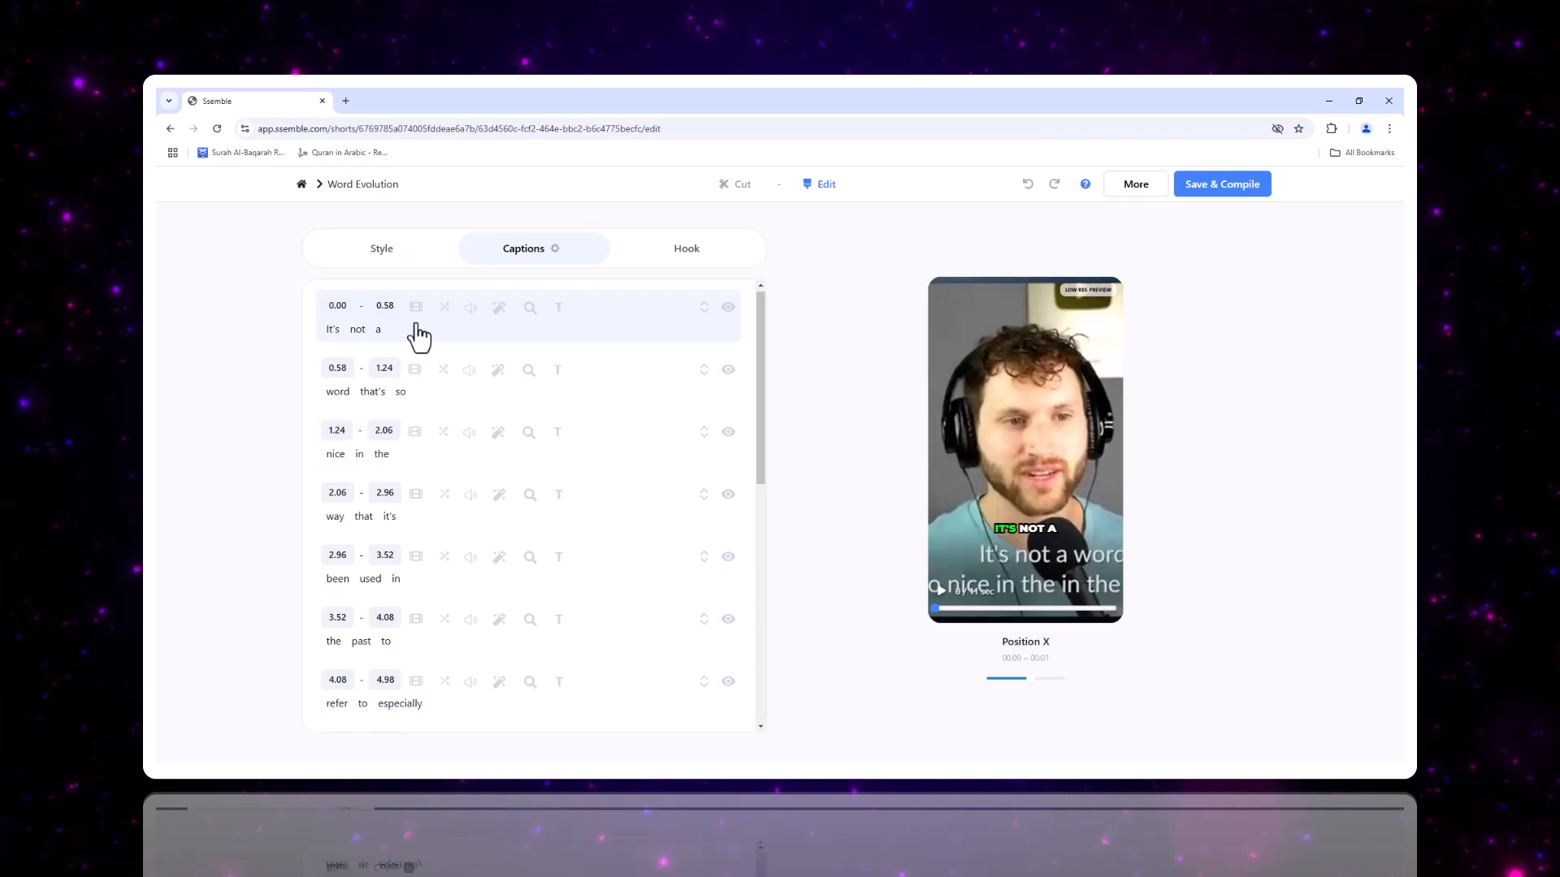
pyautogui.moveTo(416, 308)
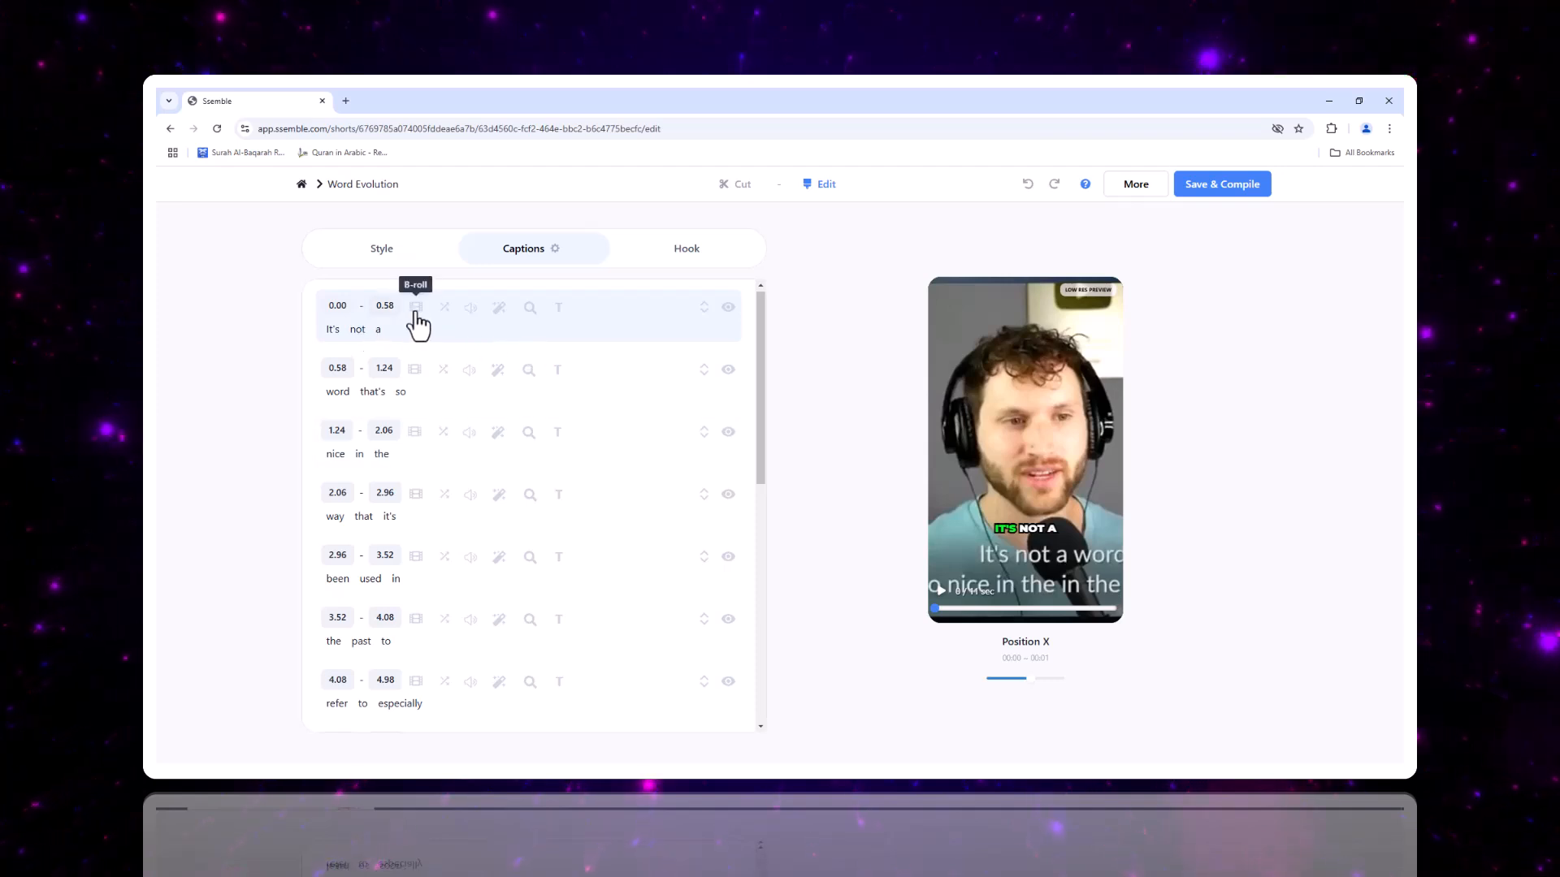
pyautogui.moveTo(724, 198)
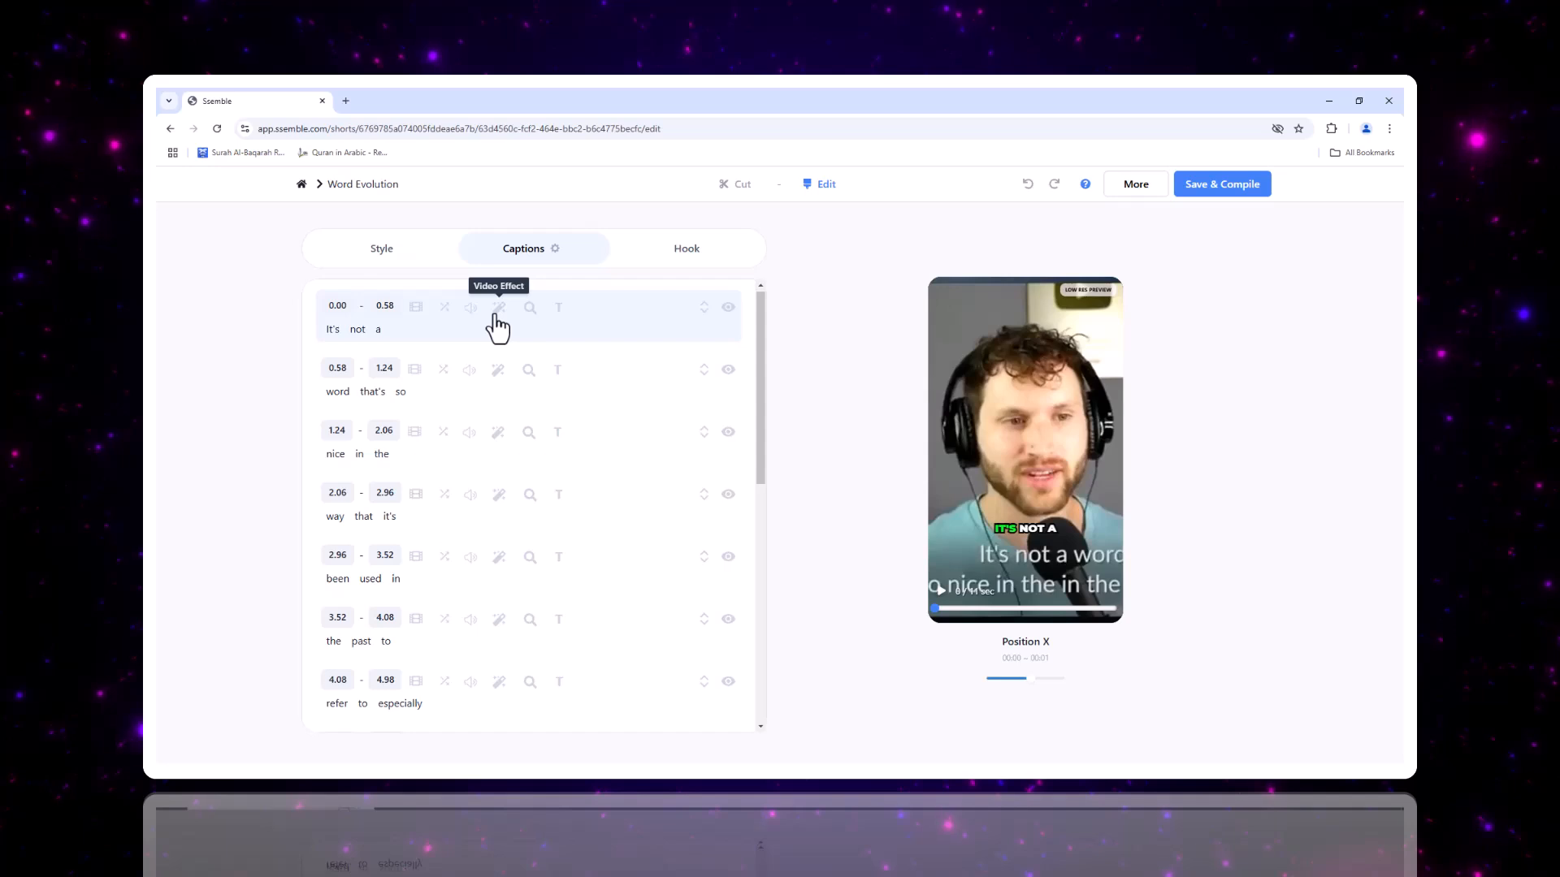
pyautogui.click(499, 307)
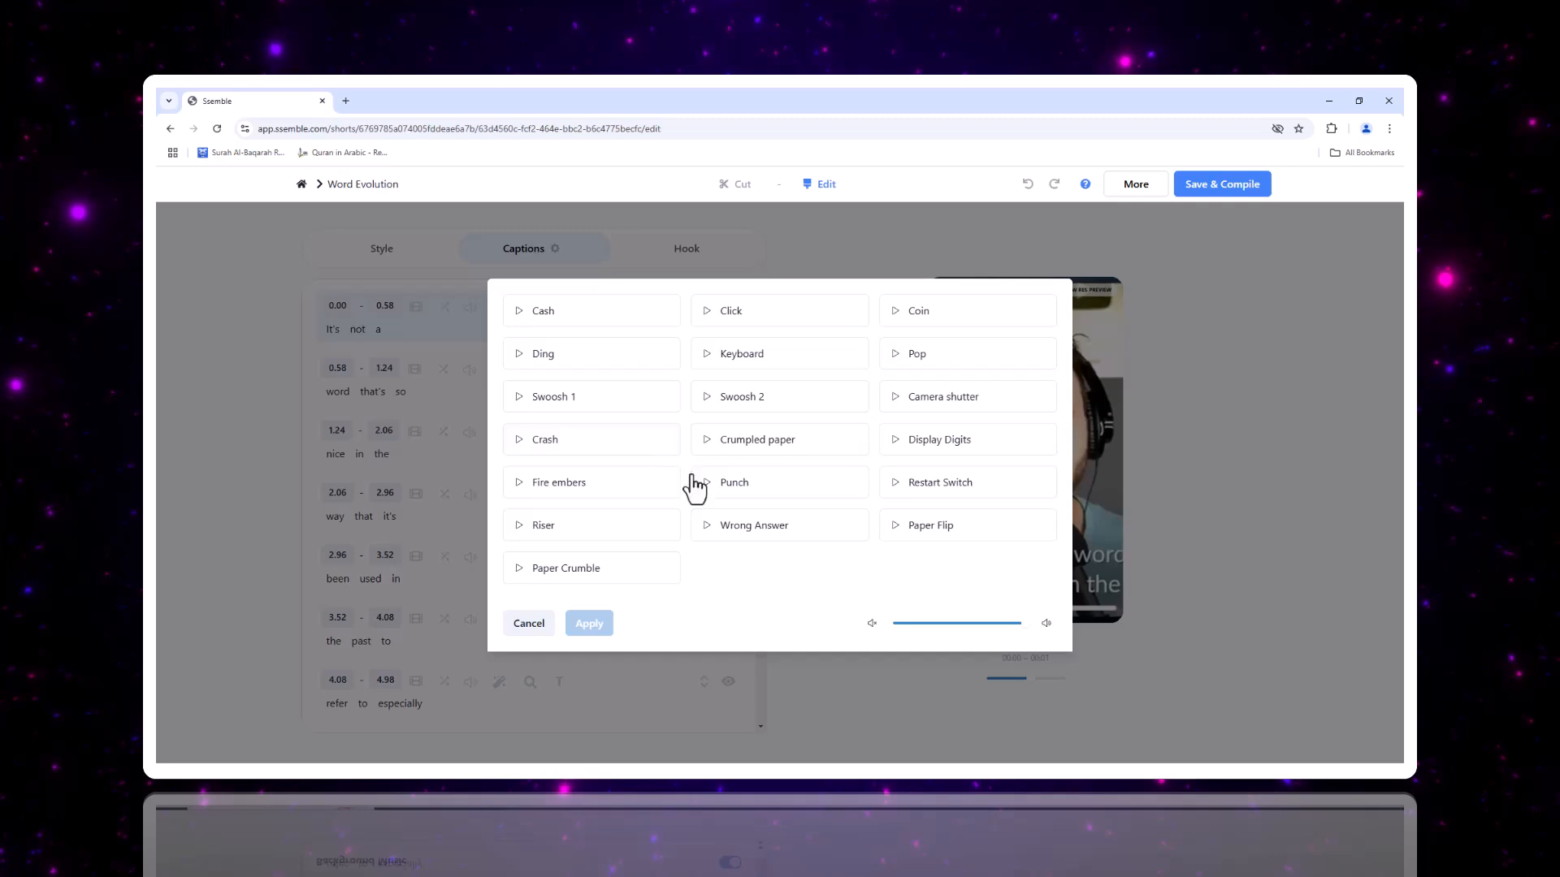
pyautogui.click(529, 622)
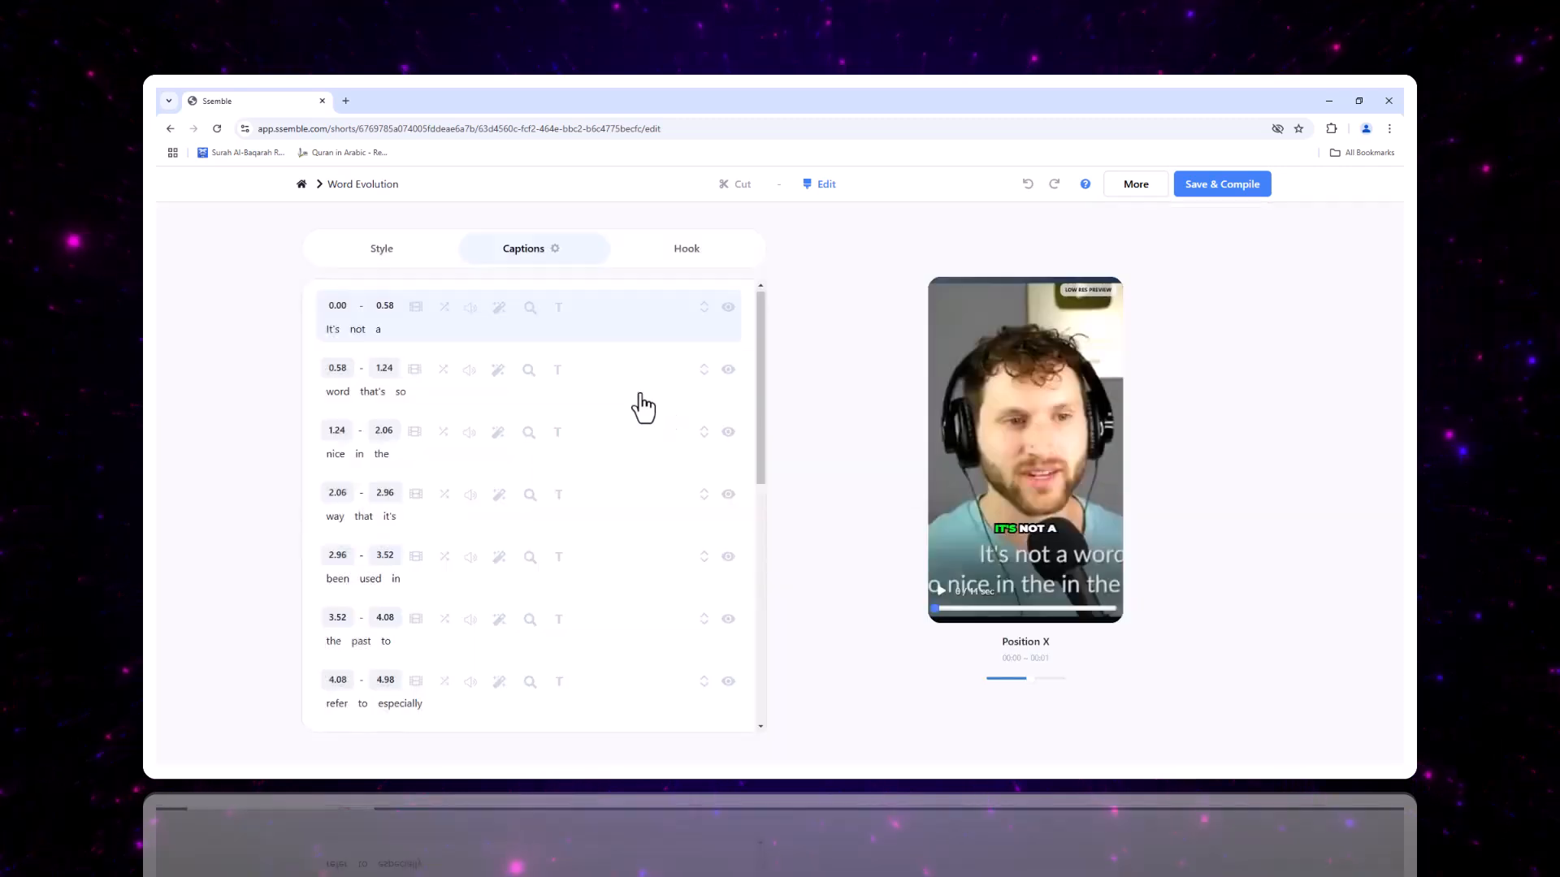
pyautogui.moveTo(499, 307)
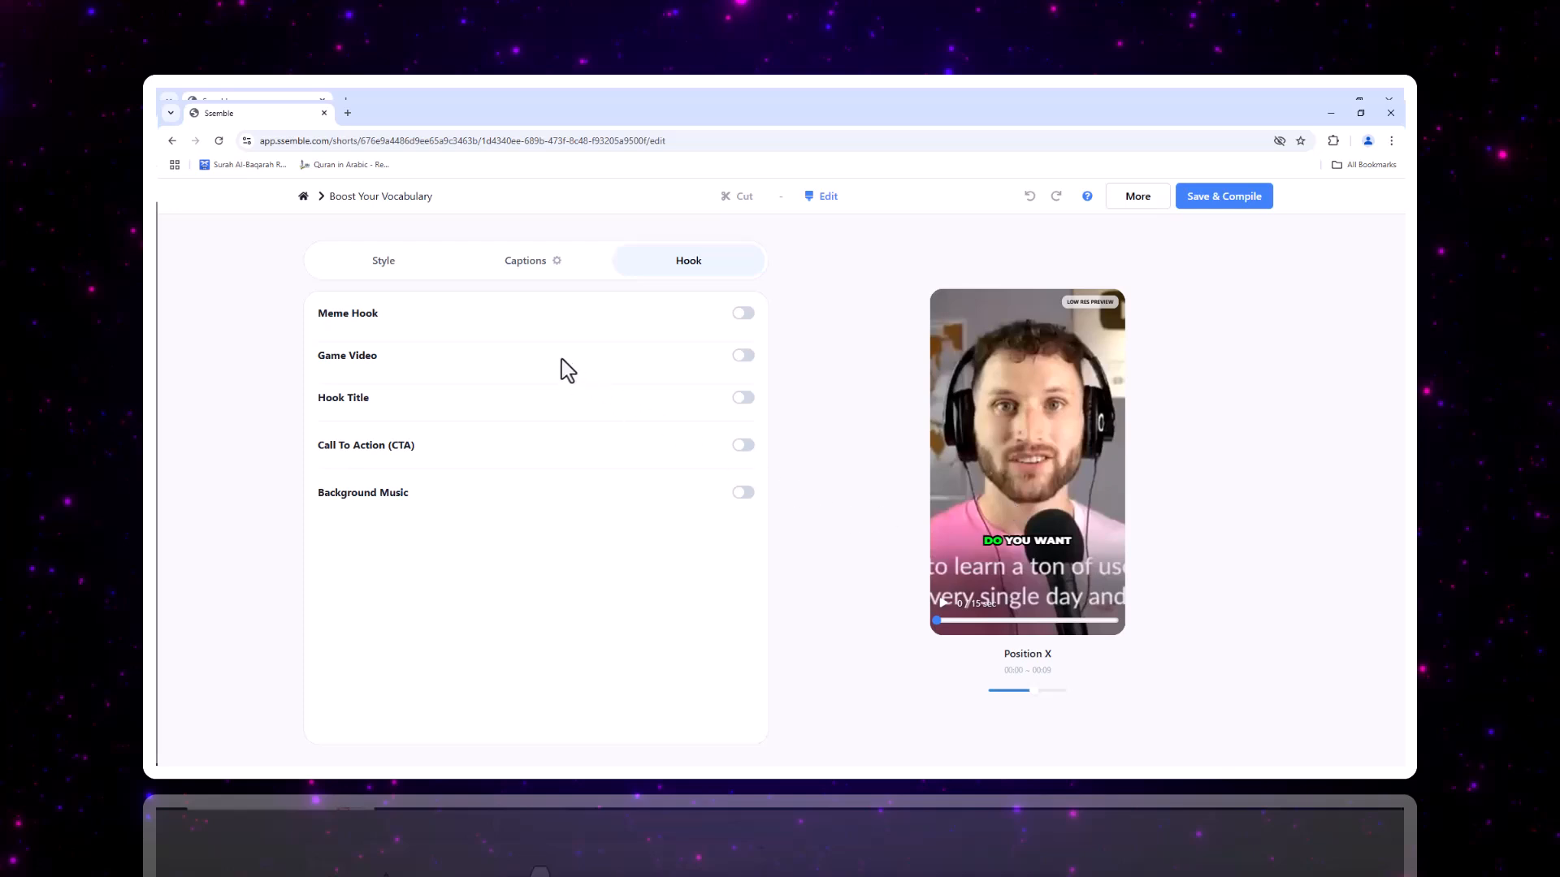
pyautogui.moveTo(515, 382)
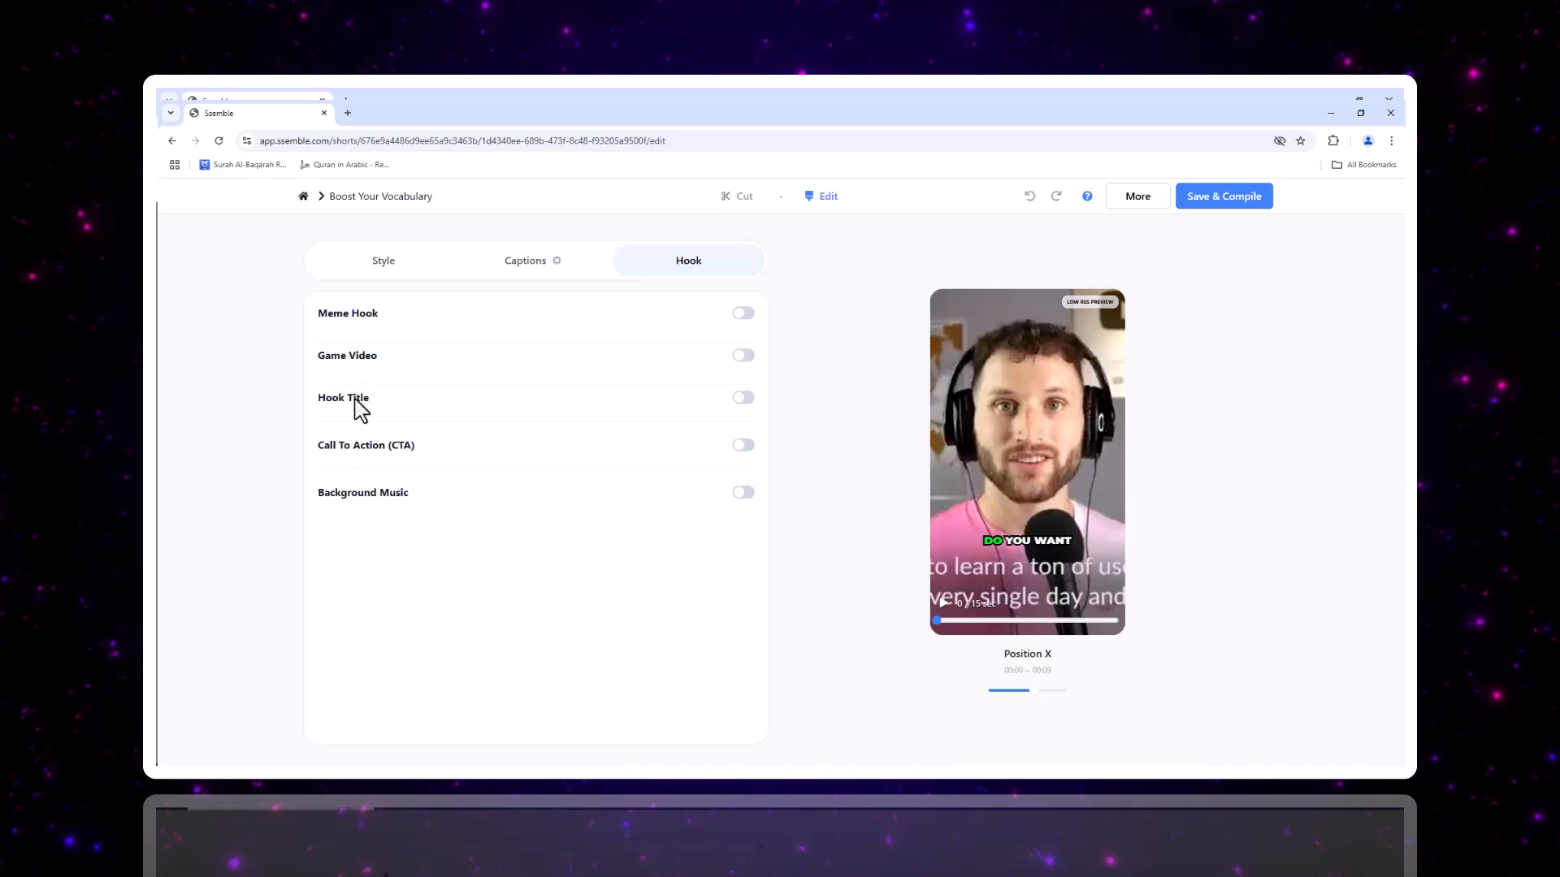
# Add a game video and the LINK IS IN DESCRIPTION call to action to the clip.
pyautogui.click(743, 356)
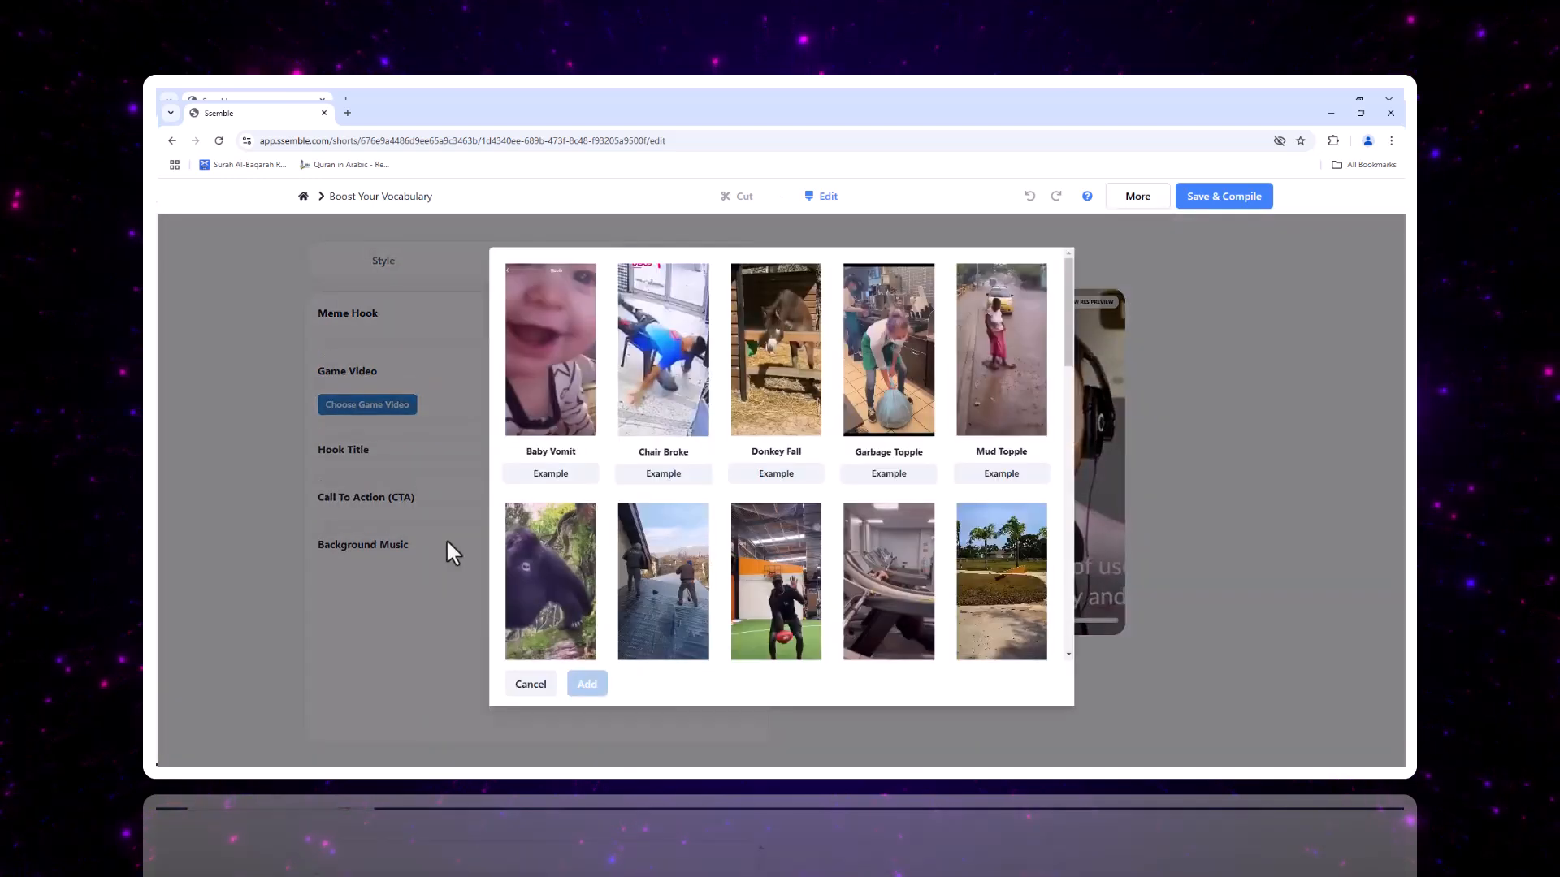
pyautogui.click(530, 684)
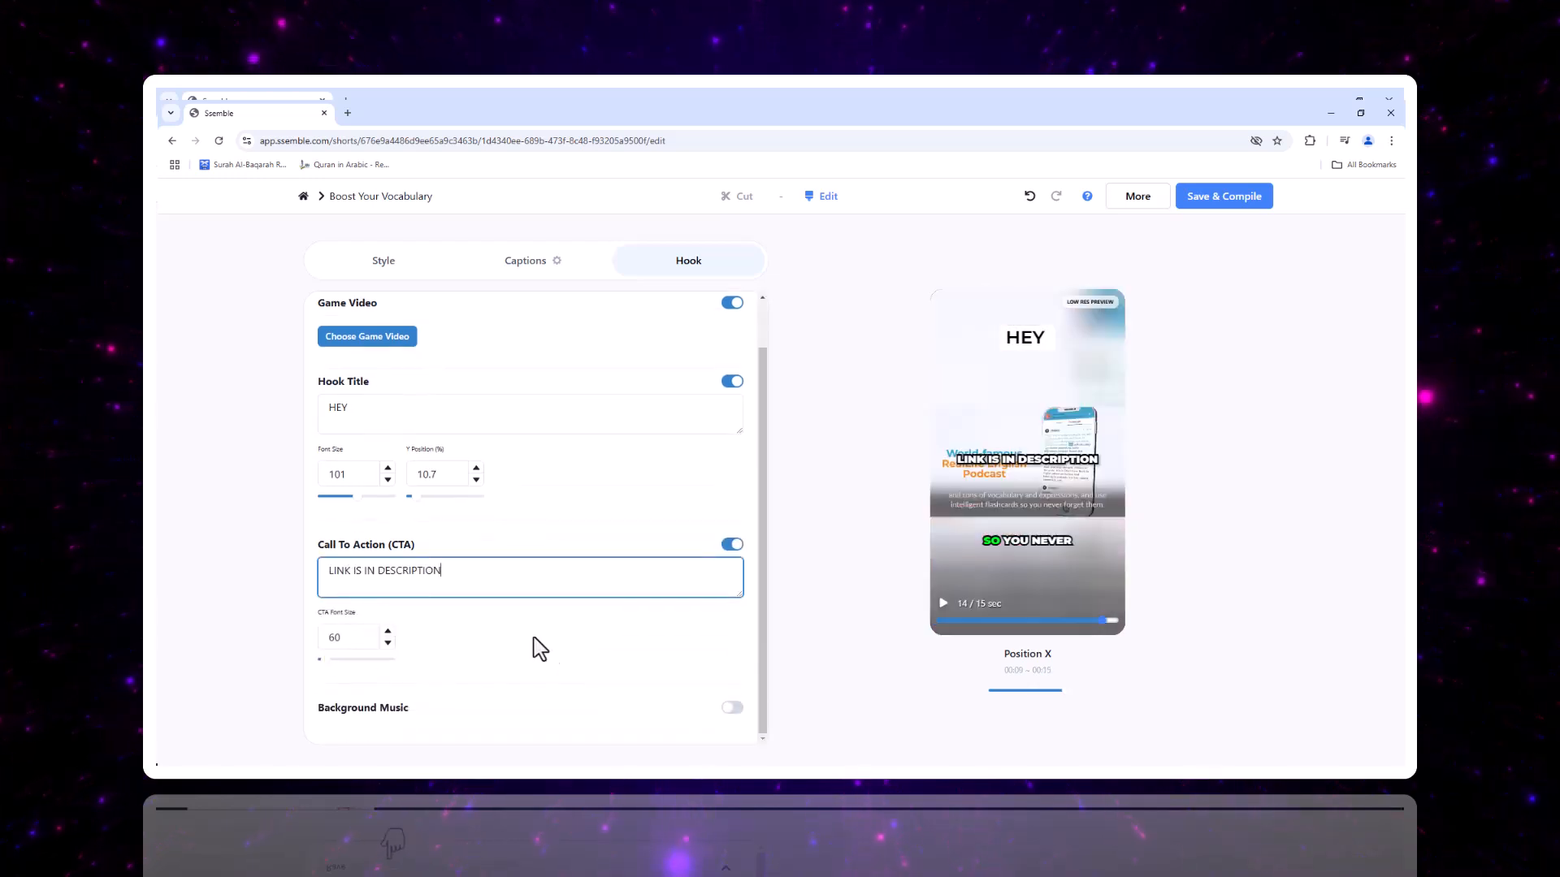
pyautogui.click(388, 643)
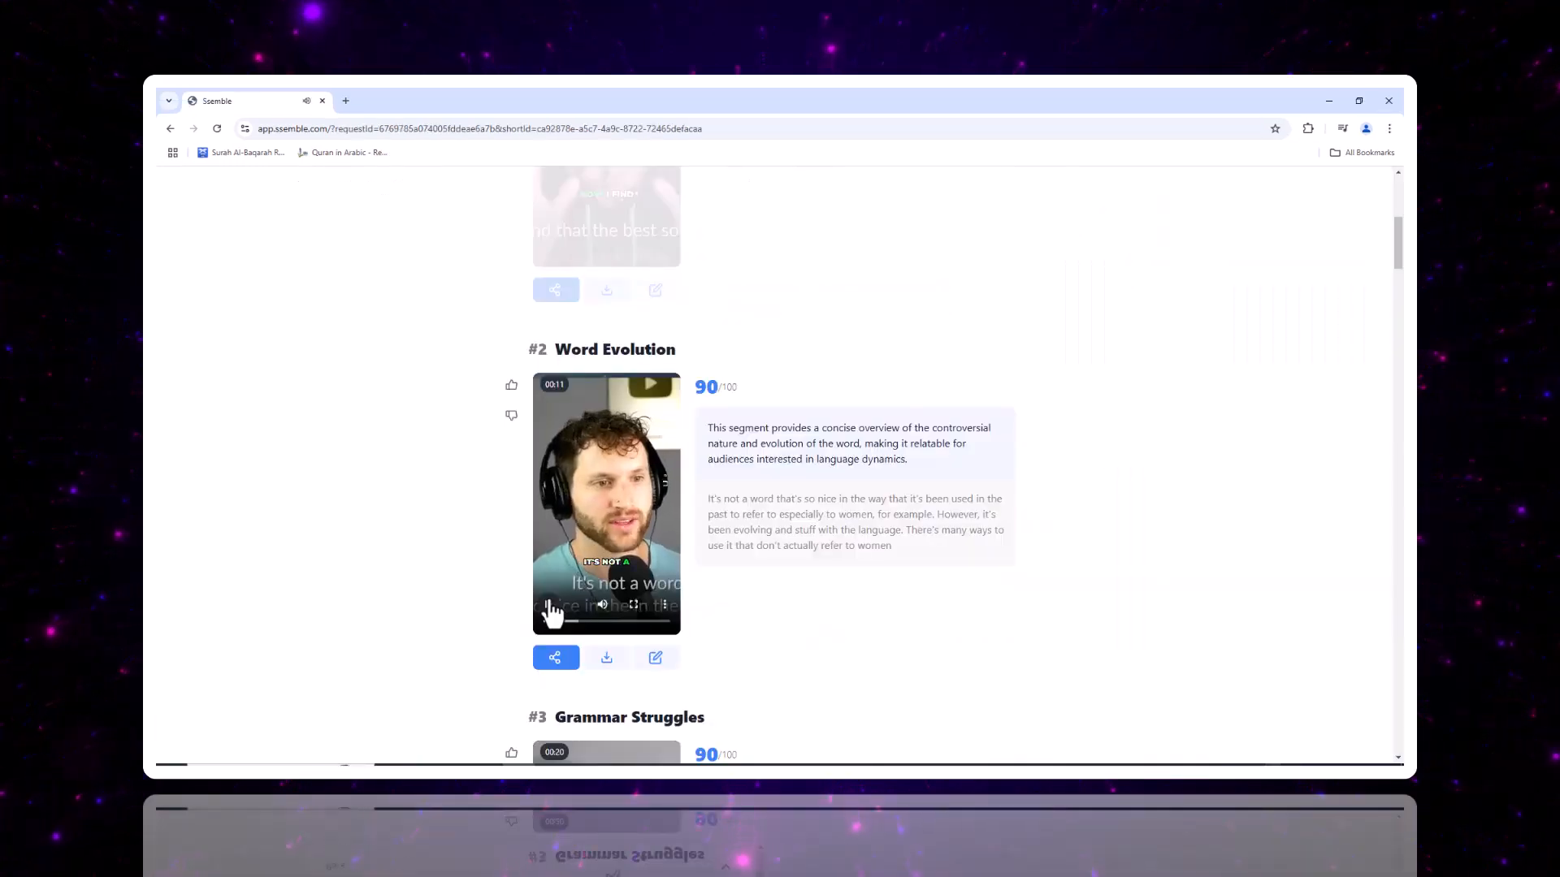
# Preview the Word Evolution clip briefly, then pause it.
pyautogui.click(650, 383)
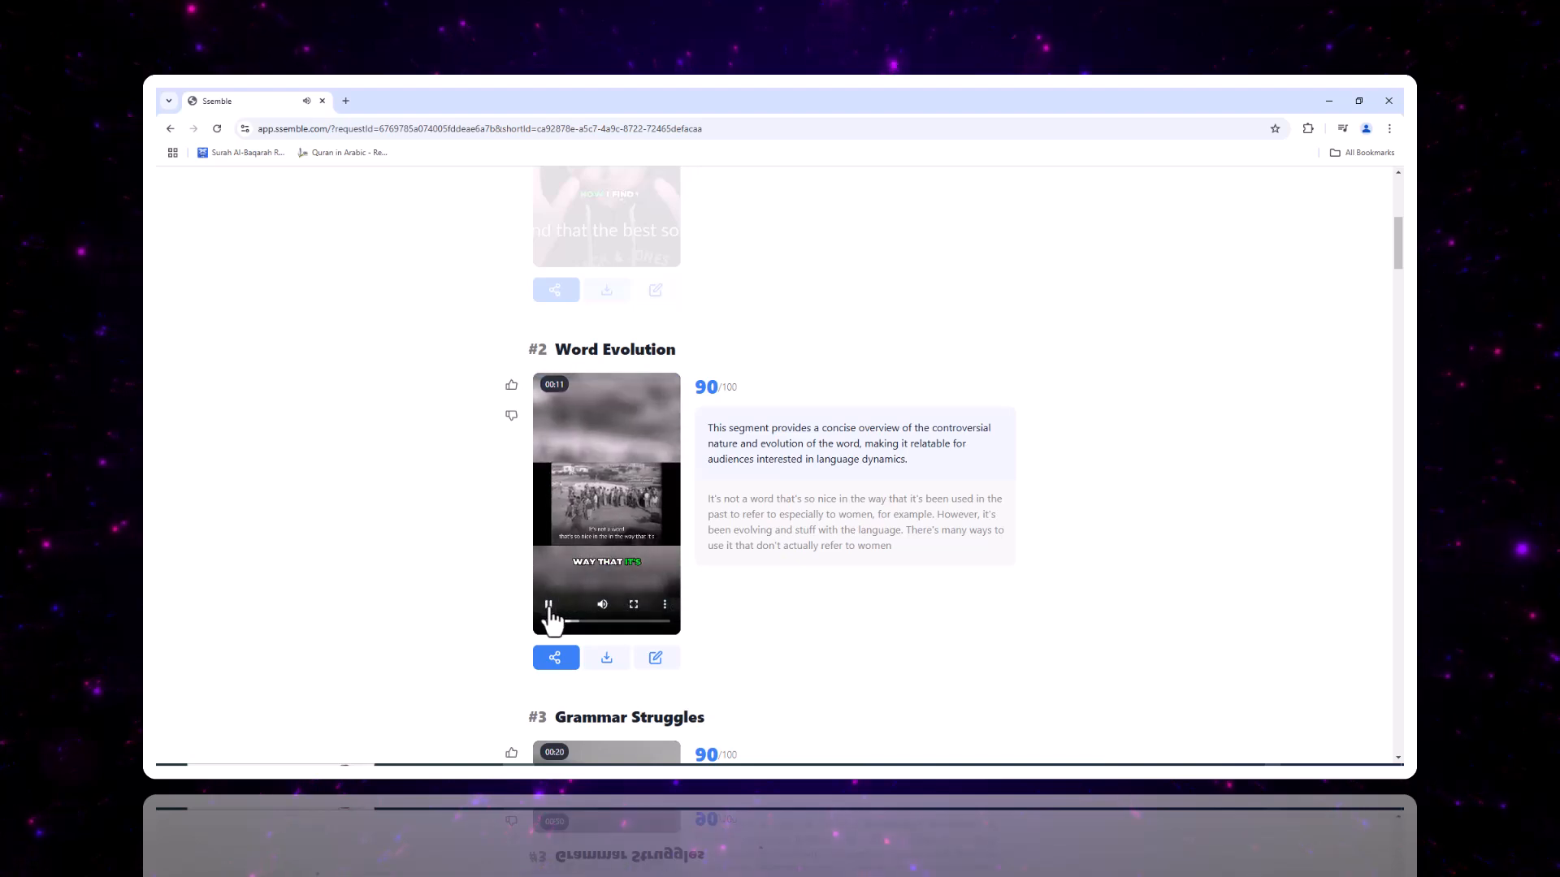
pyautogui.click(388, 183)
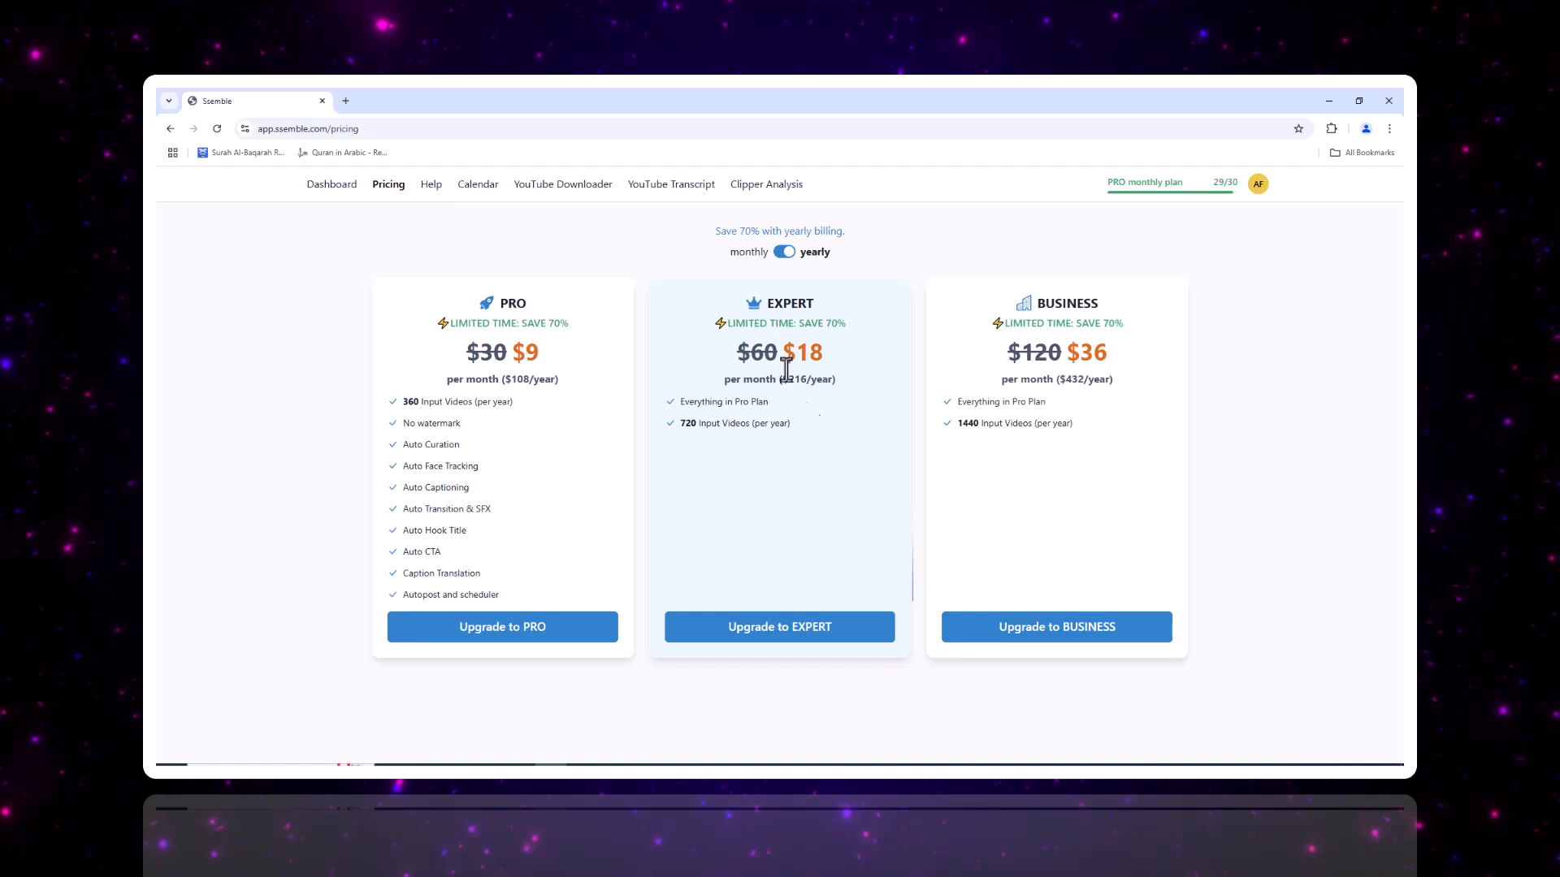
# Compare monthly and yearly plan prices, then return to the dashboard.
pyautogui.click(784, 251)
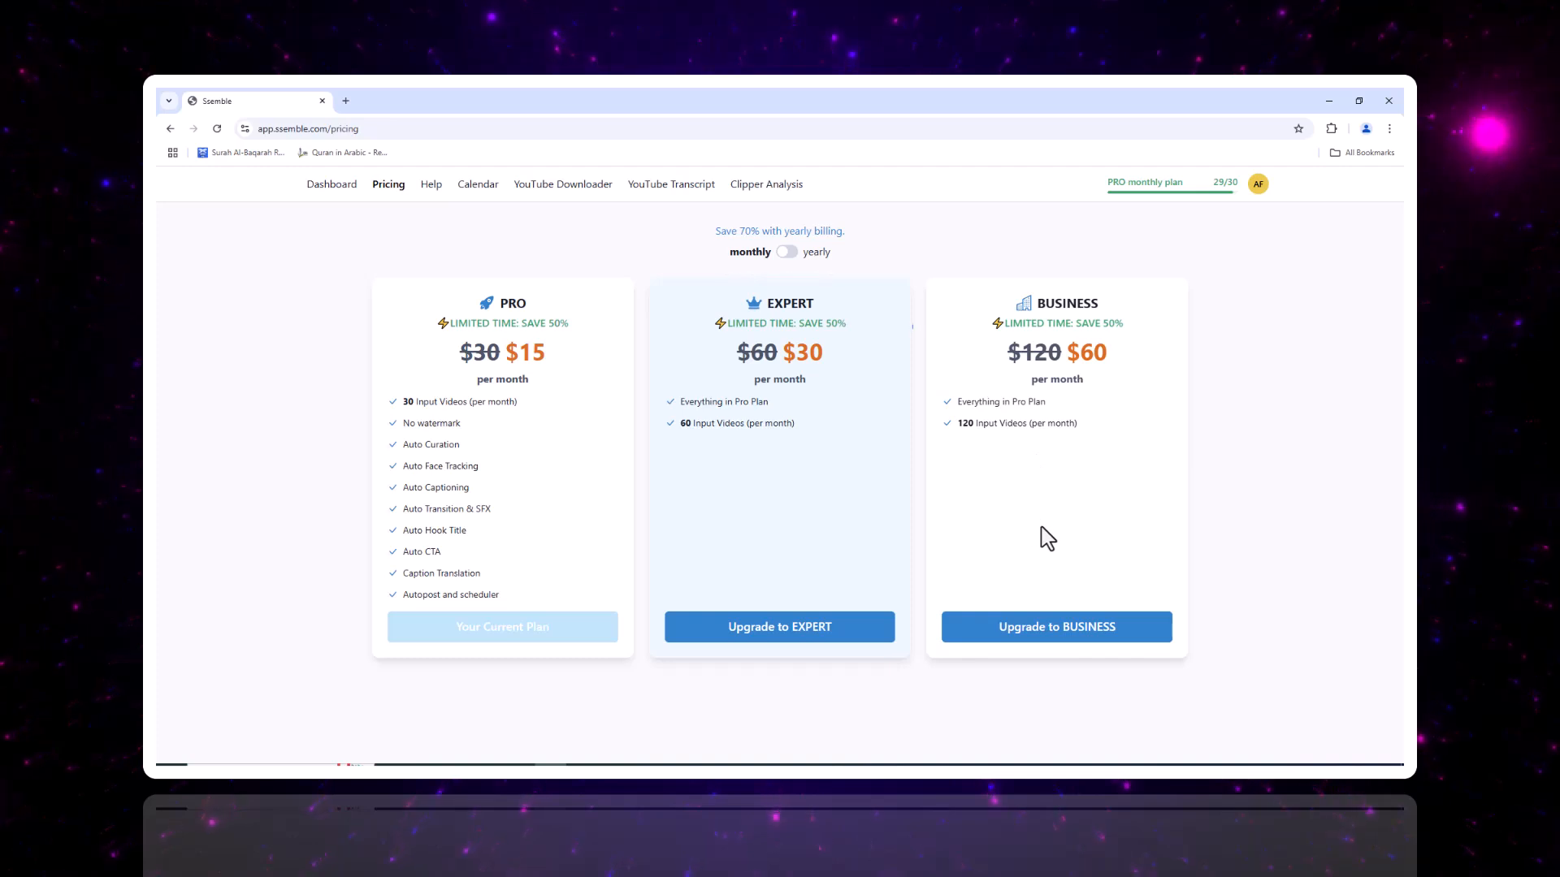
pyautogui.moveTo(778, 341)
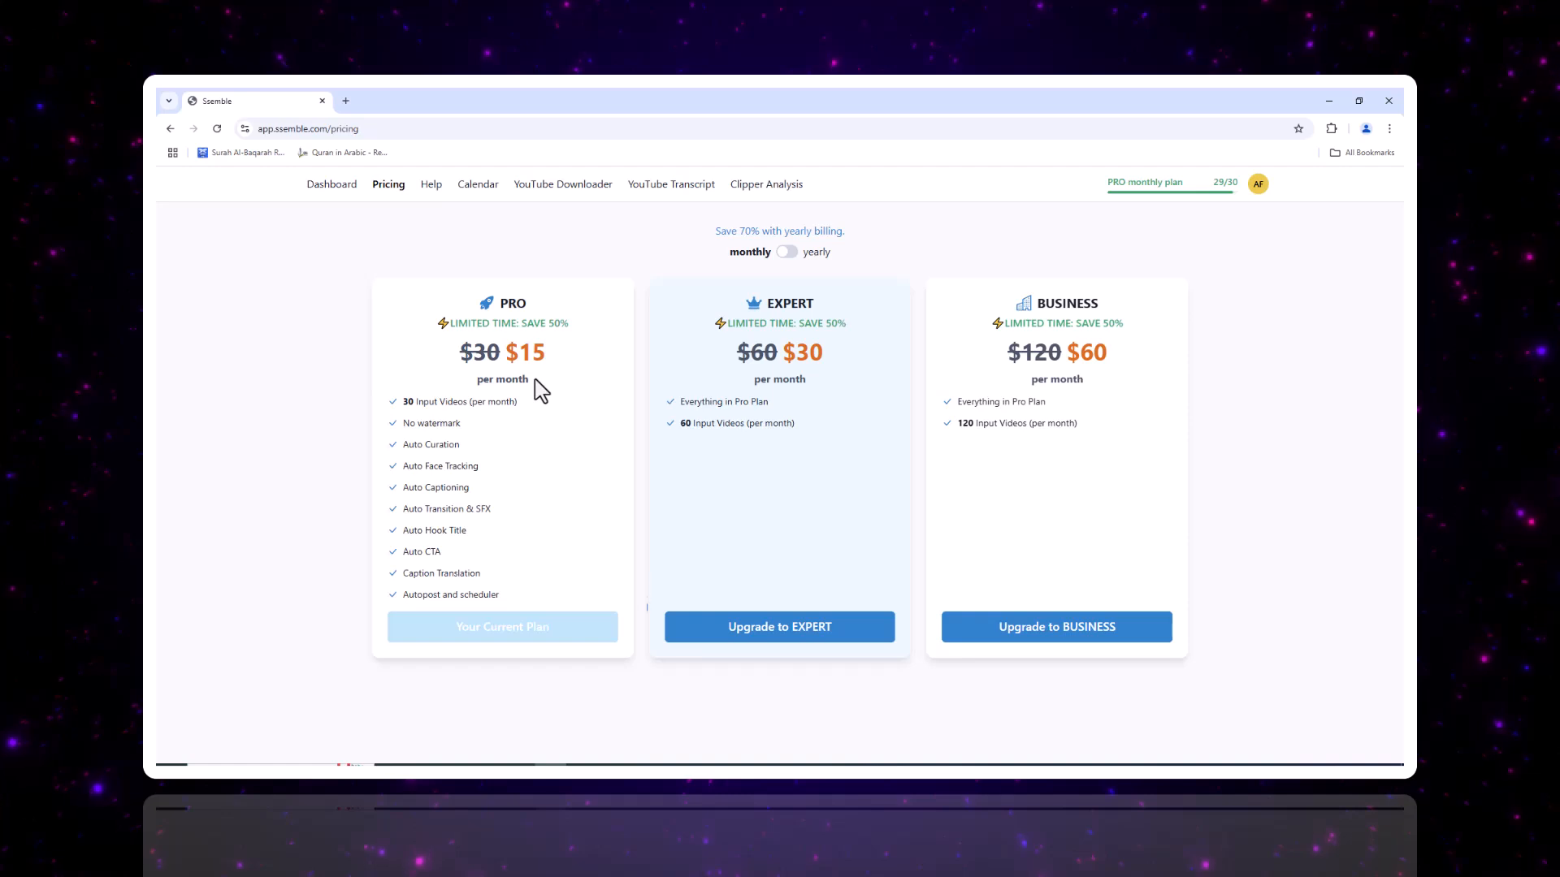
pyautogui.moveTo(1048, 538)
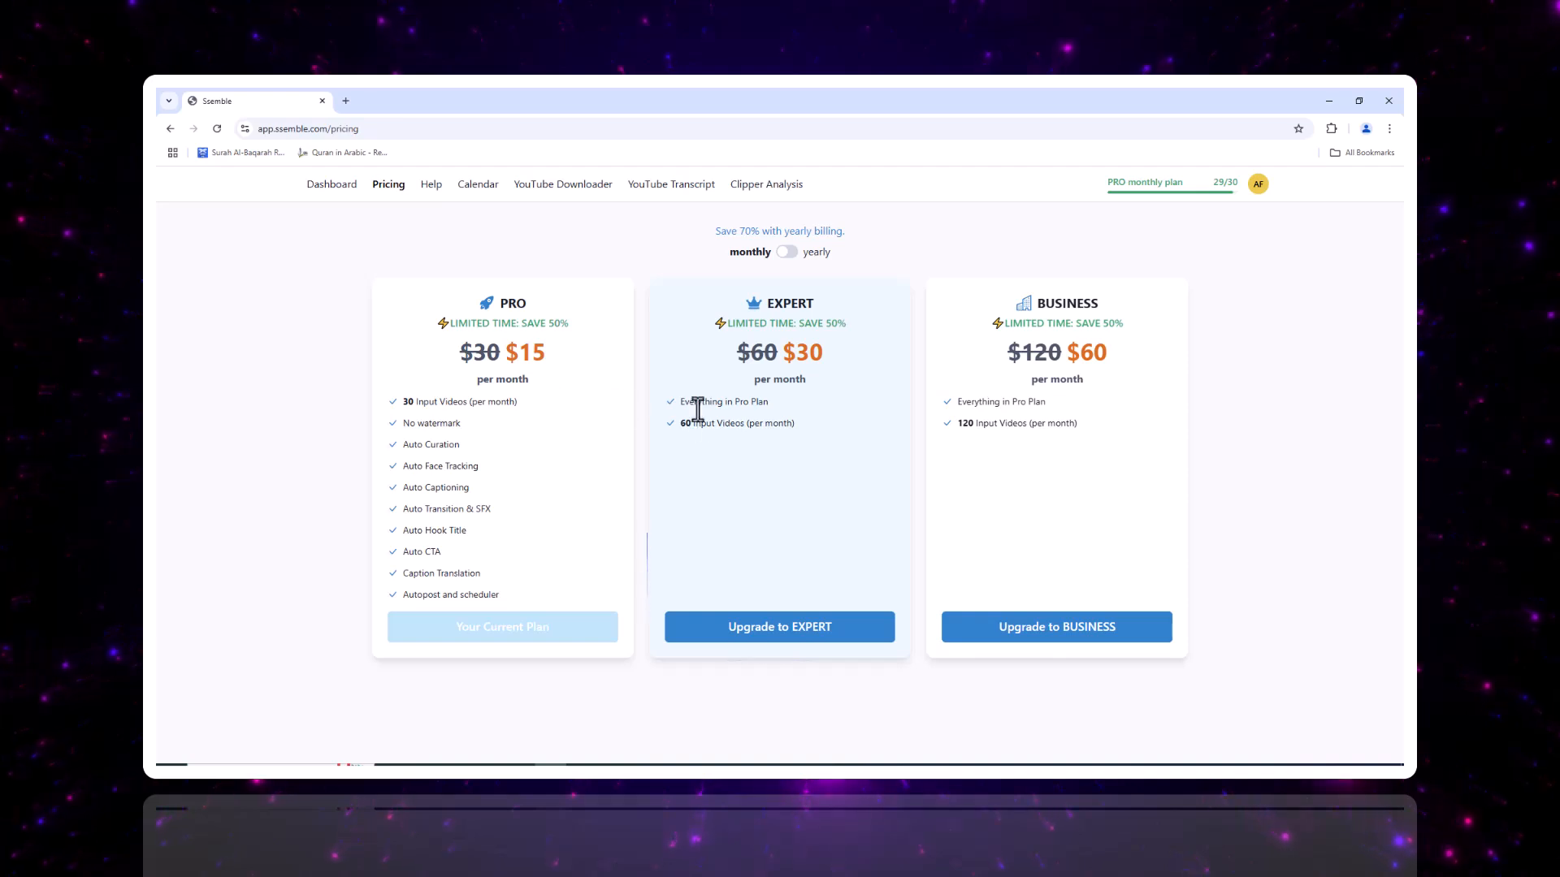
pyautogui.moveTo(1218, 260)
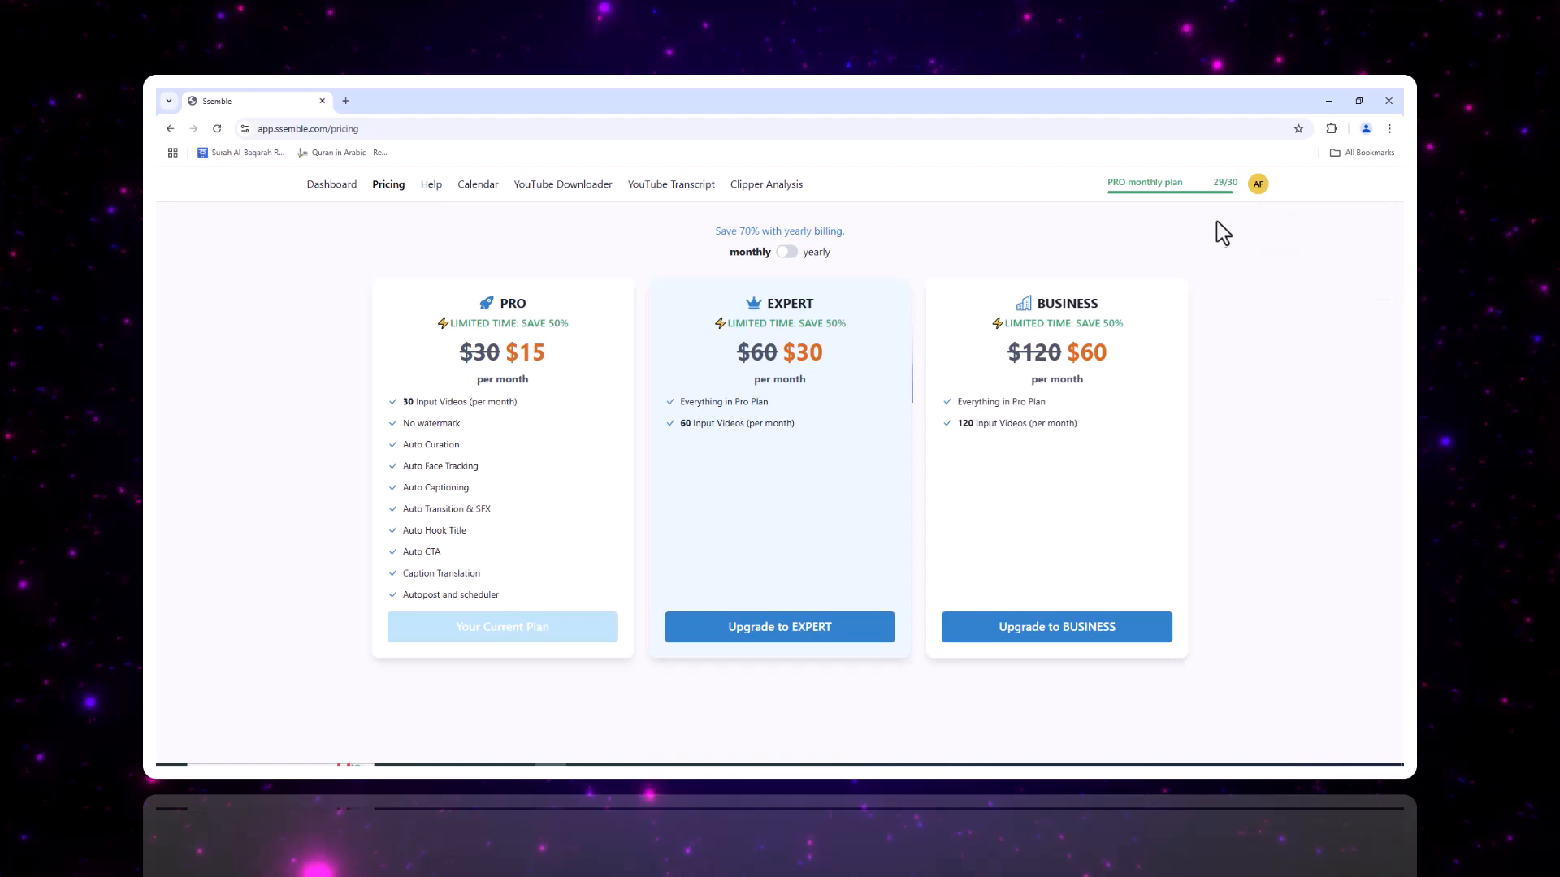
pyautogui.click(1257, 183)
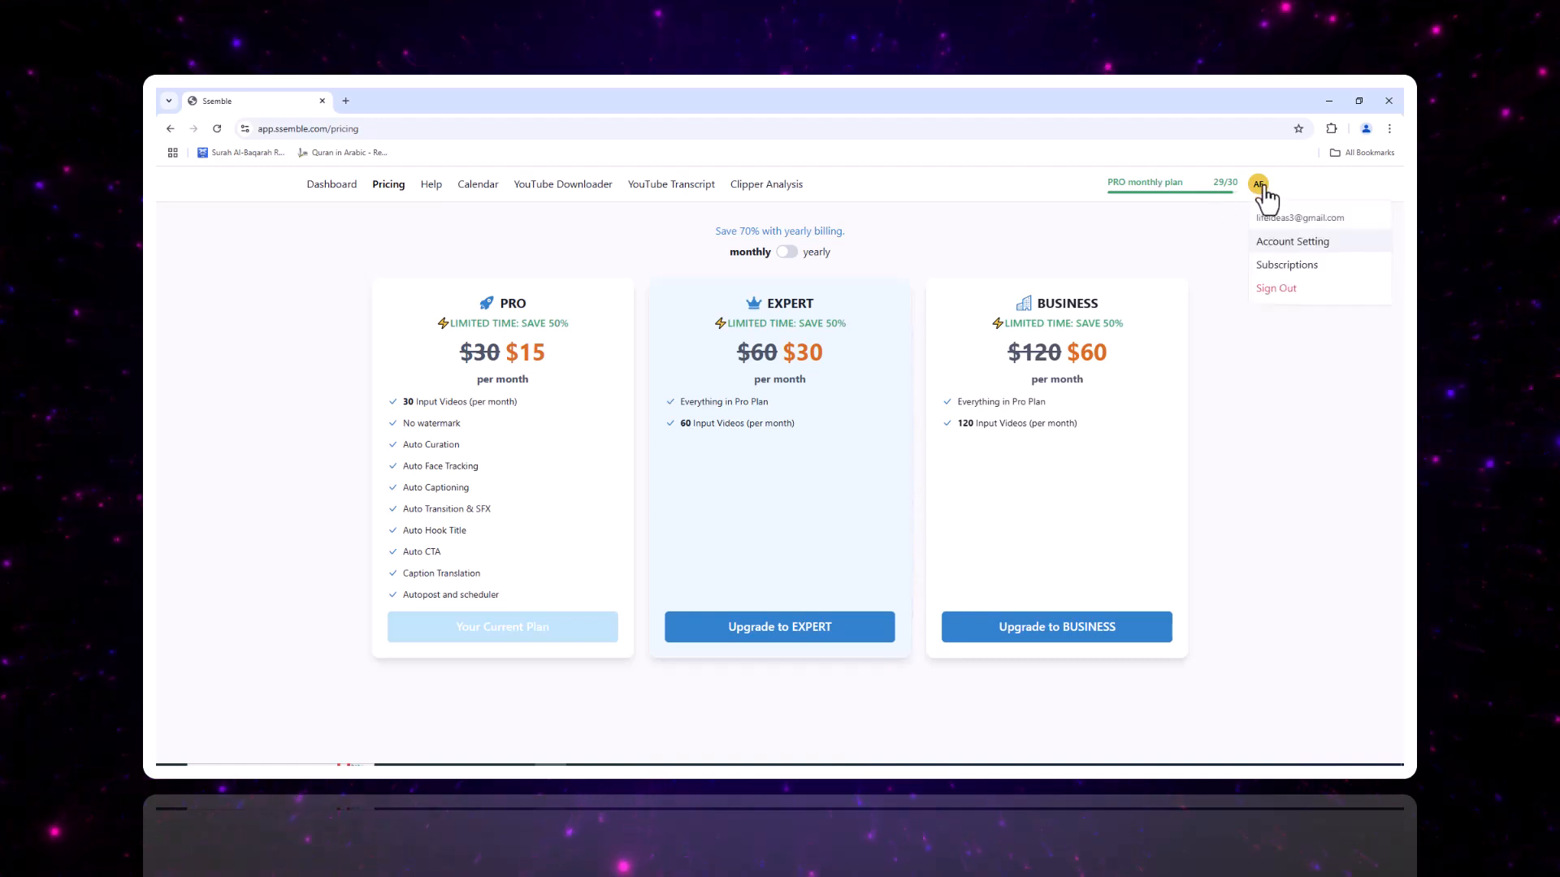
pyautogui.click(783, 250)
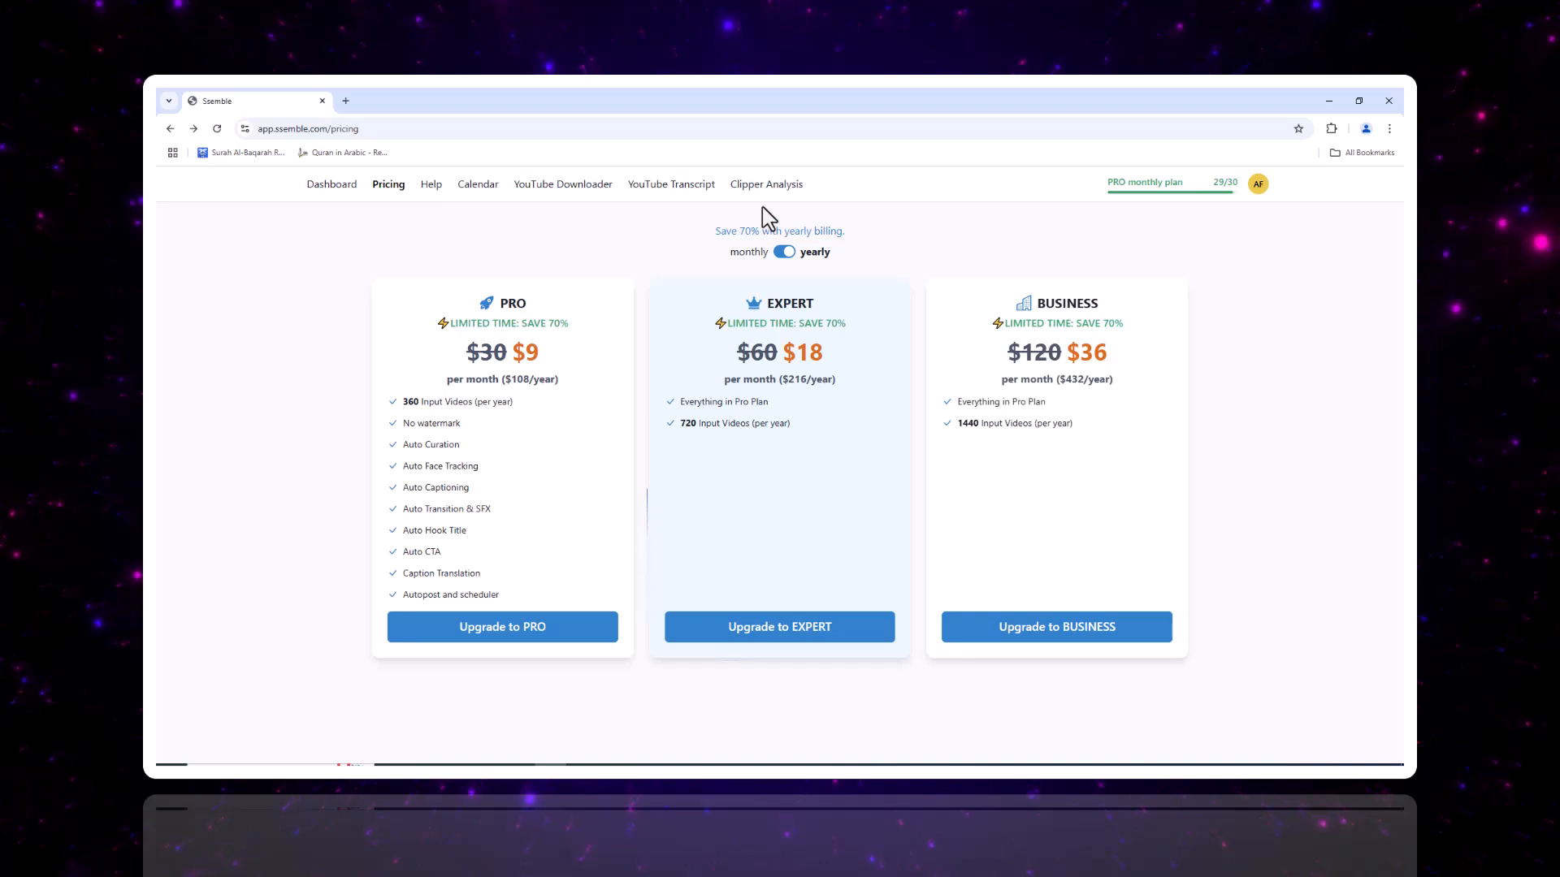
pyautogui.click(331, 184)
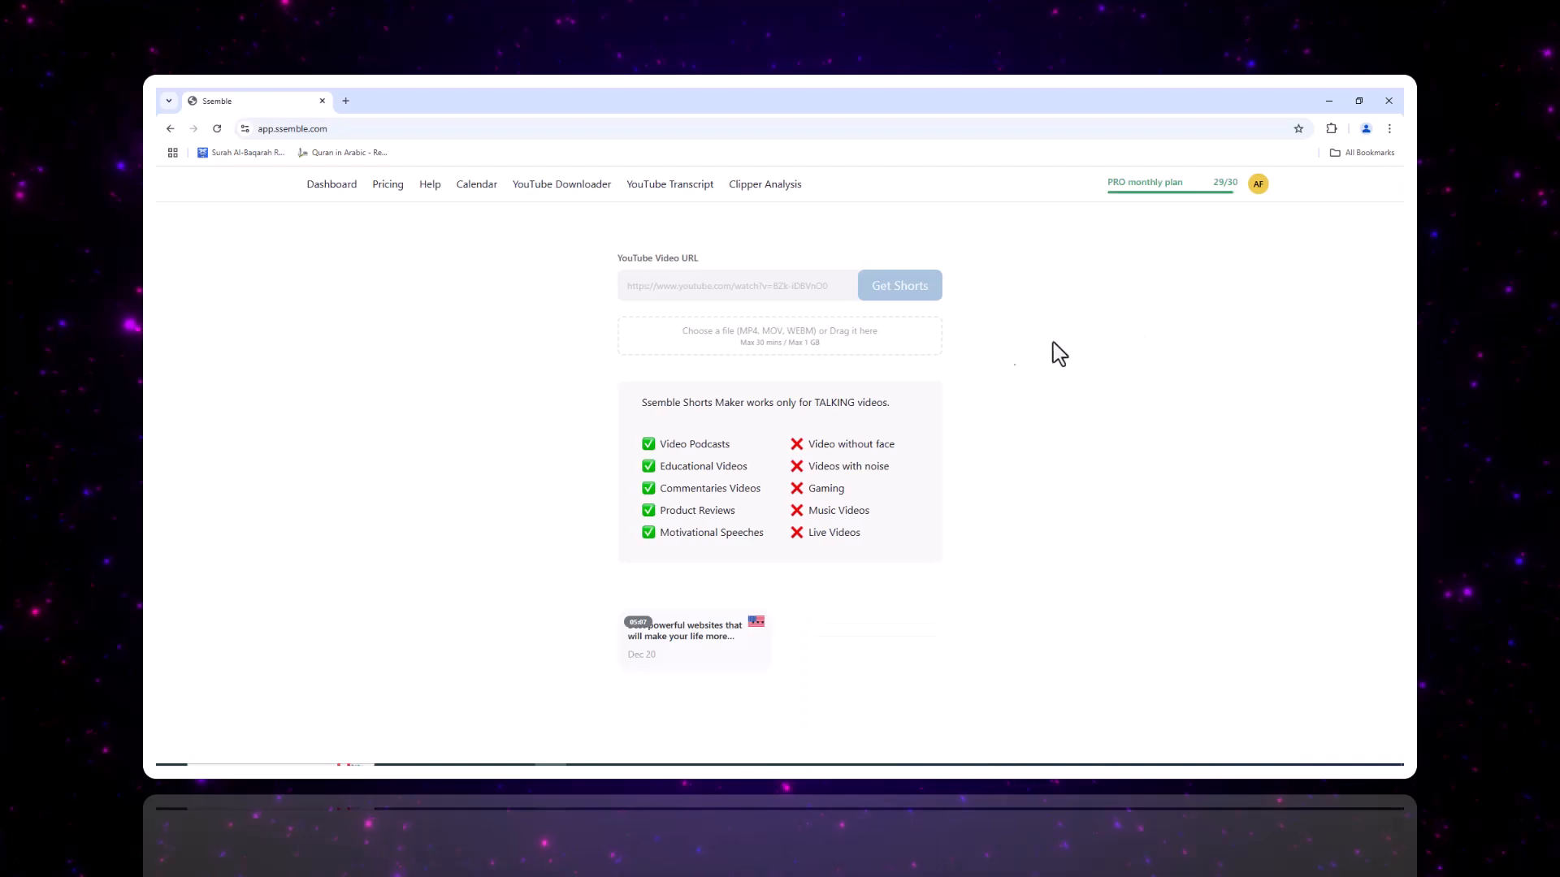
# Play the first generated clip, scroll to clip #2, then go to YouTube Transcript.
pyautogui.scroll(-3)
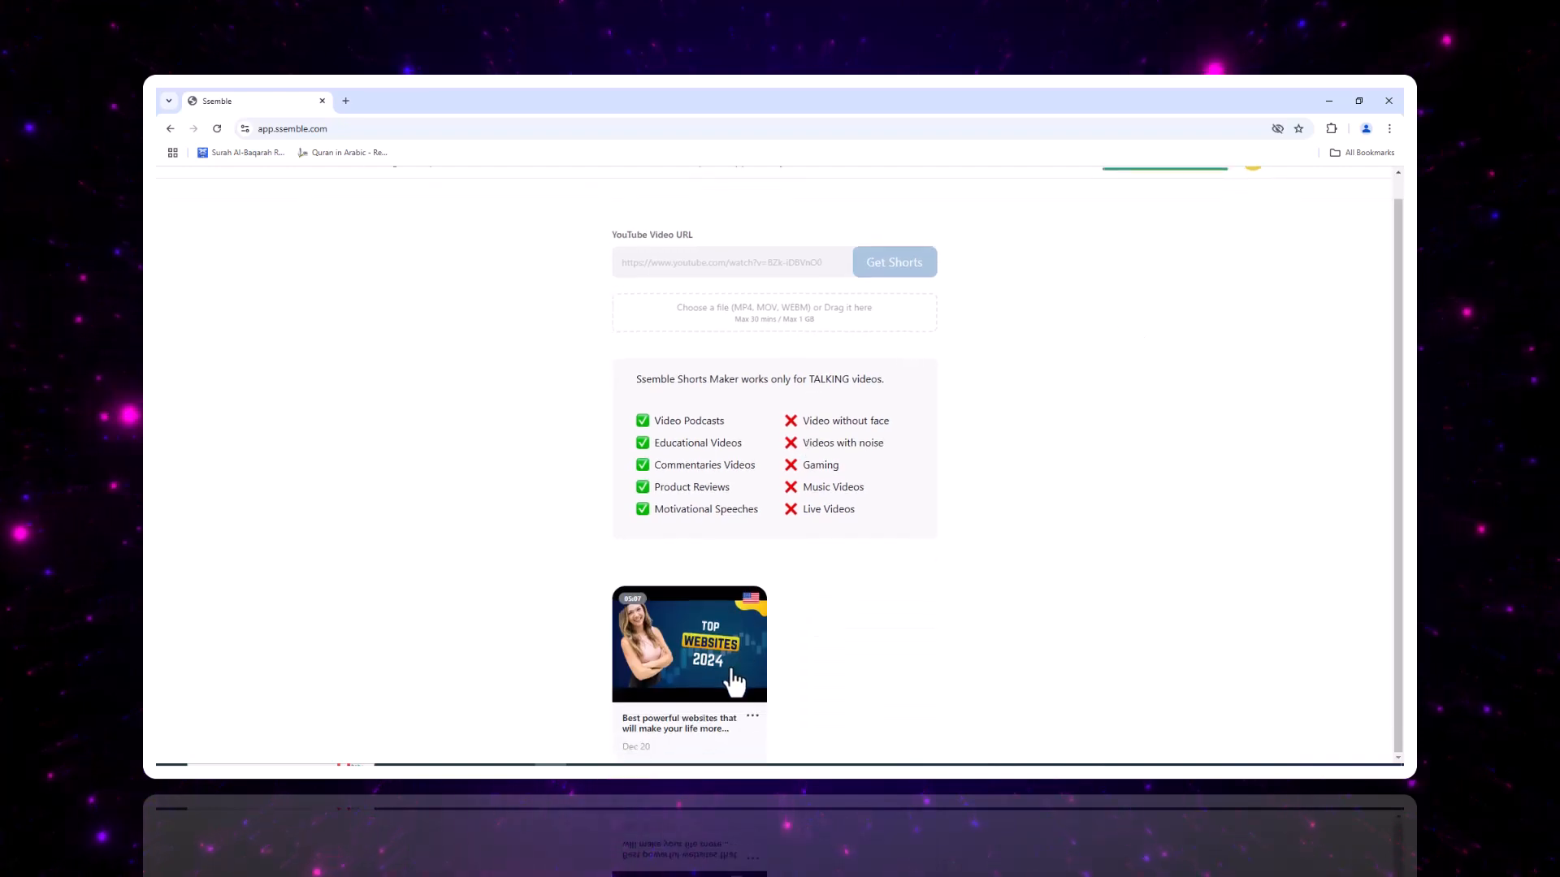
pyautogui.click(689, 645)
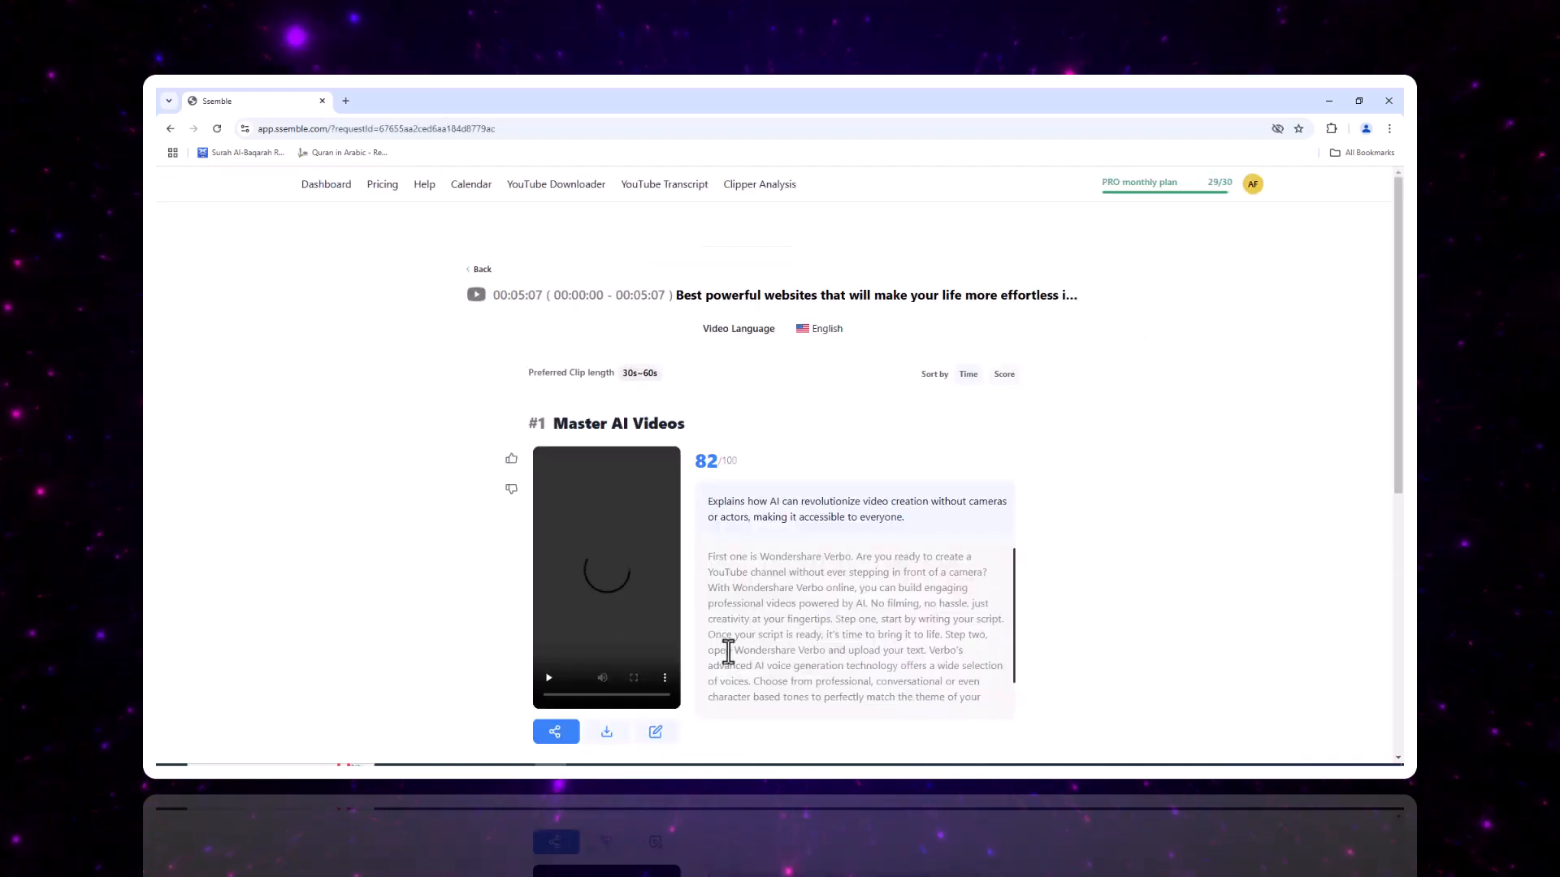
pyautogui.scroll(-3)
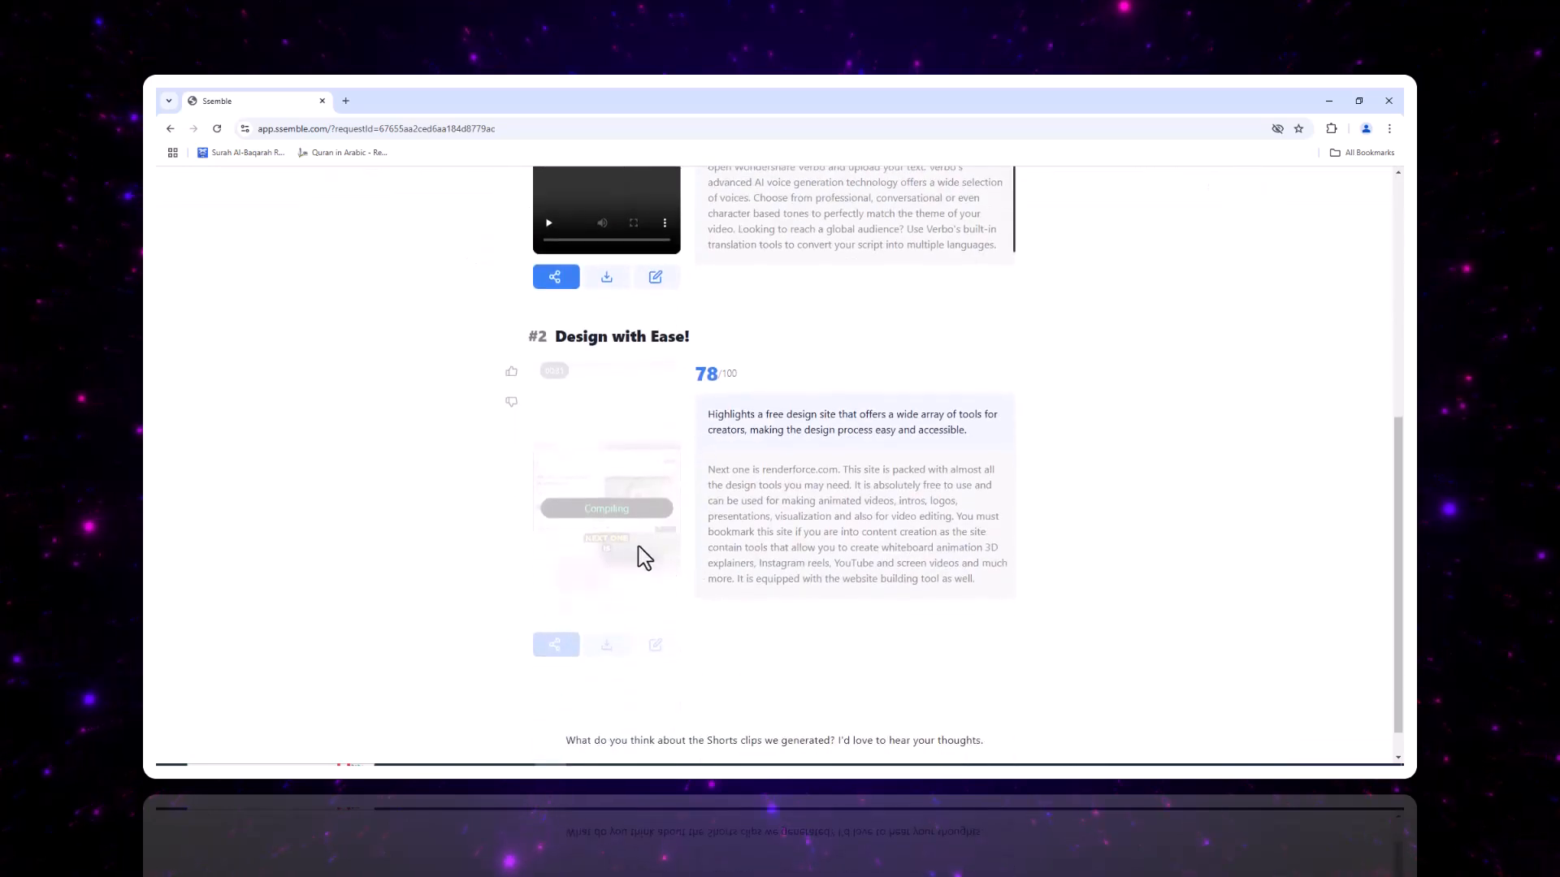
pyautogui.moveTo(635, 595)
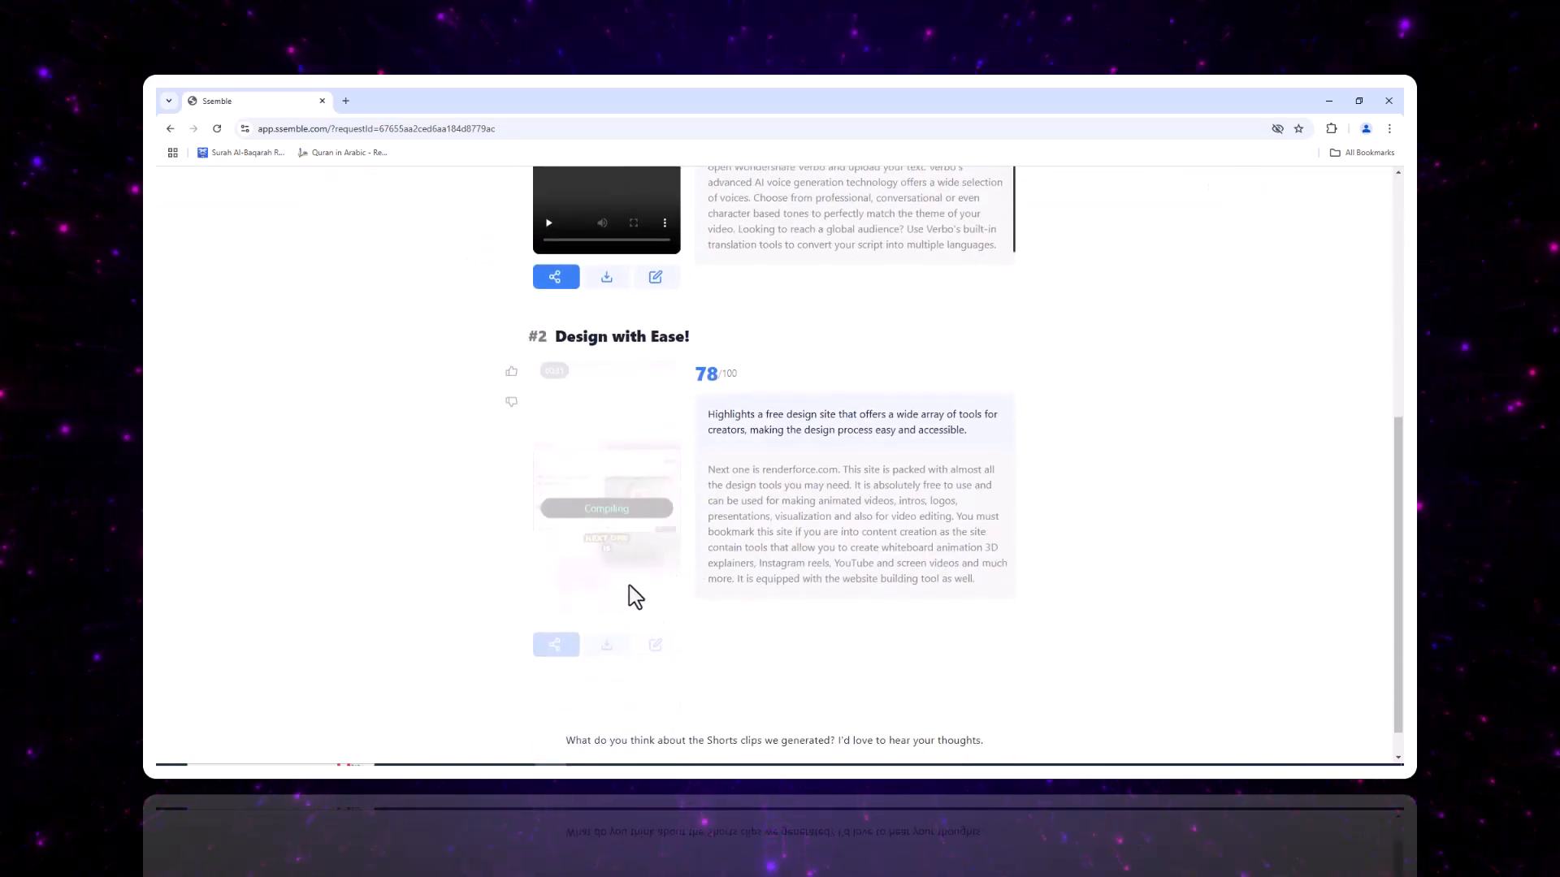
pyautogui.click(671, 183)
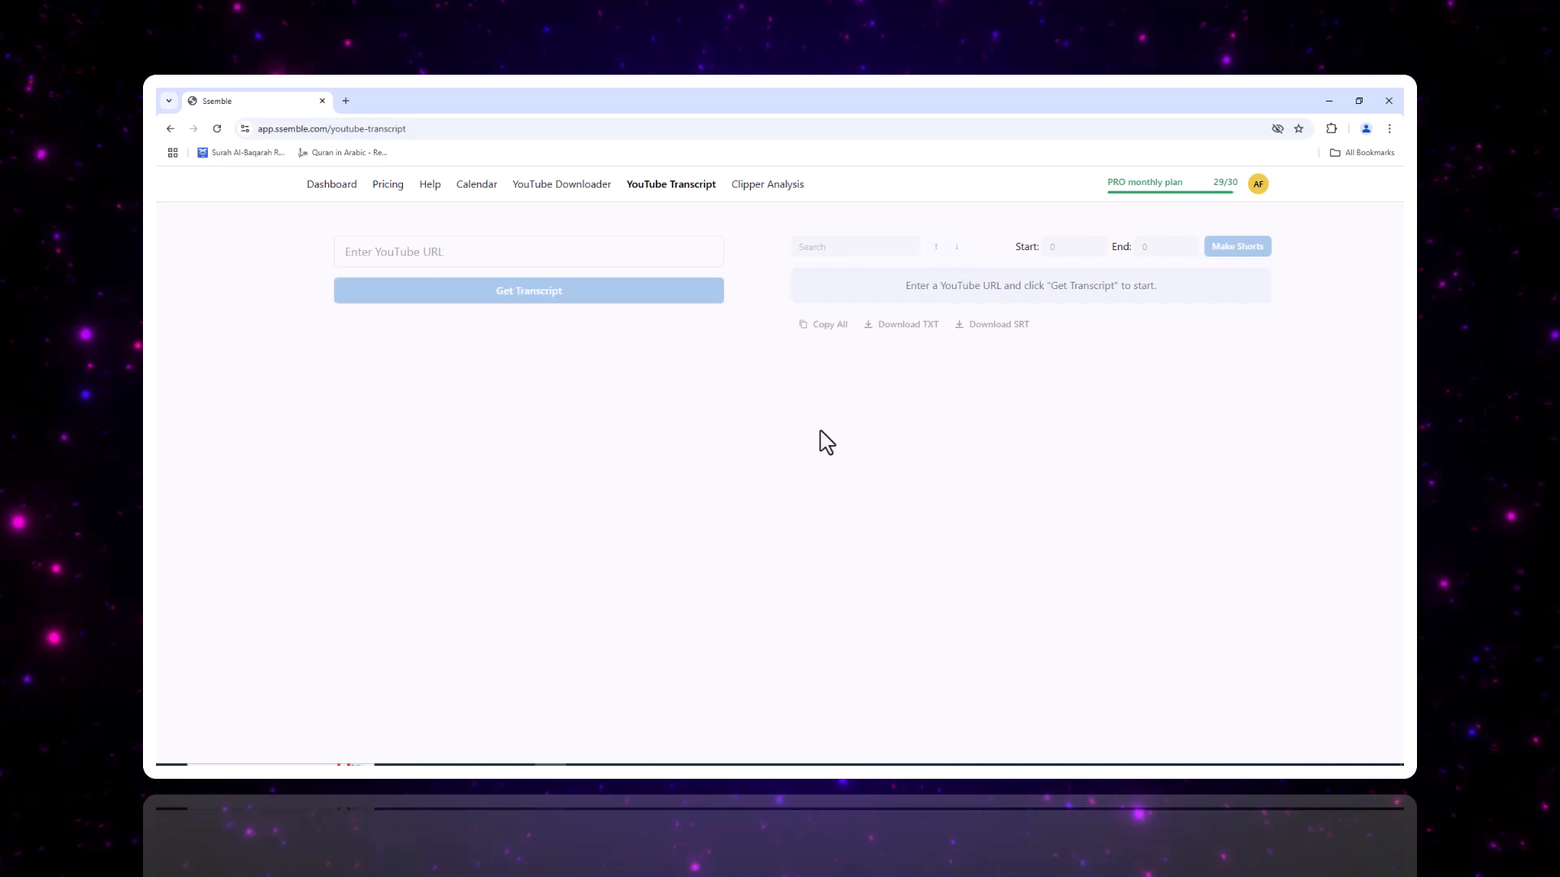
pyautogui.write('https://youtu.be/92AetttyBug?si=CGli_te1O0HSe-eE')
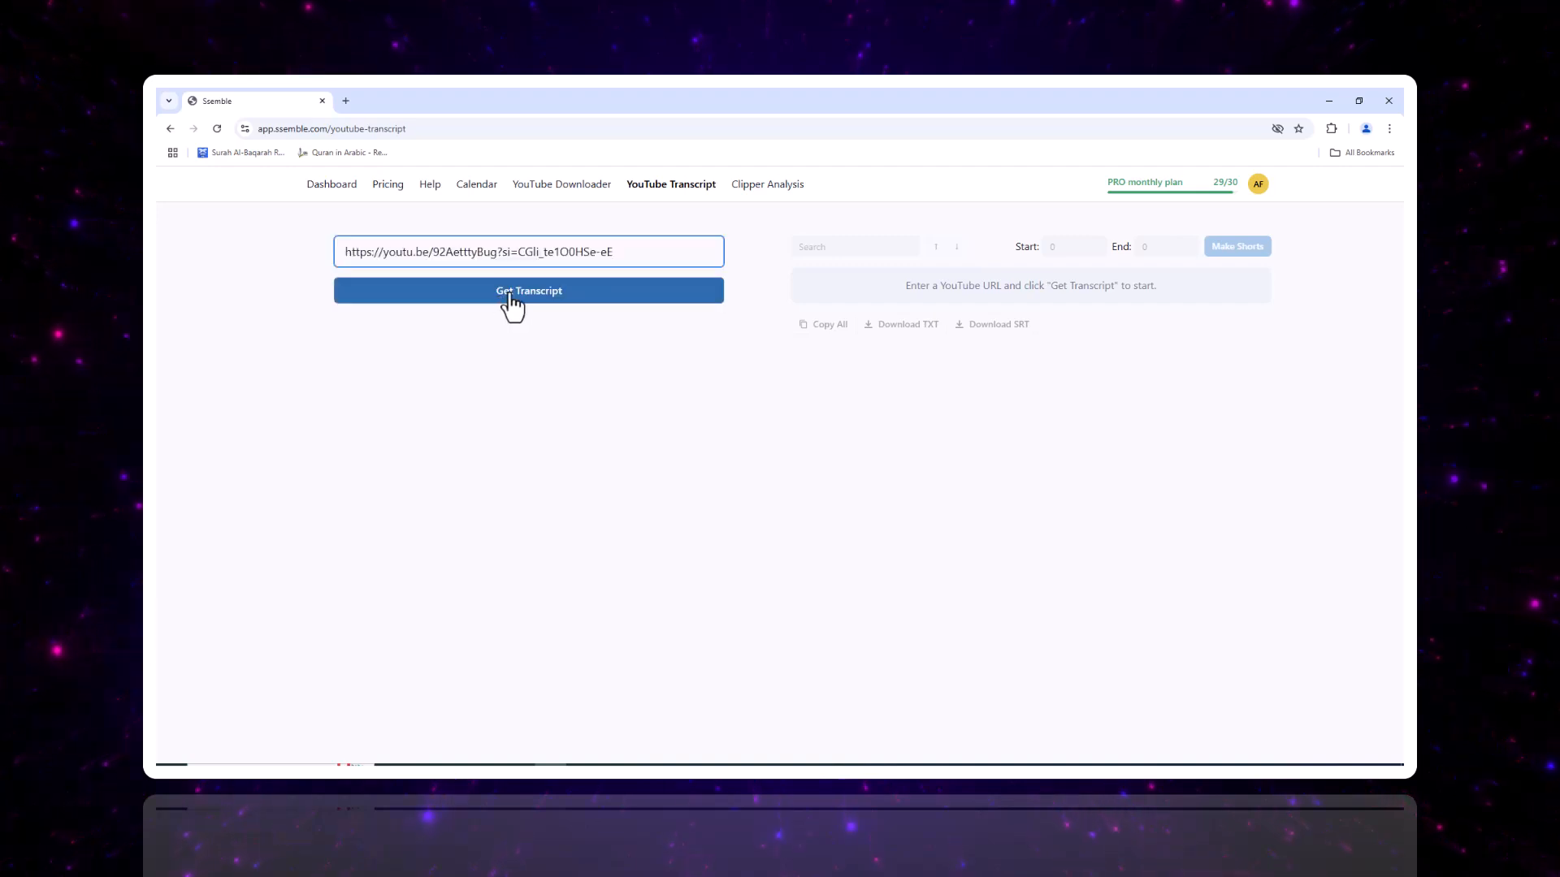
pyautogui.click(528, 291)
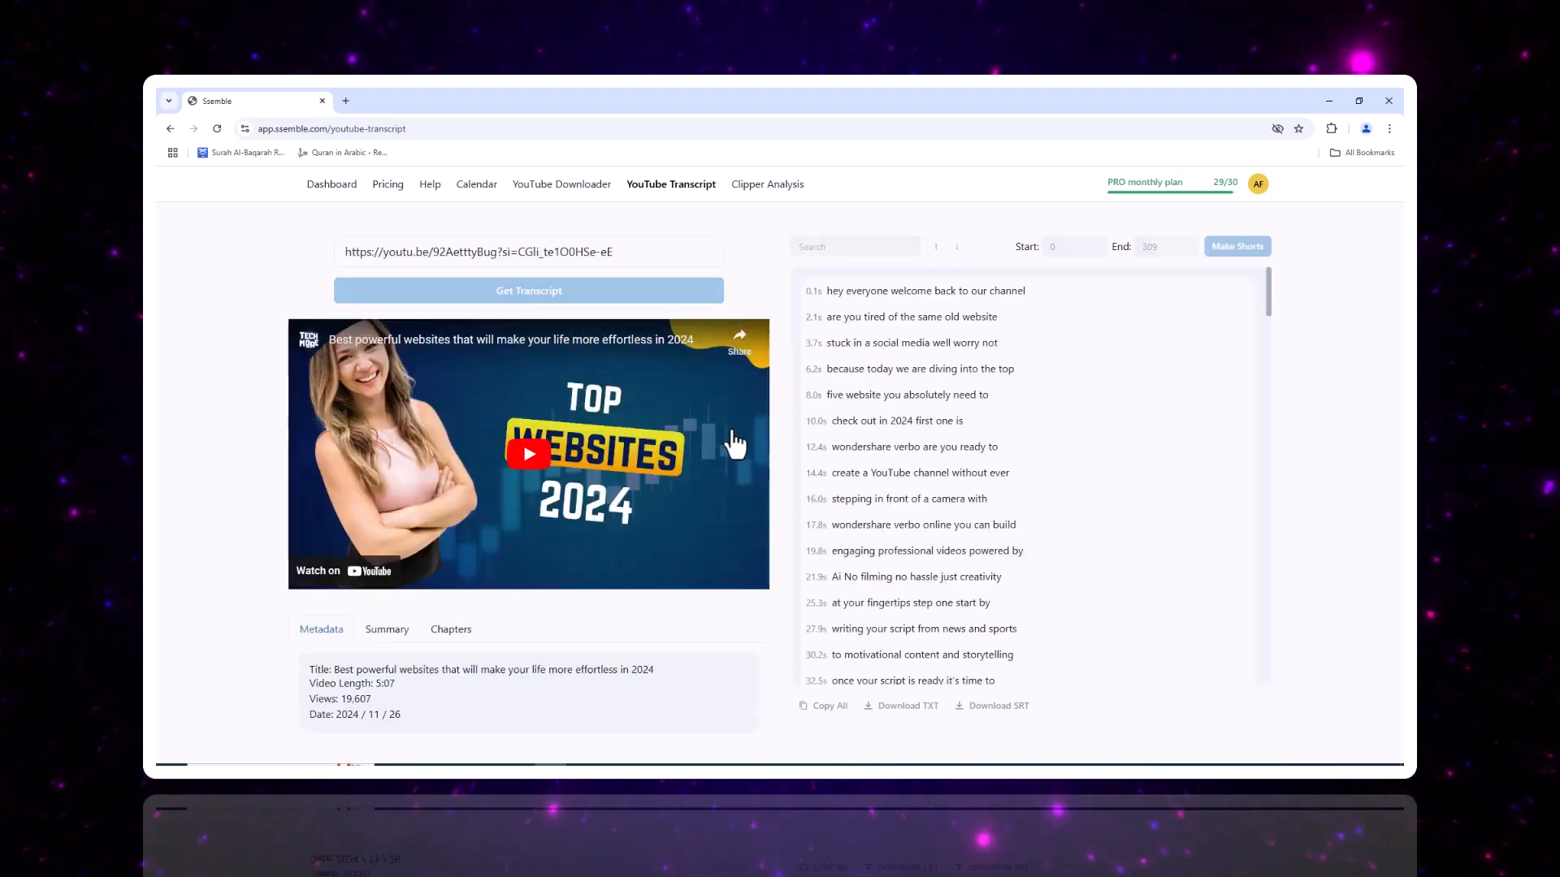
pyautogui.scroll(-3)
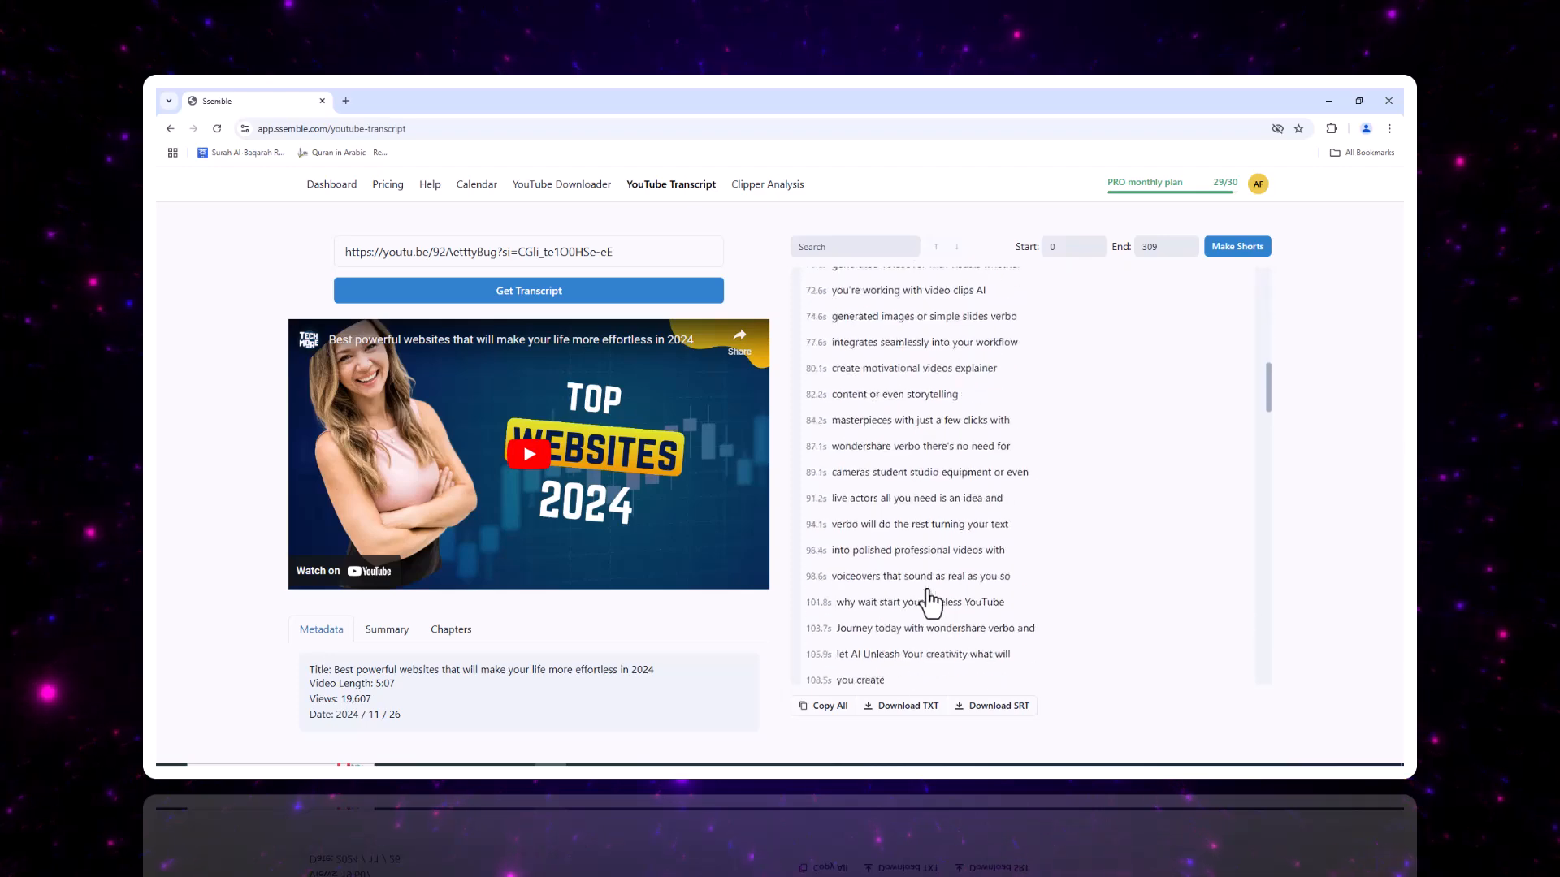
pyautogui.scroll(-3)
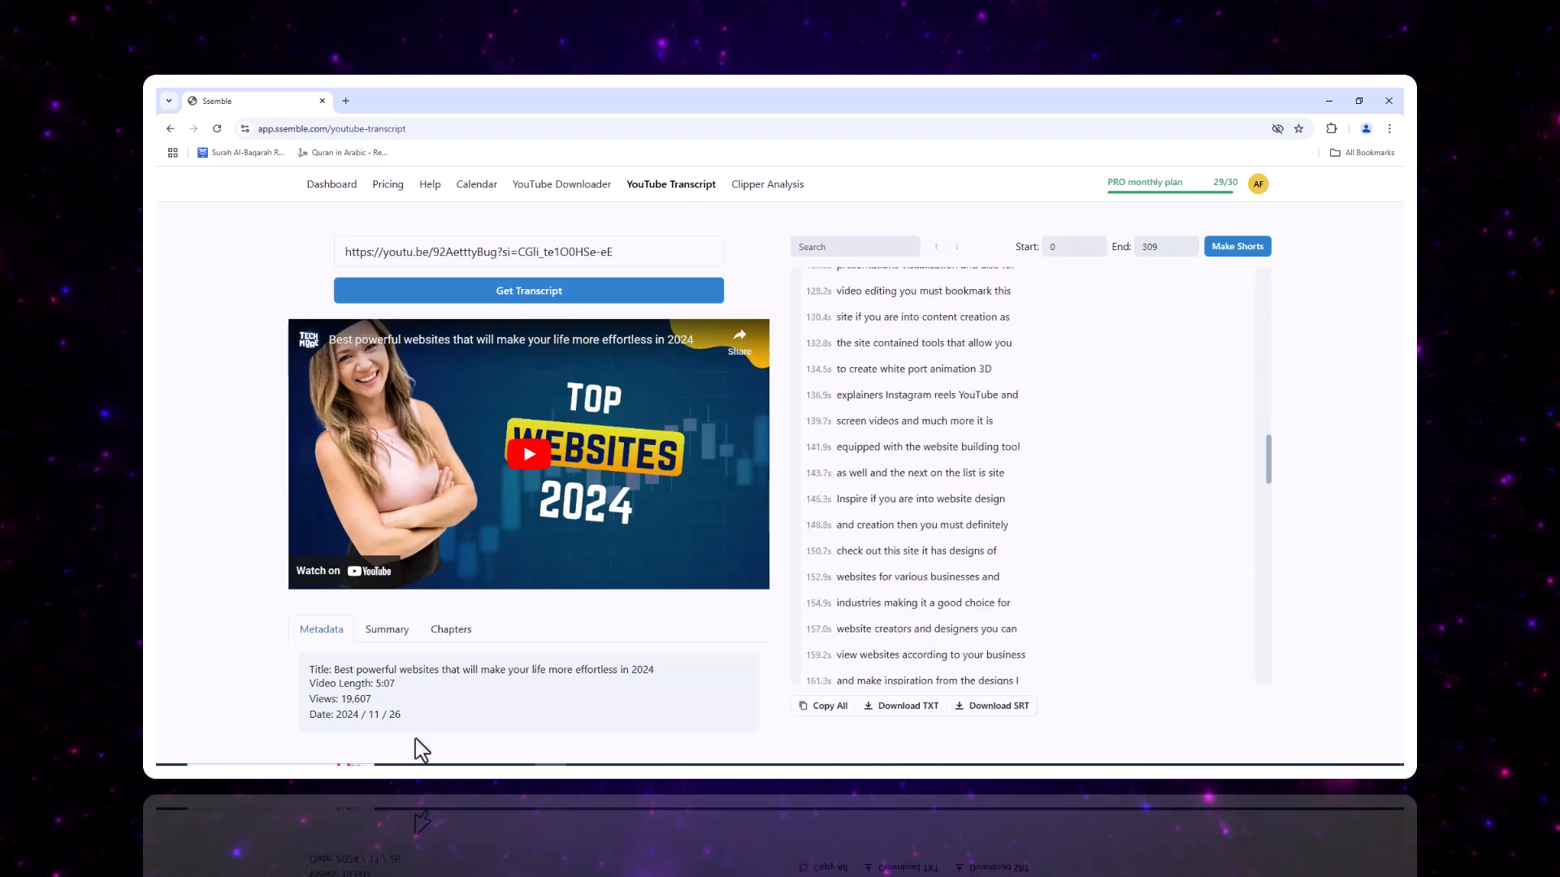
pyautogui.click(450, 628)
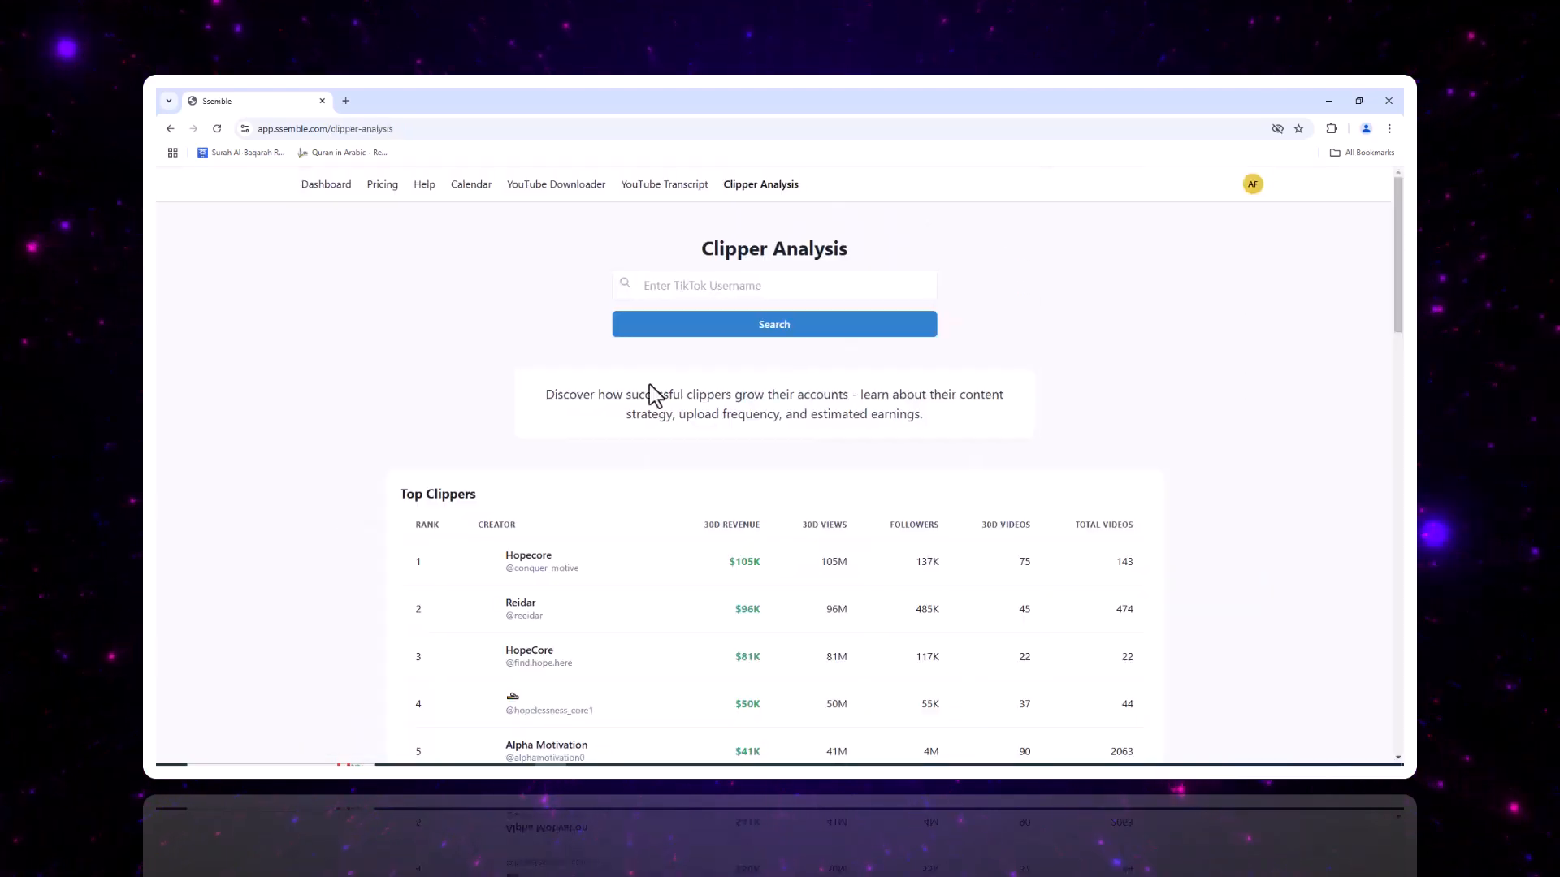
pyautogui.click(773, 286)
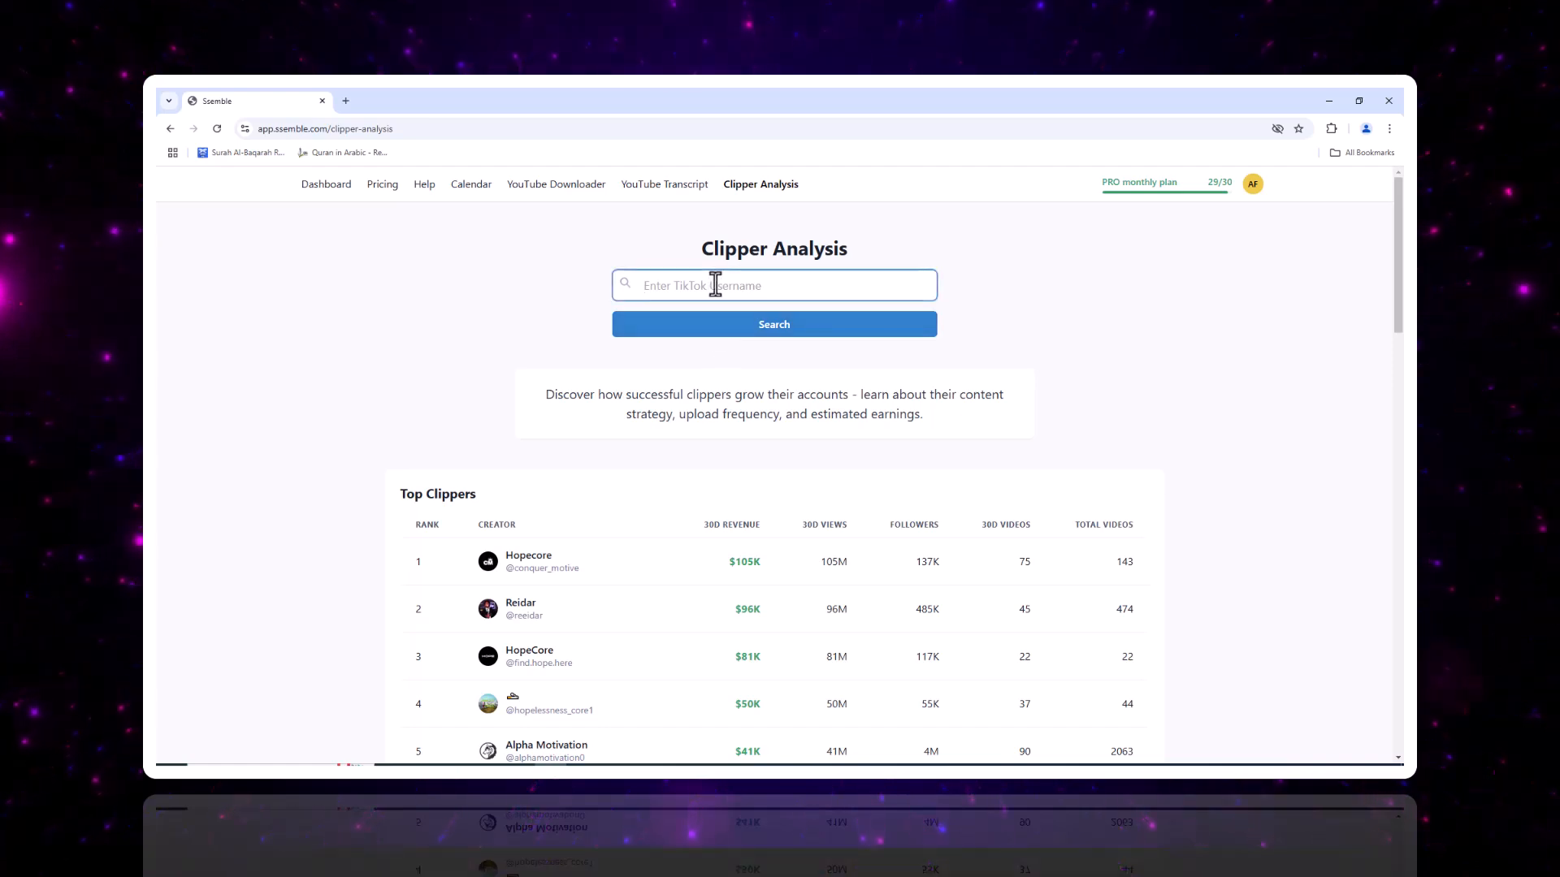
pyautogui.write('ahmed_mughal984')
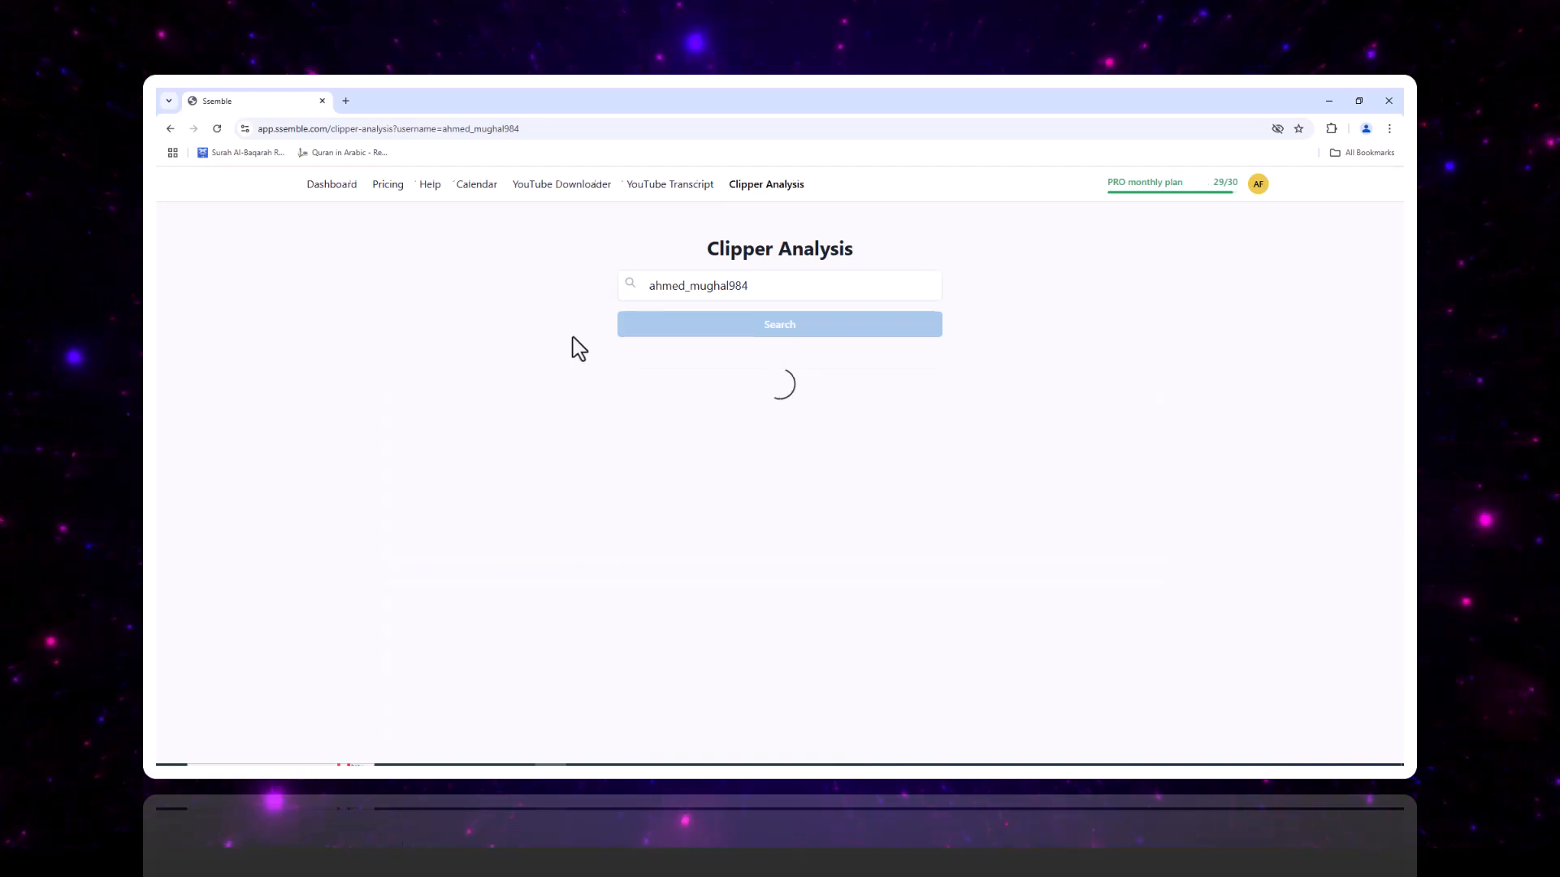
pyautogui.click(778, 324)
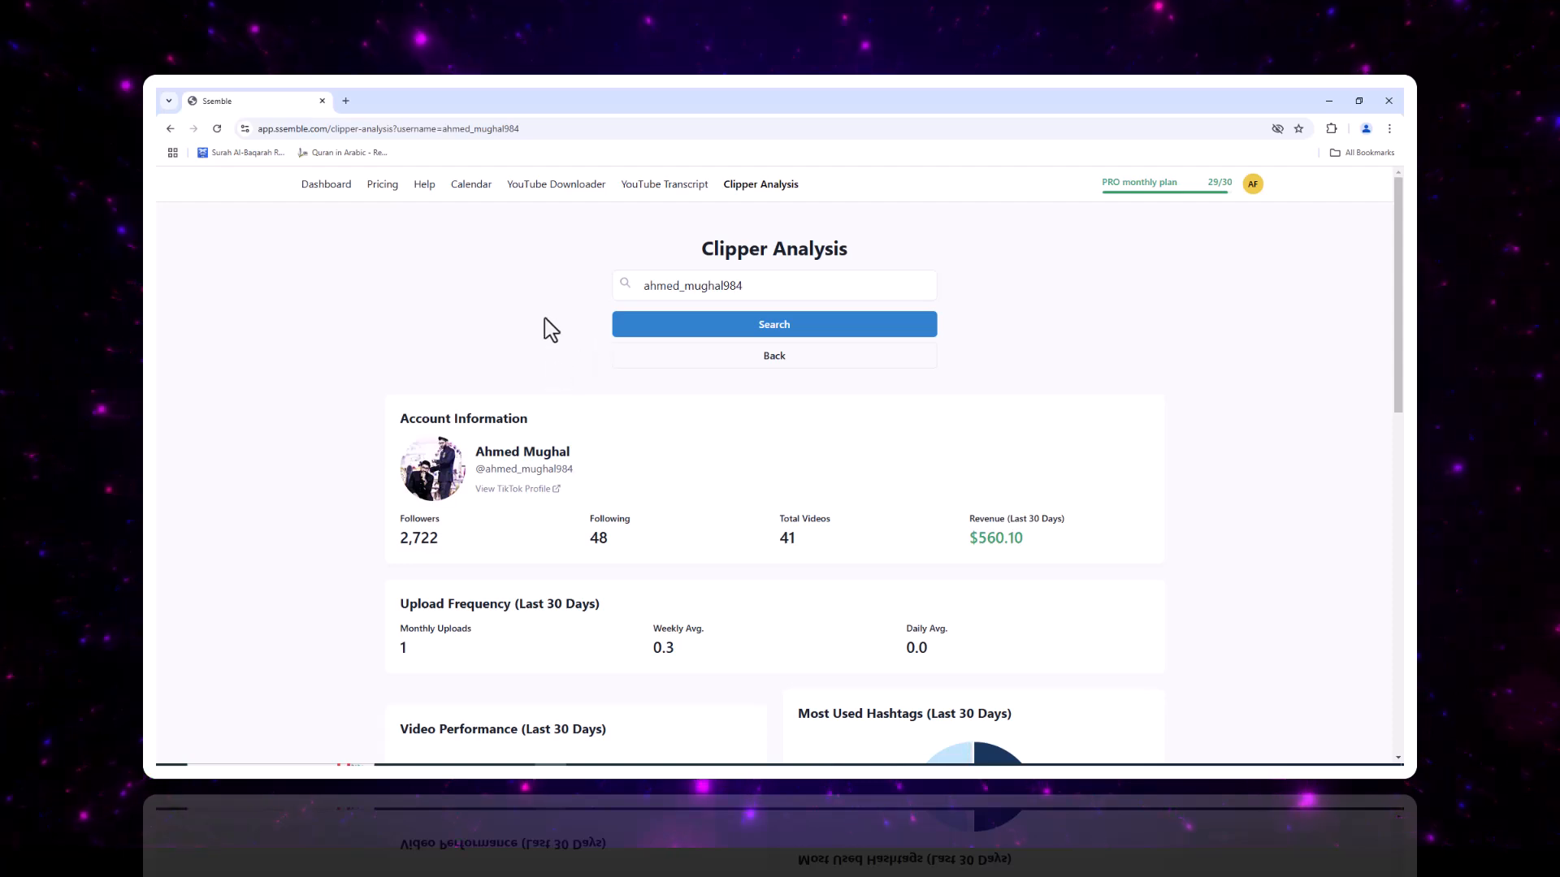
# Scroll through the Clipper Analysis report's followers, revenue, upload frequency, hashtags and recent video.
pyautogui.scroll(-3)
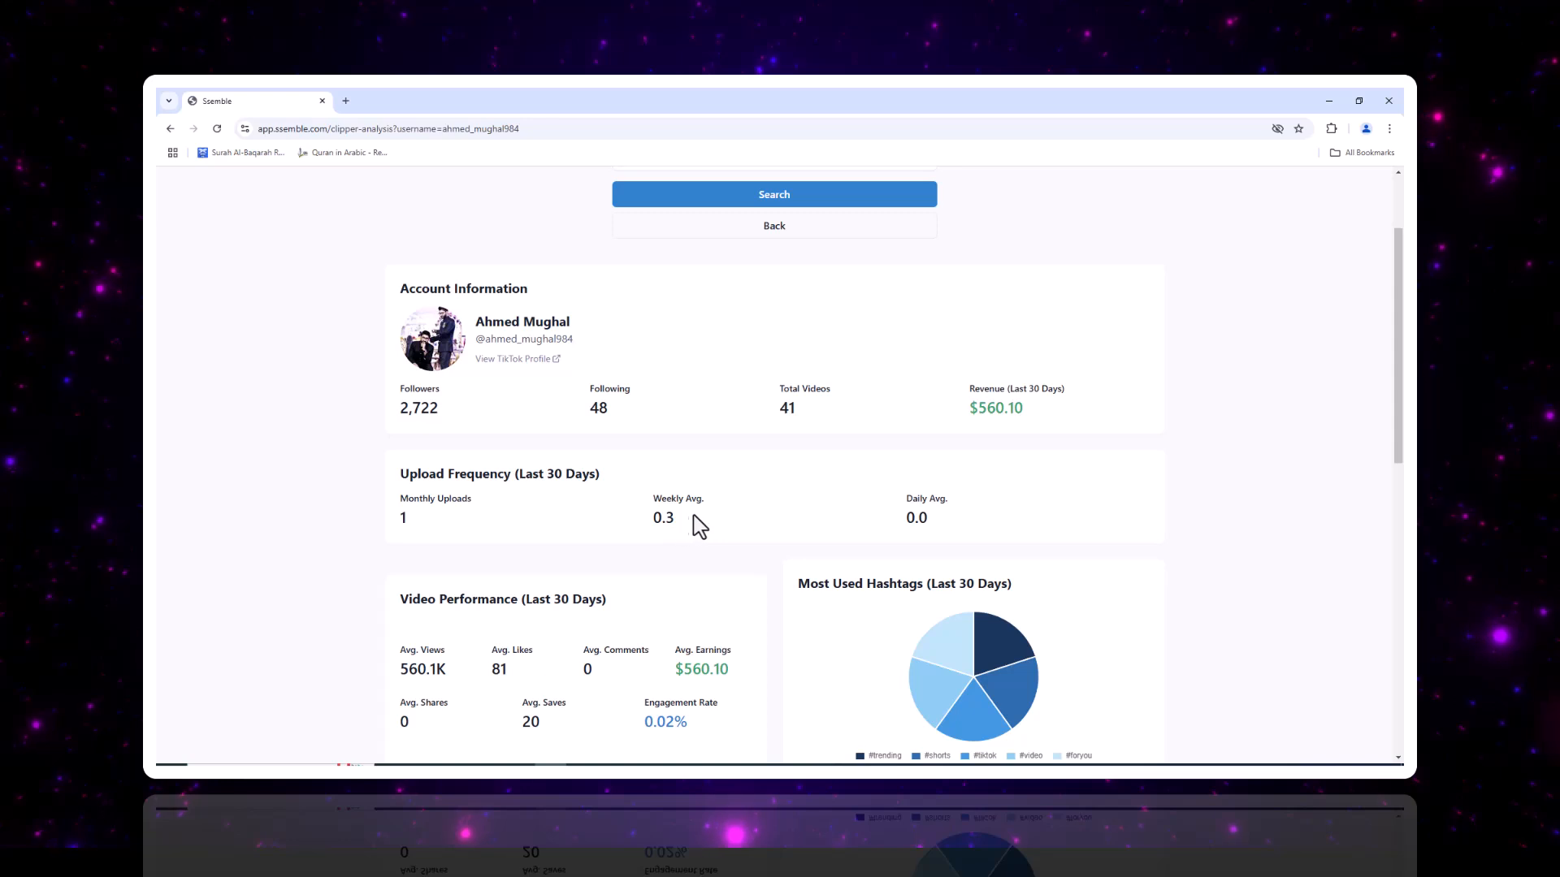
pyautogui.moveTo(970, 533)
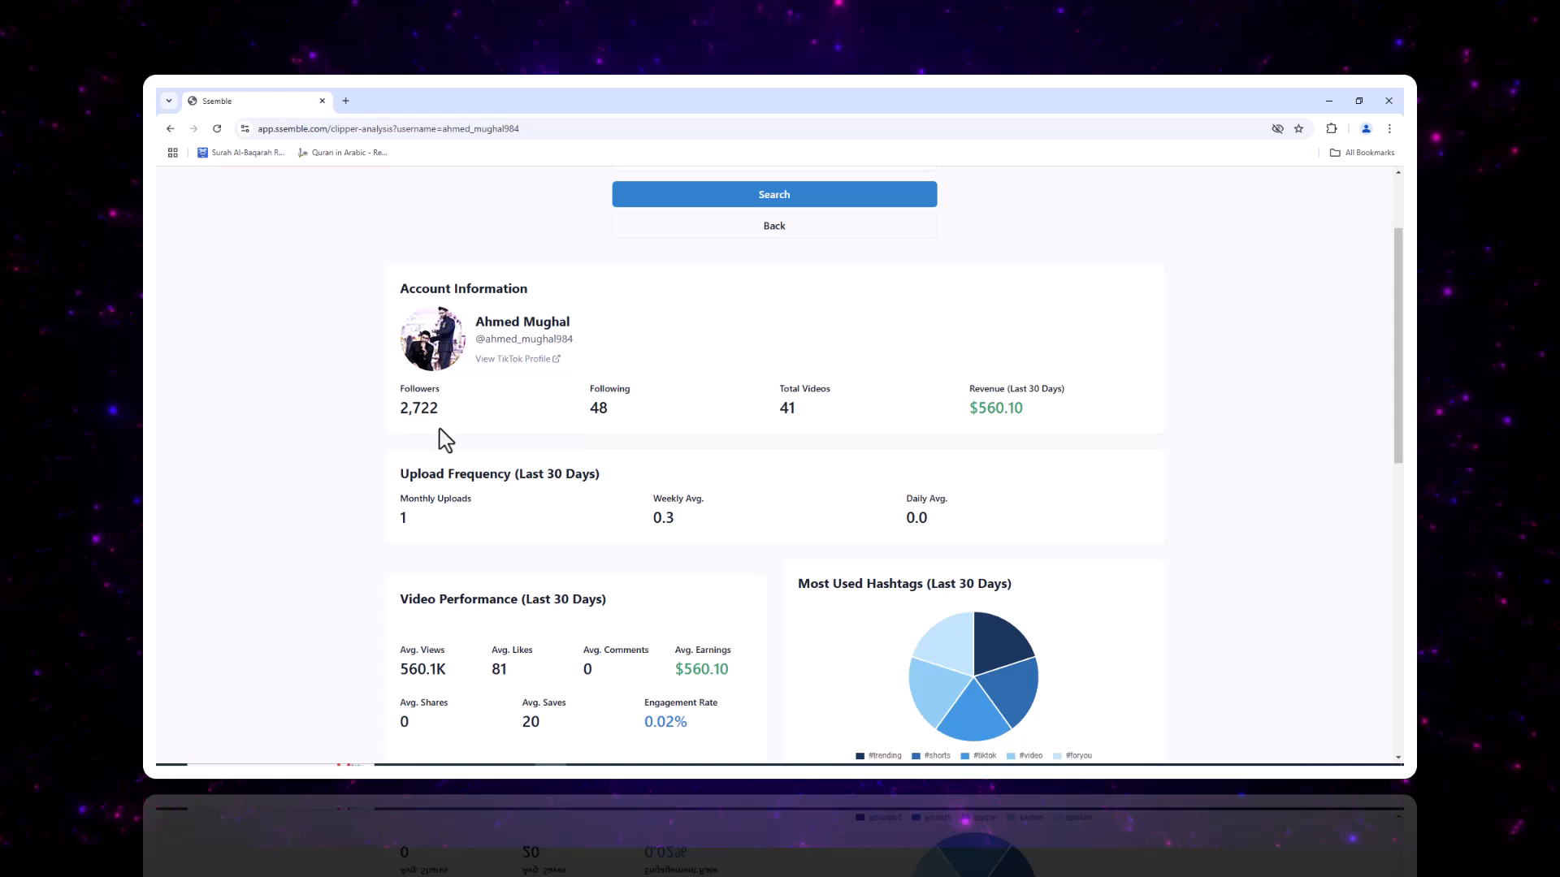
pyautogui.moveTo(1022, 437)
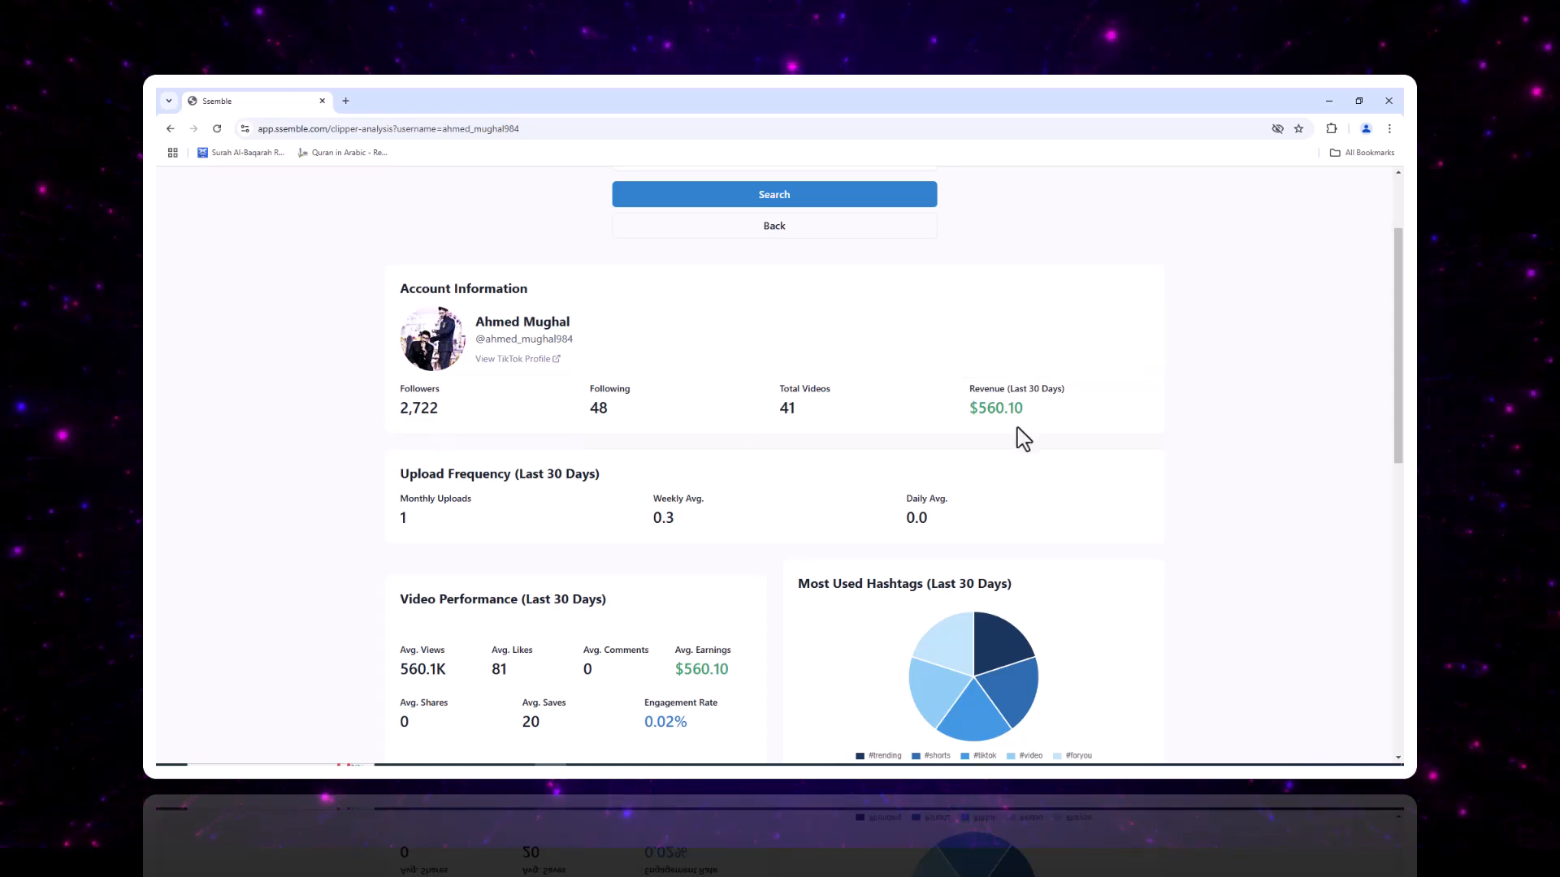
pyautogui.moveTo(976, 437)
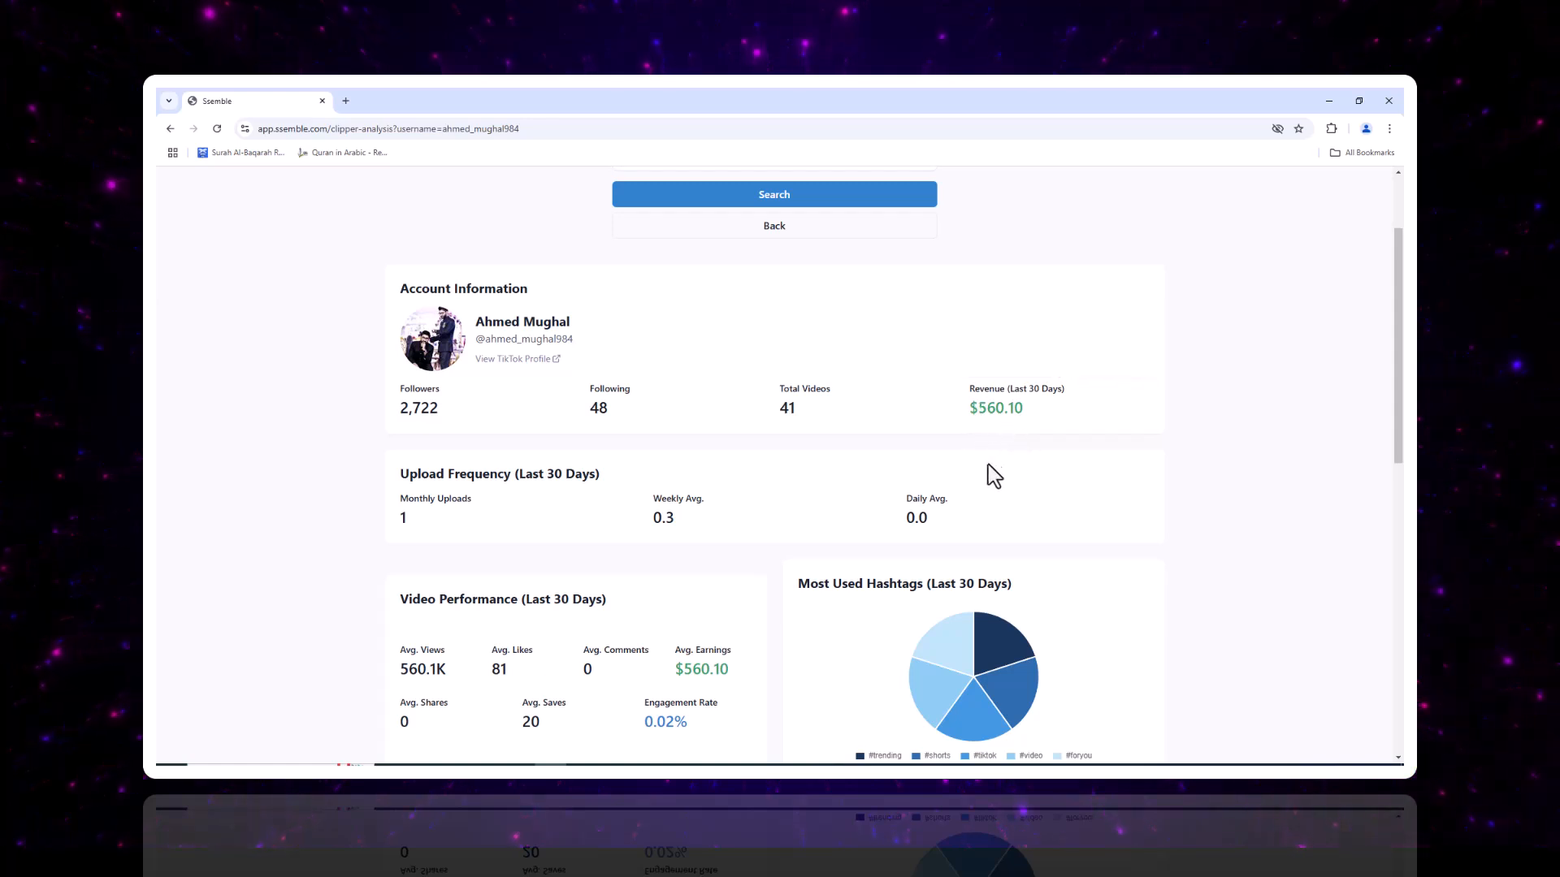
pyautogui.moveTo(769, 429)
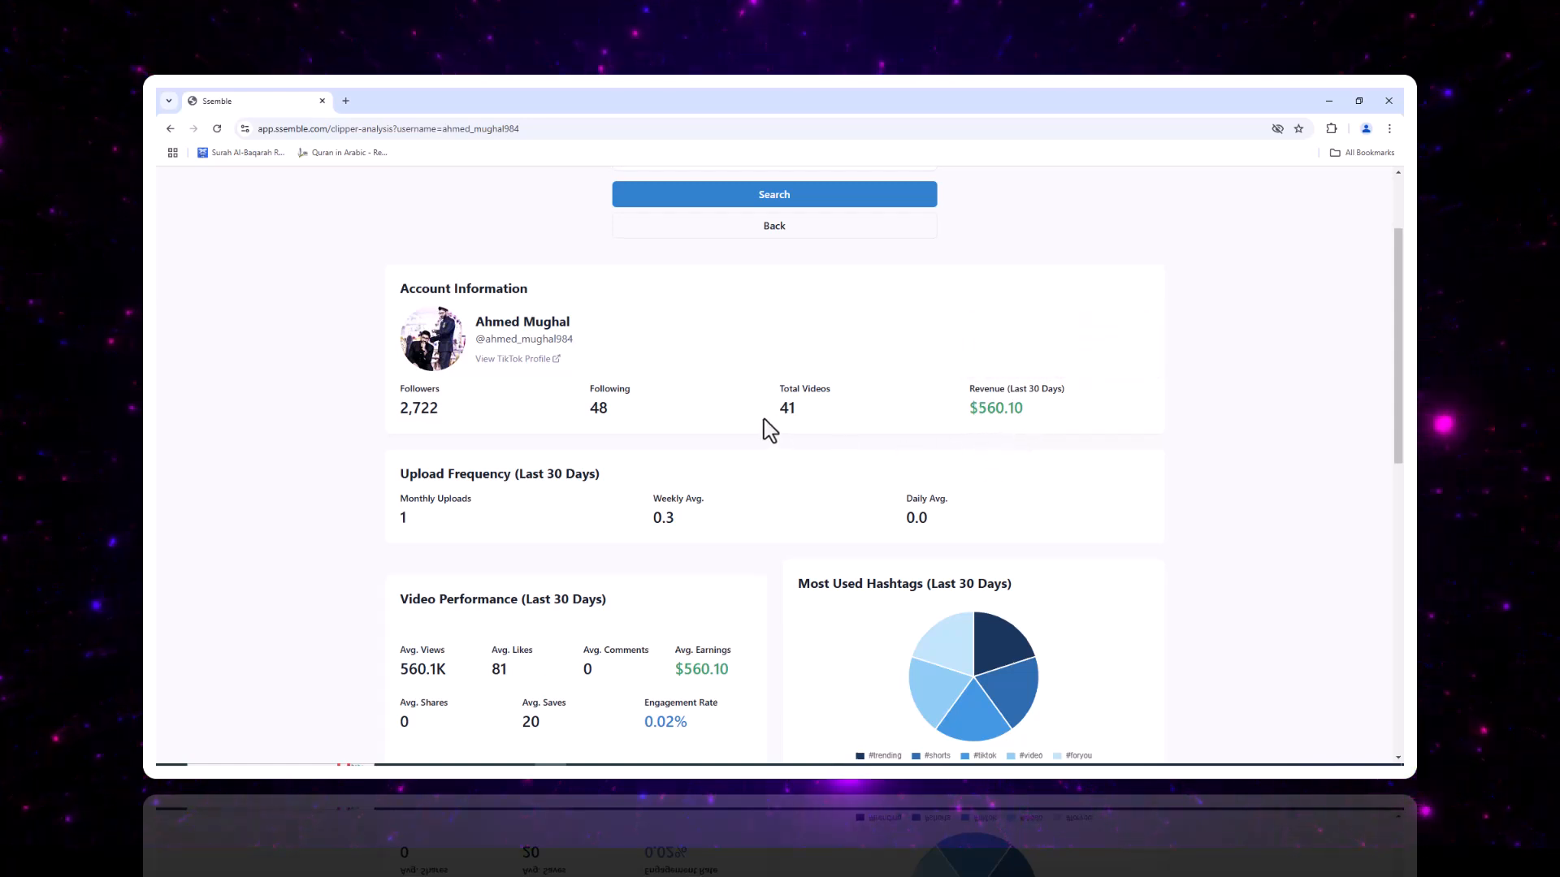
pyautogui.scroll(-3)
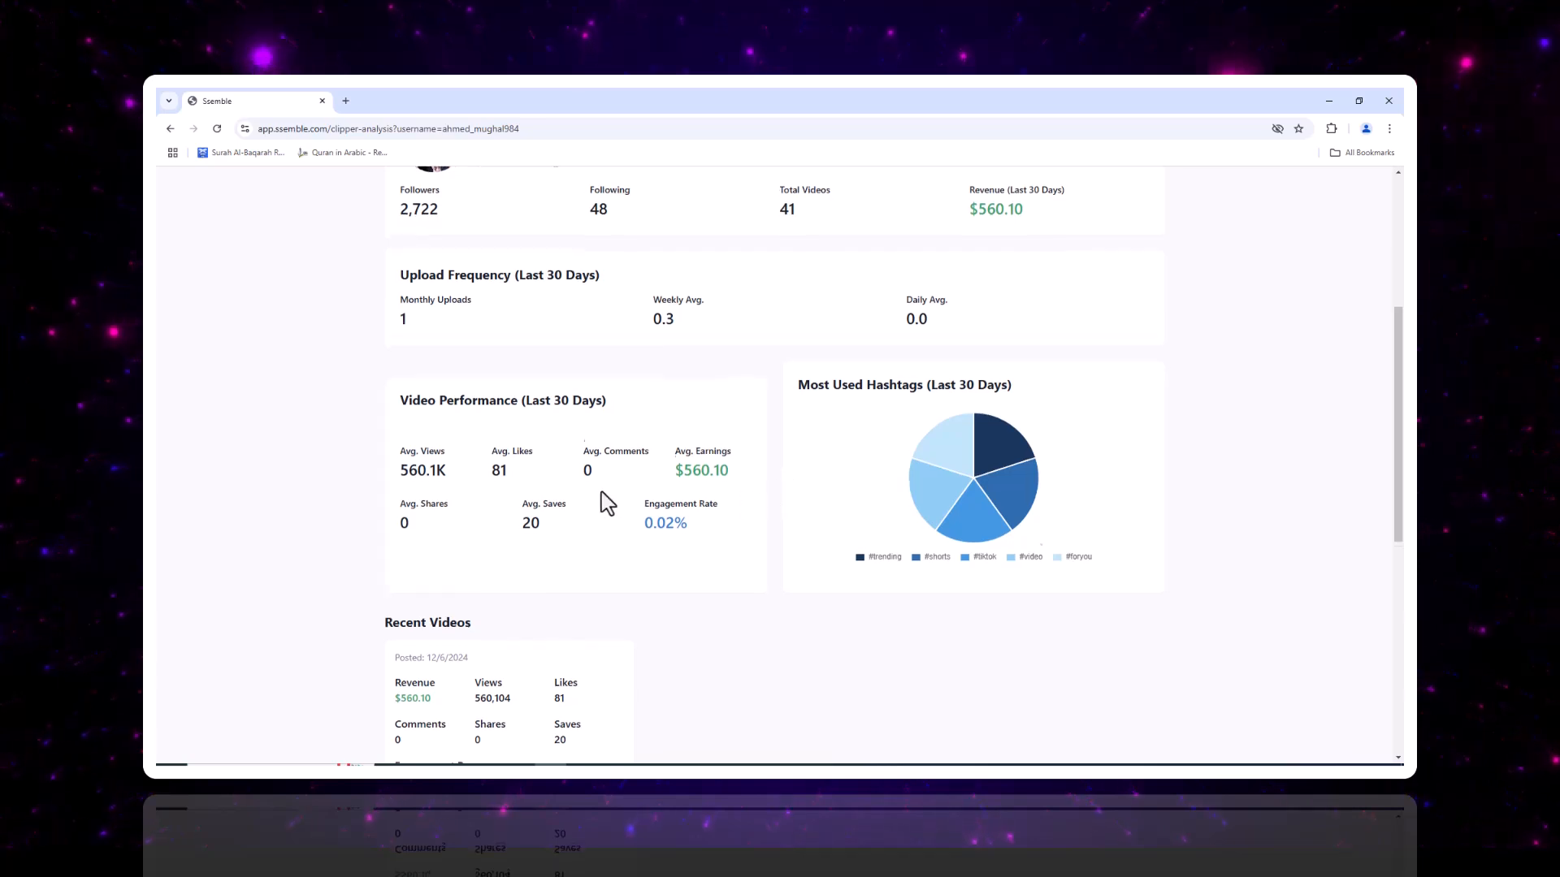
pyautogui.scroll(-3)
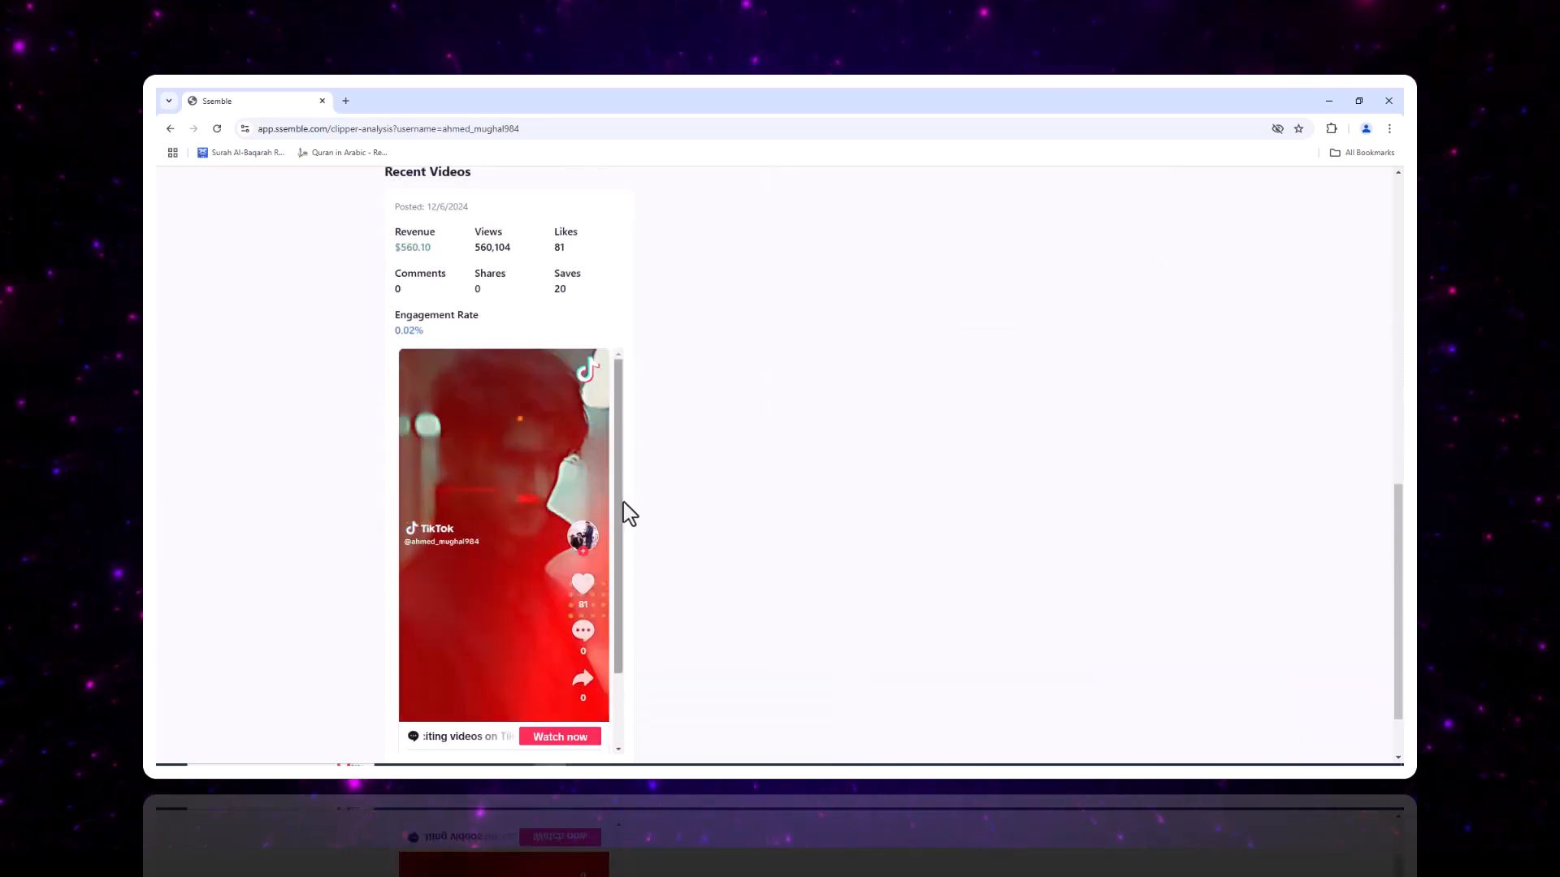
pyautogui.scroll(-3)
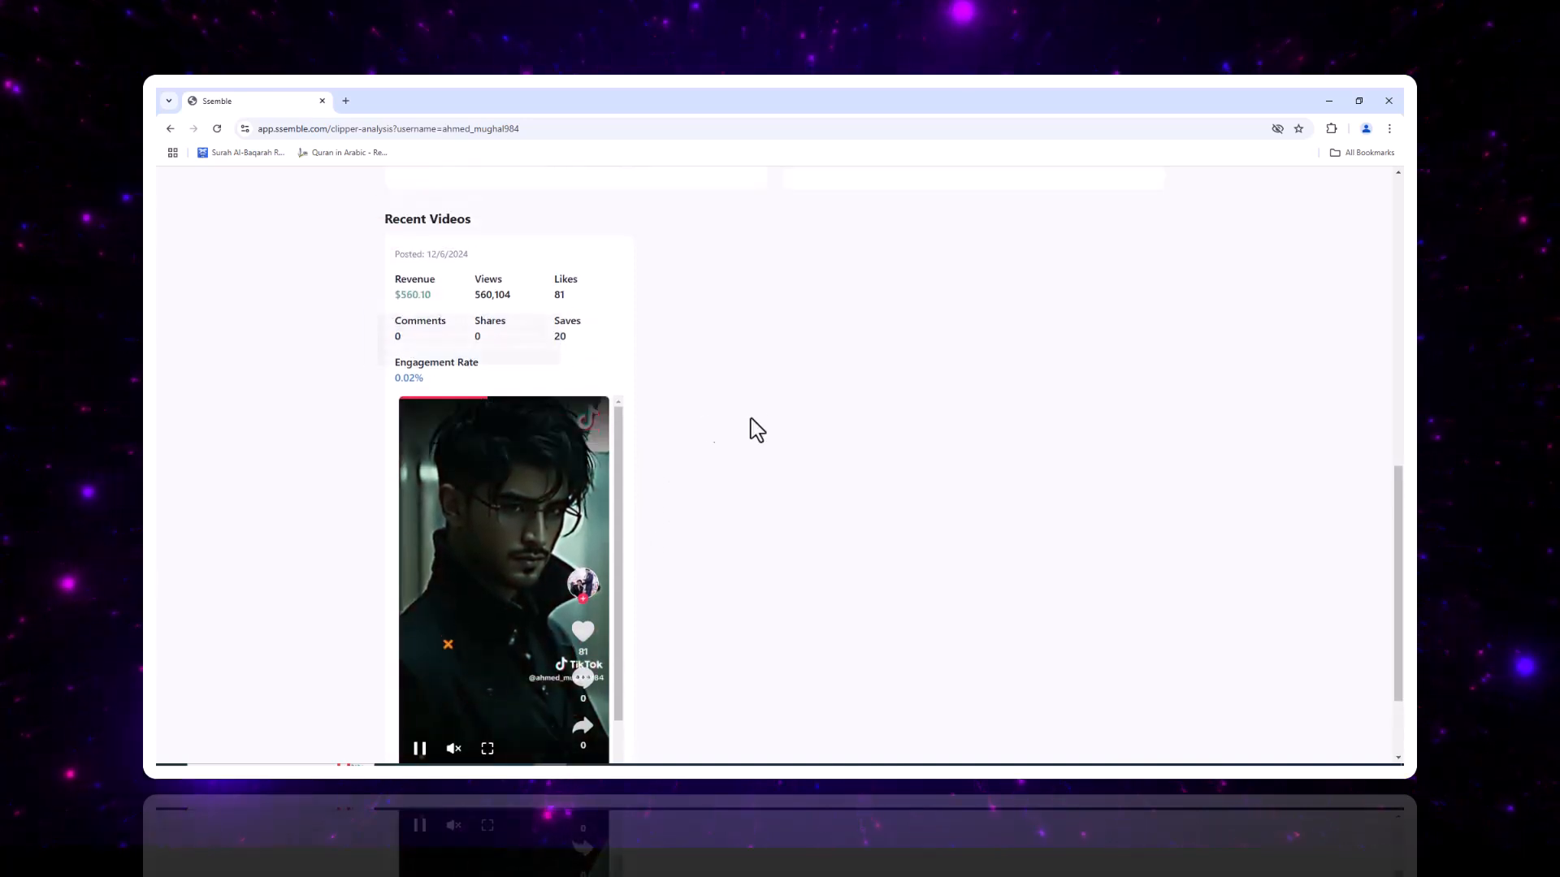
pyautogui.scroll(-3)
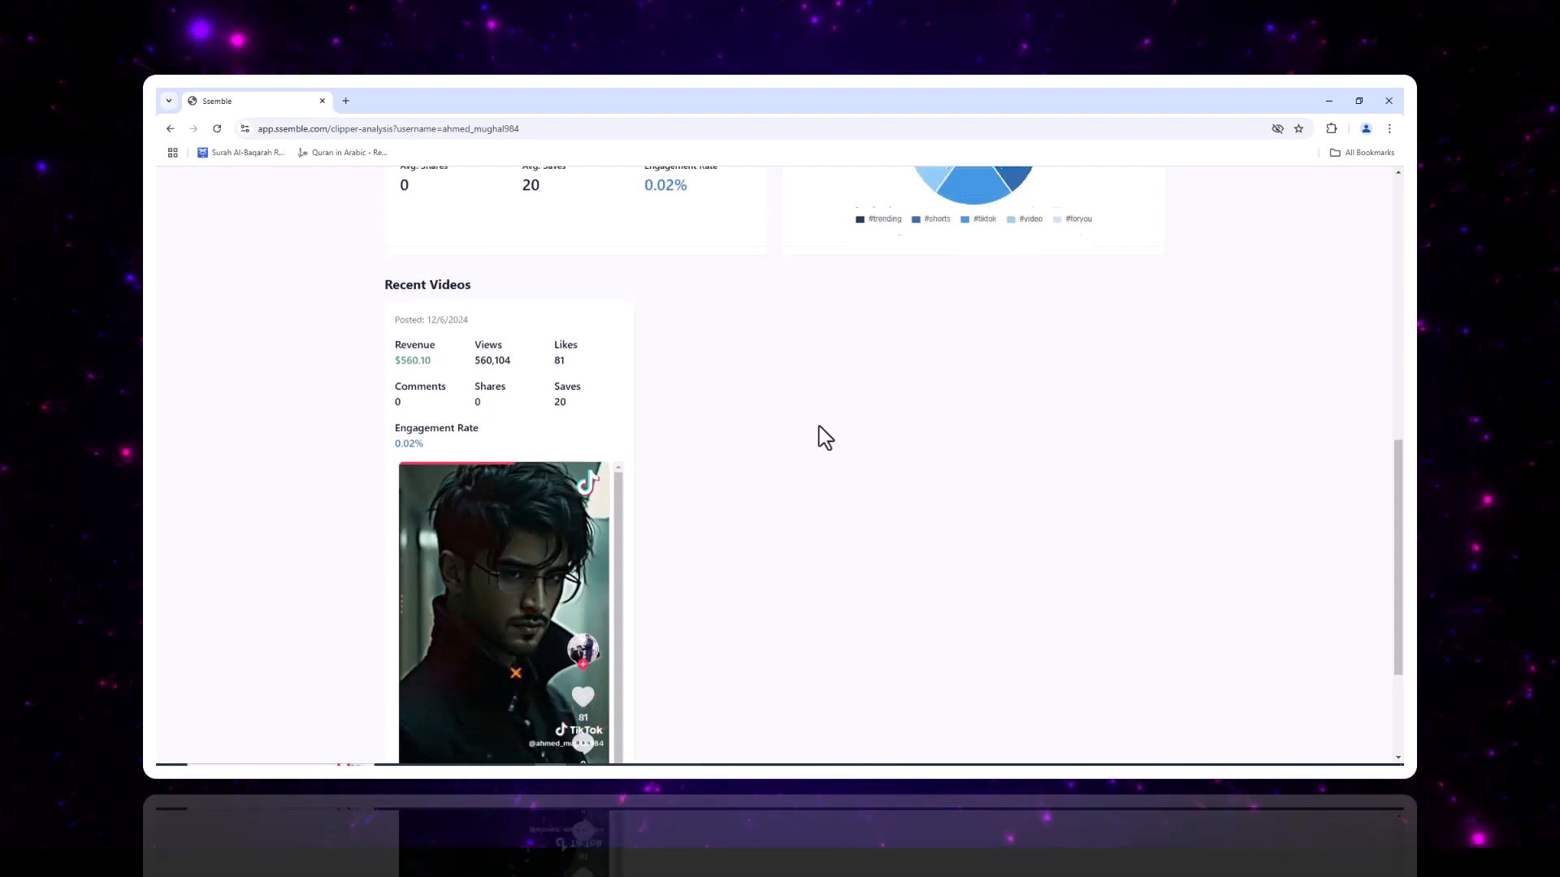
pyautogui.scroll(3)
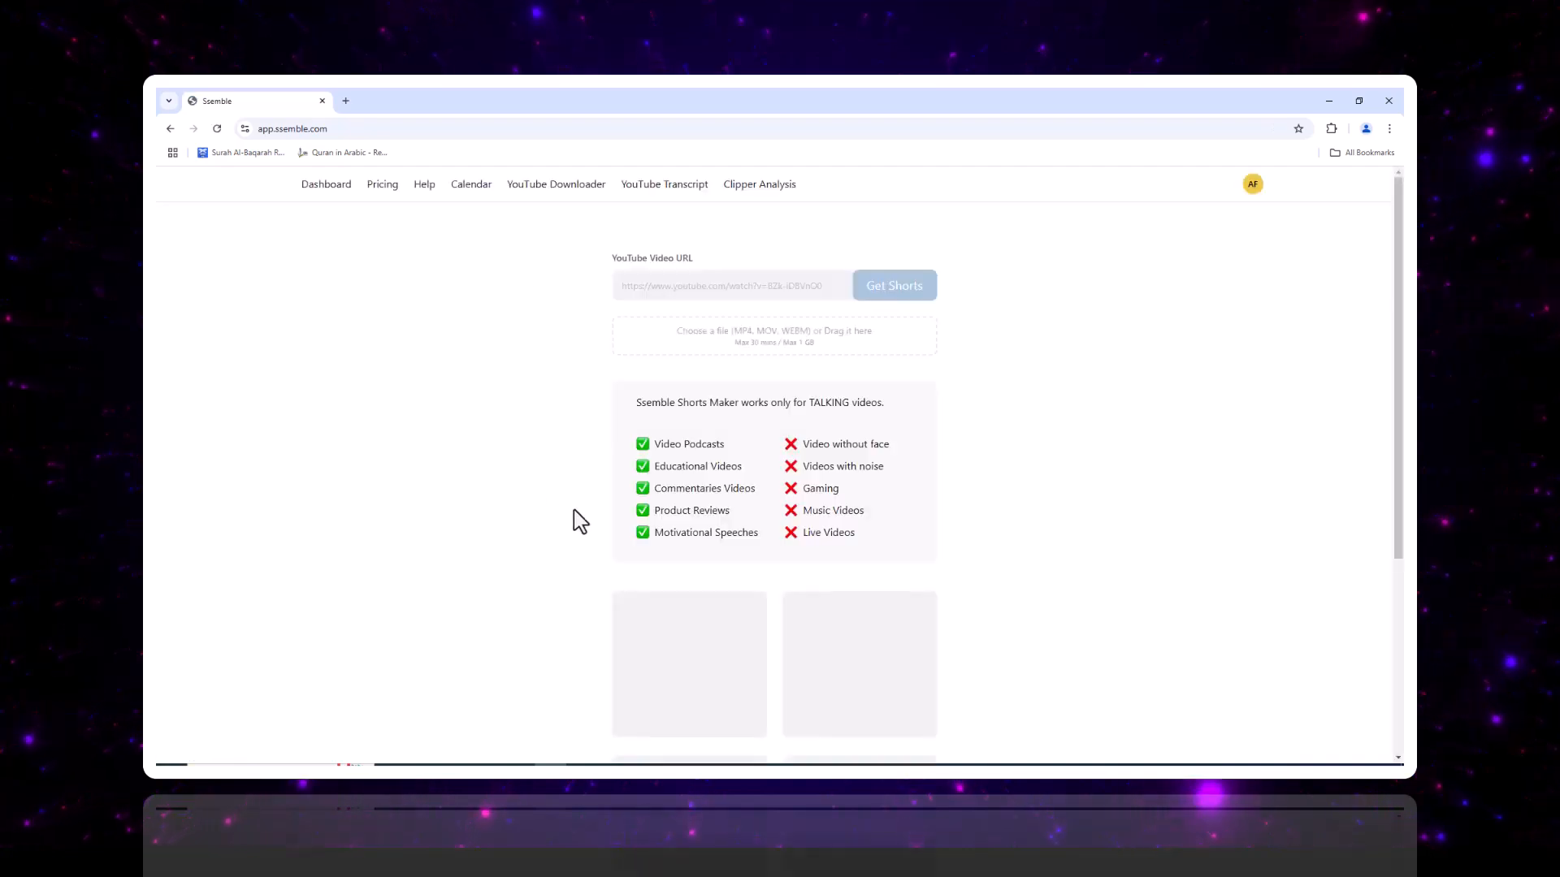
# Scroll the ssemble.com homepage past Make Shorts to the Face Tracking feature showcase.
pyautogui.scroll(-3)
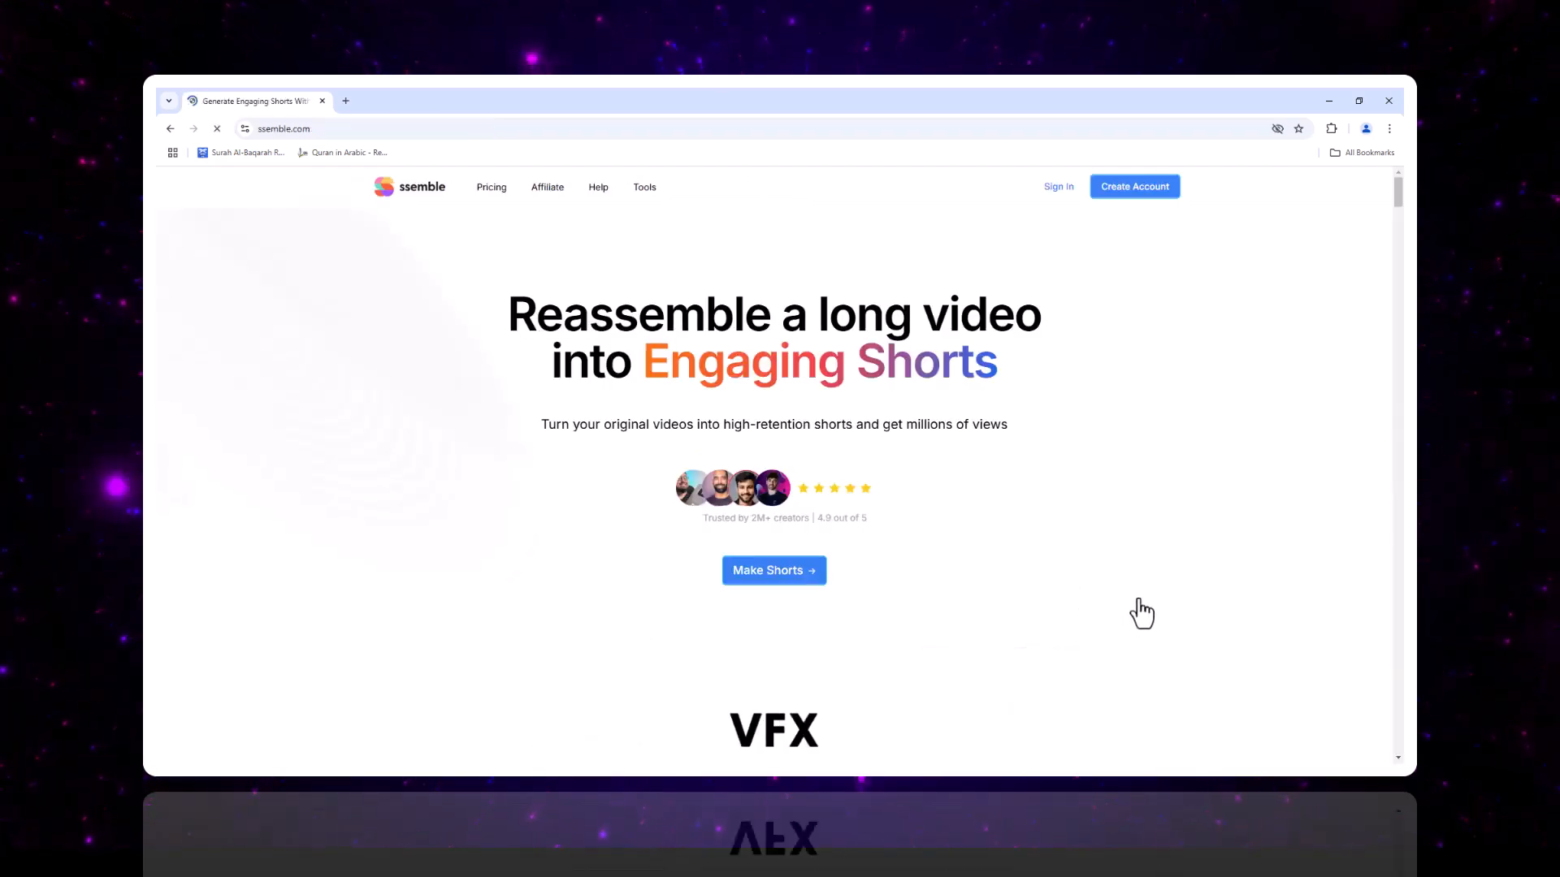
pyautogui.moveTo(1093, 424)
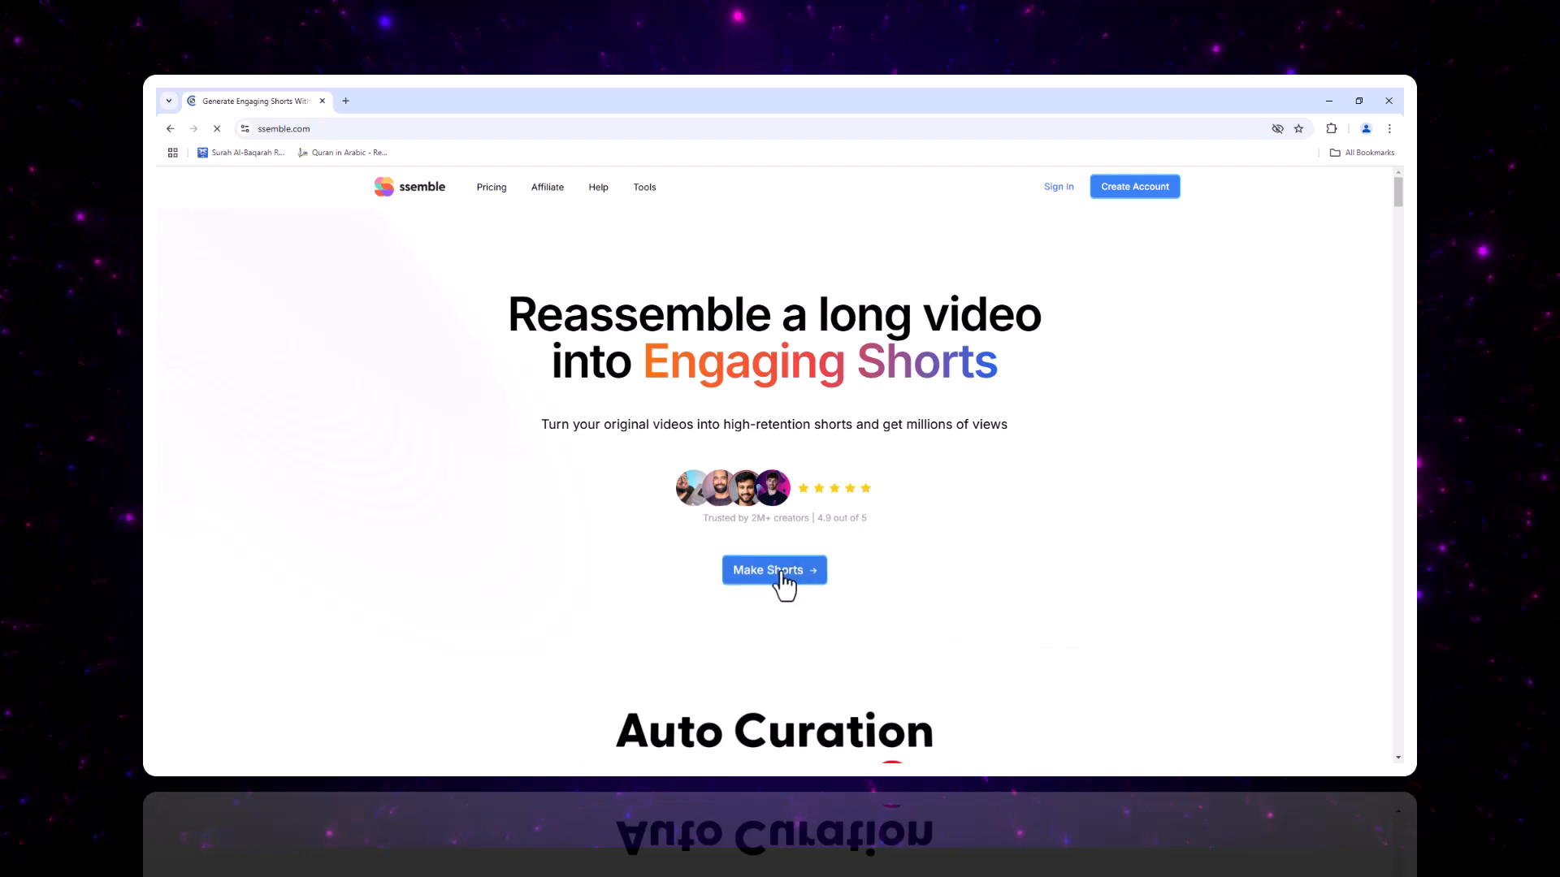
pyautogui.scroll(-3)
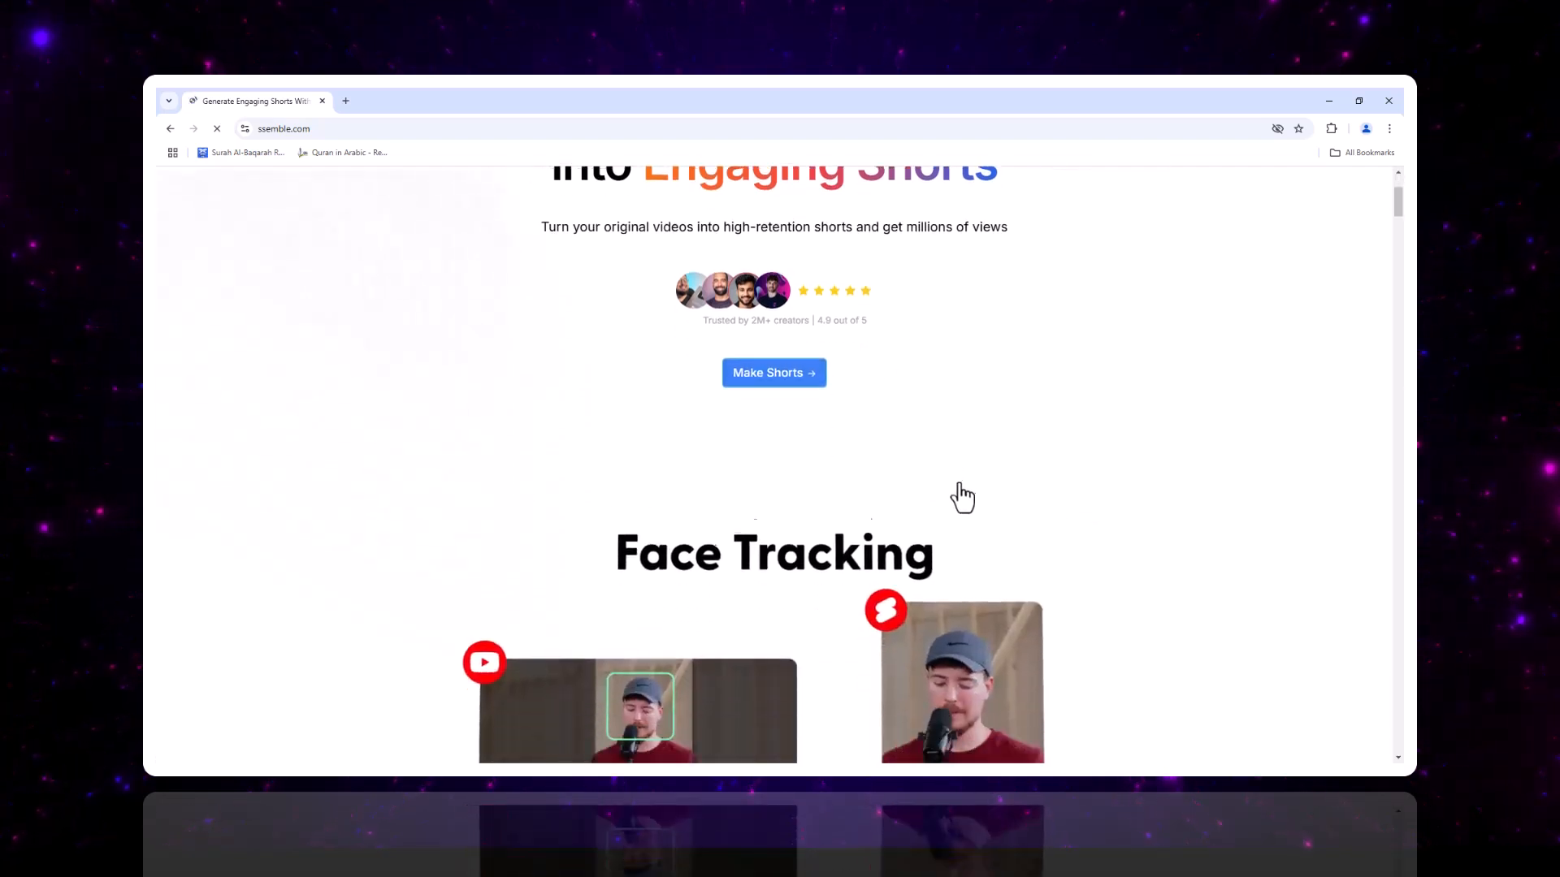